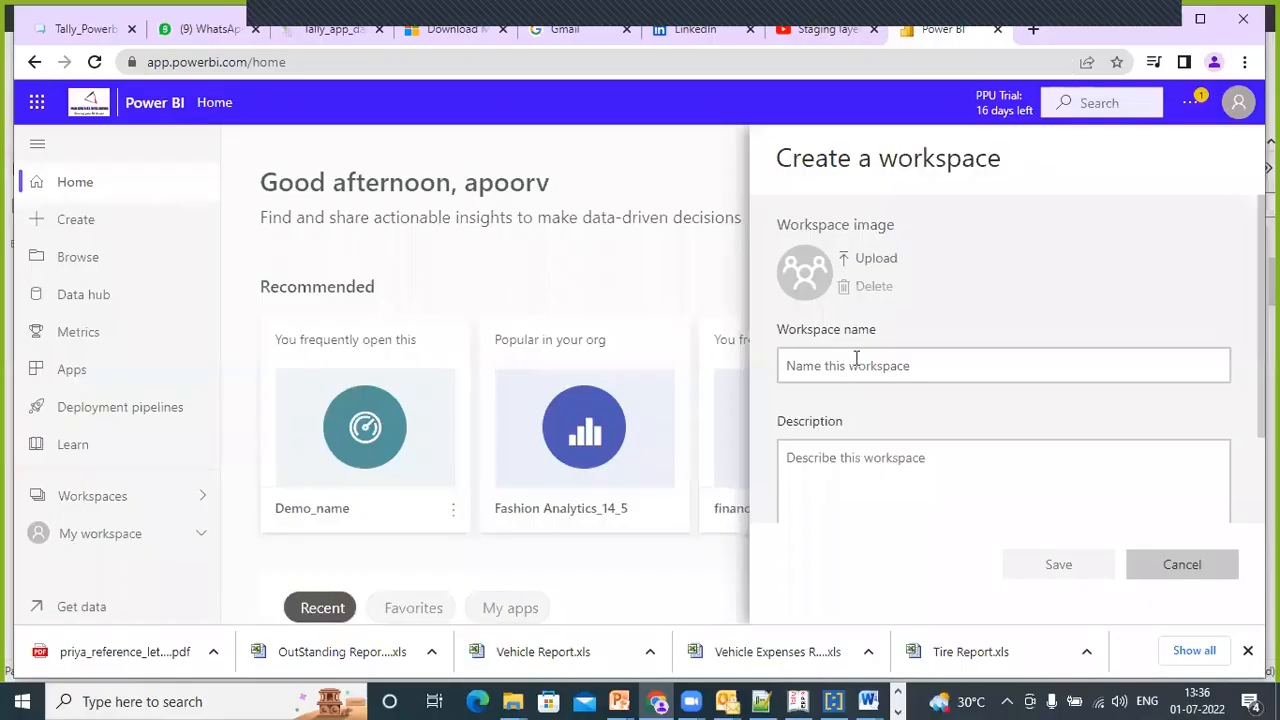
- Create workspace 'Tenz' described as for the transport module for Tally partner 'X'
left_click(1003, 365)
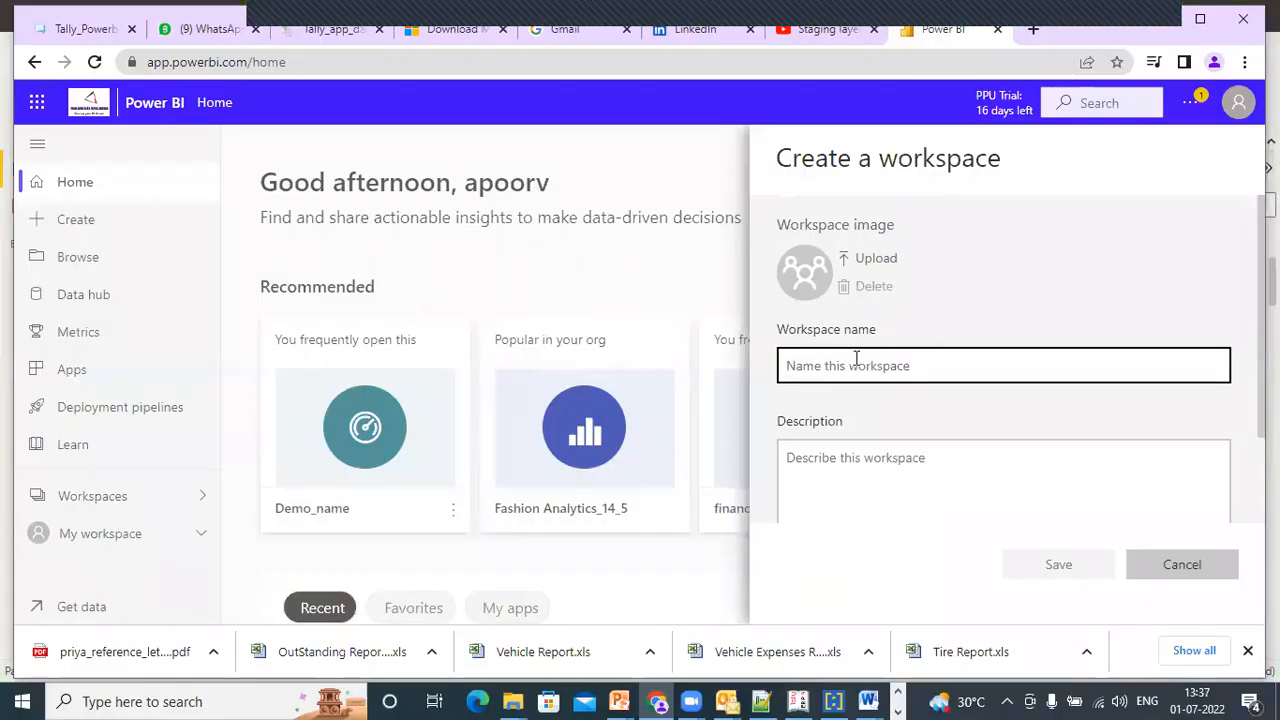
type("Tenz")
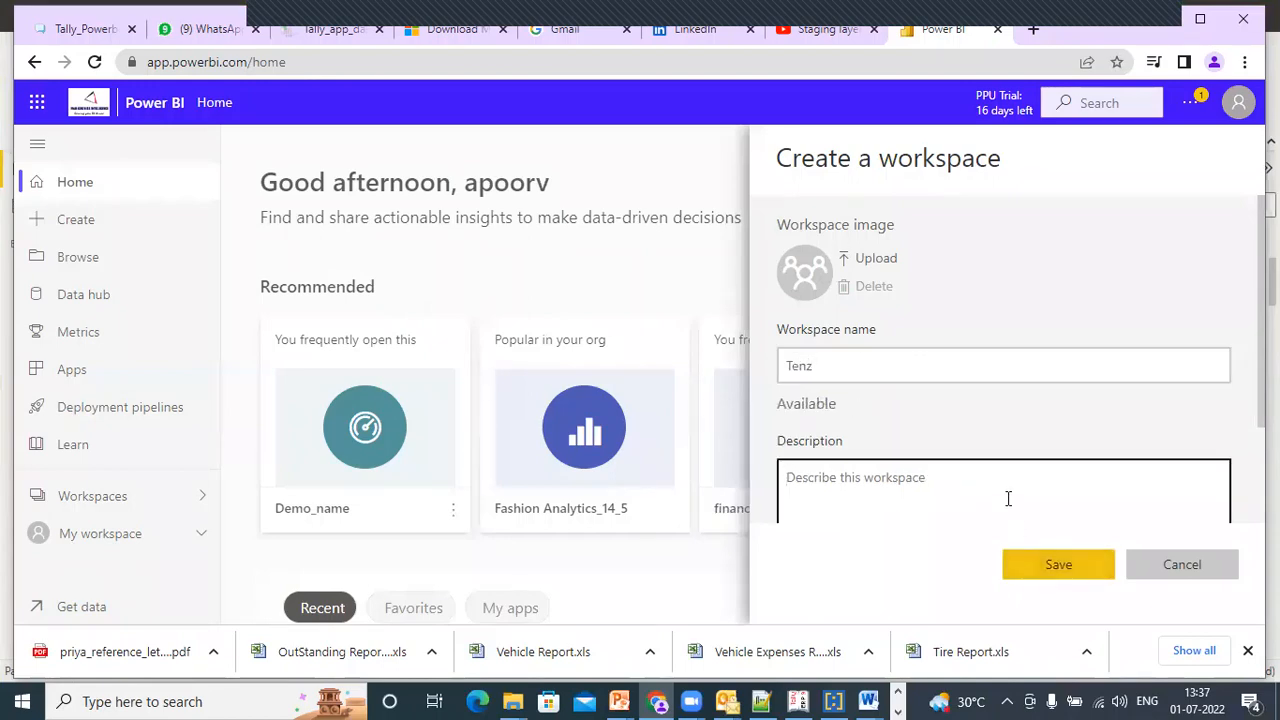
type("This is for the")
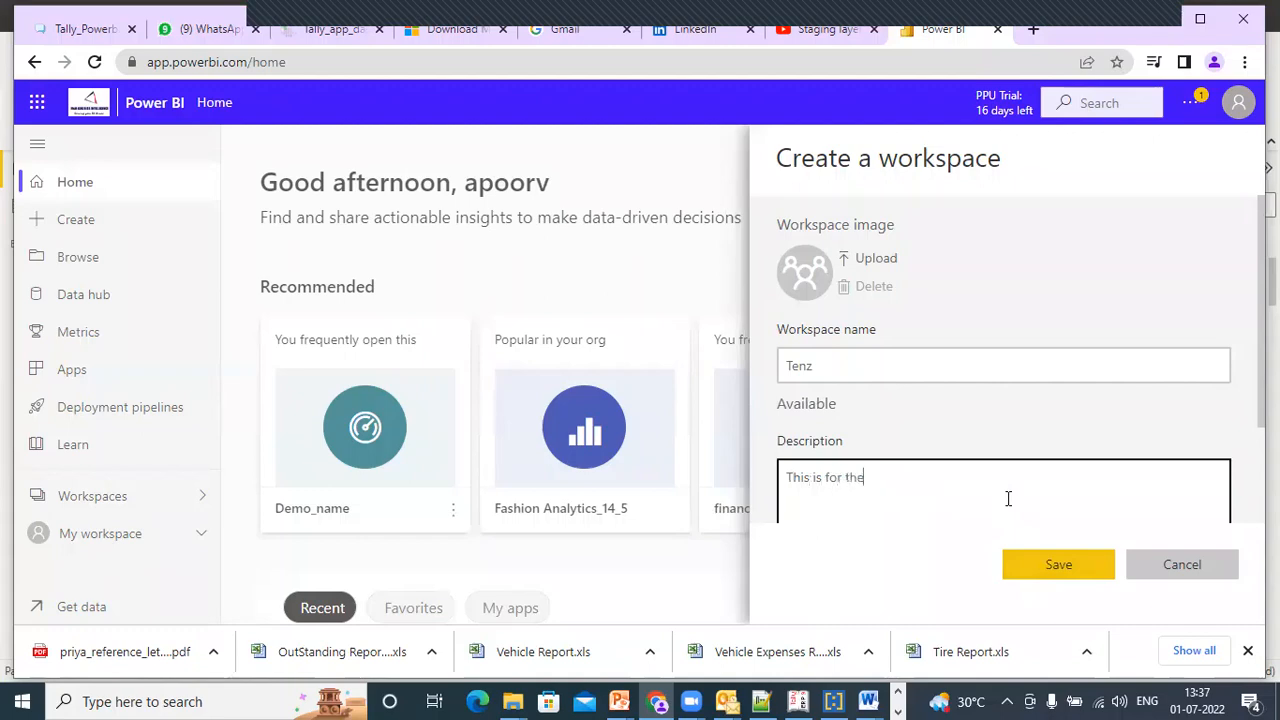
type("trasn")
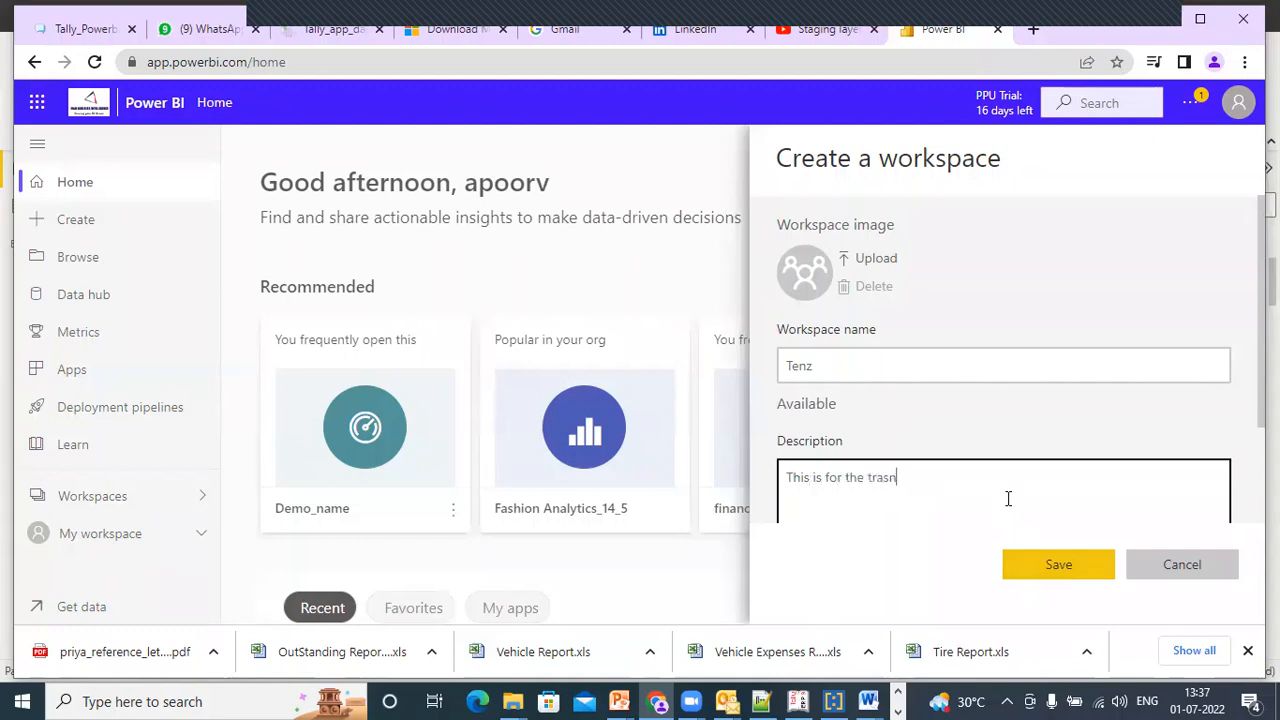
type("transport")
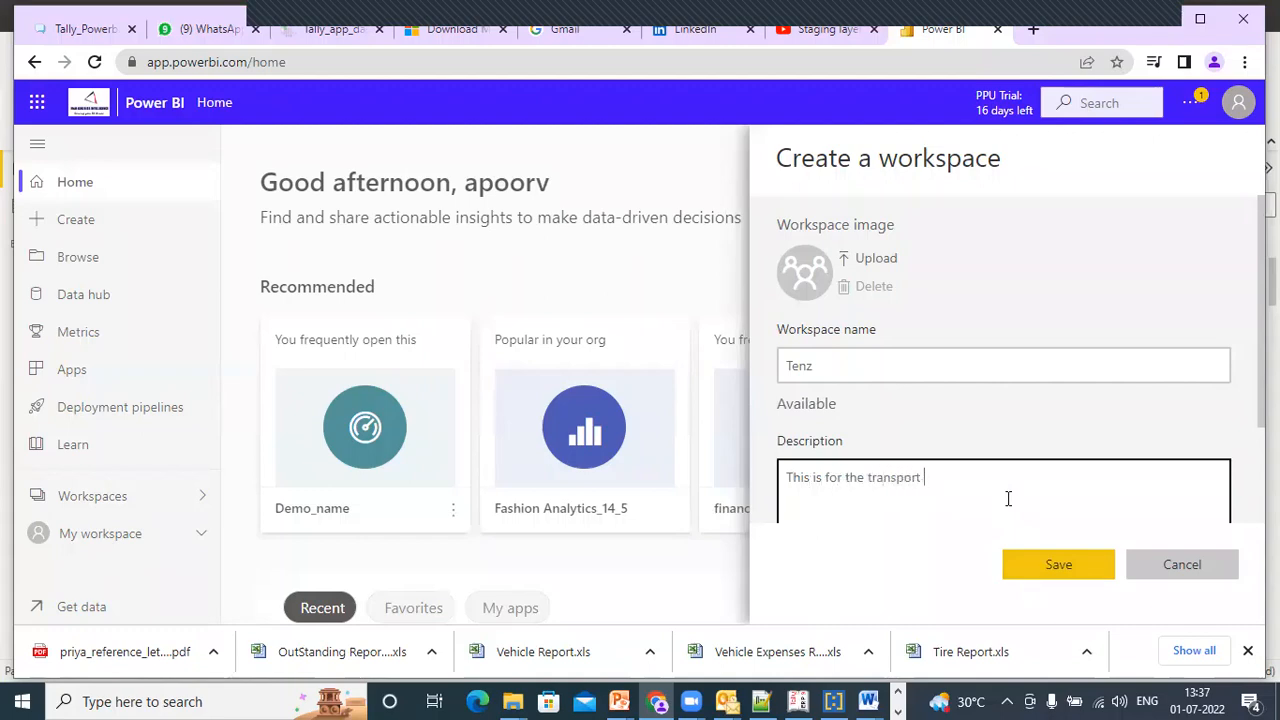
type("module for Tally partne")
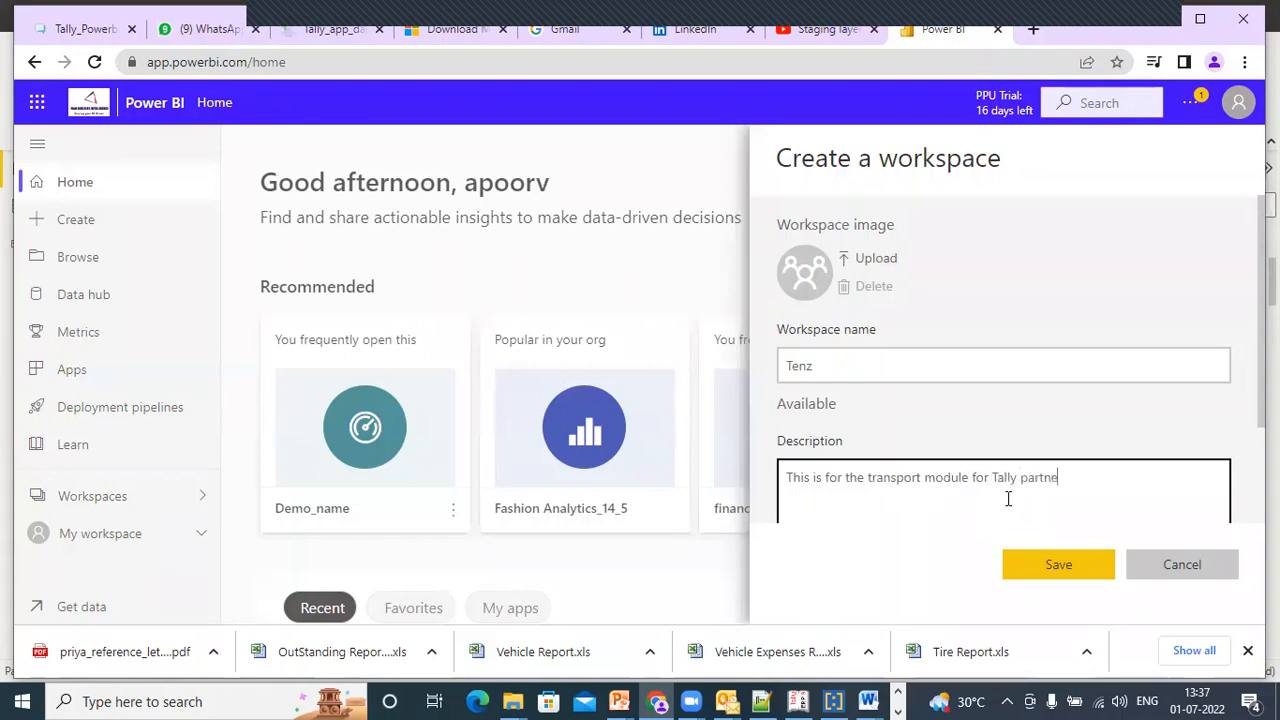
type("r 'X")
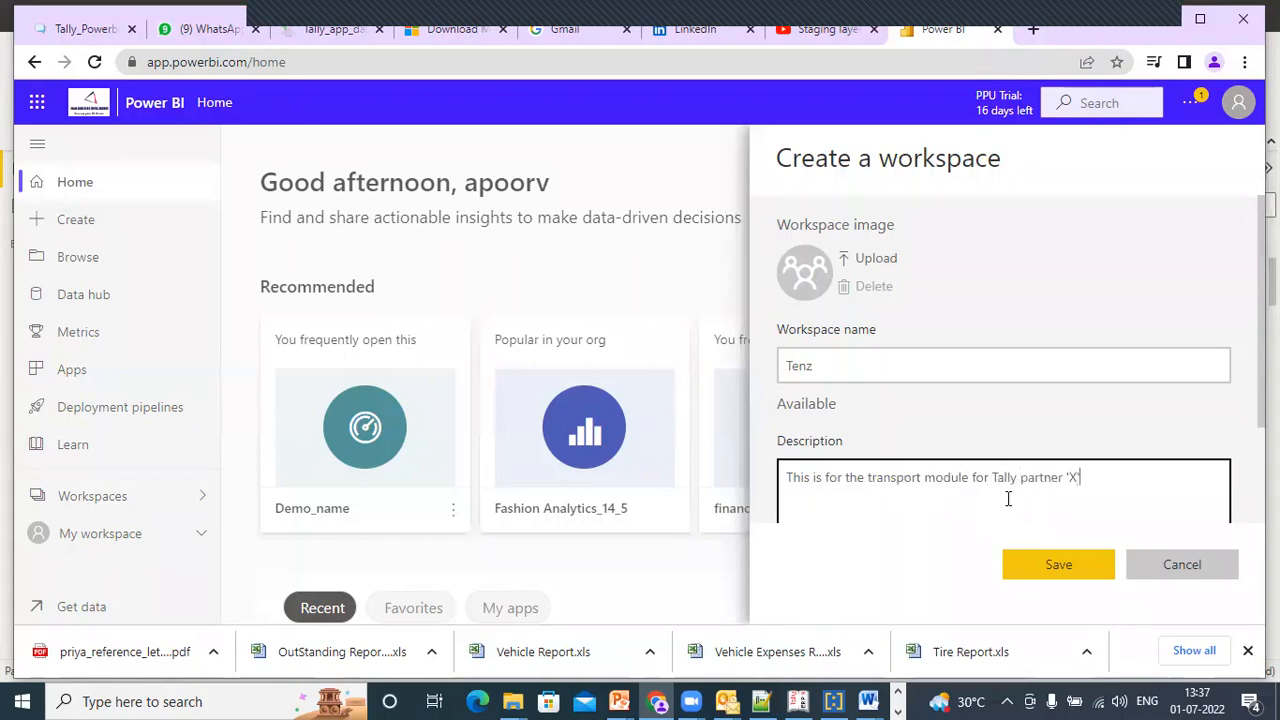
left_click(1058, 564)
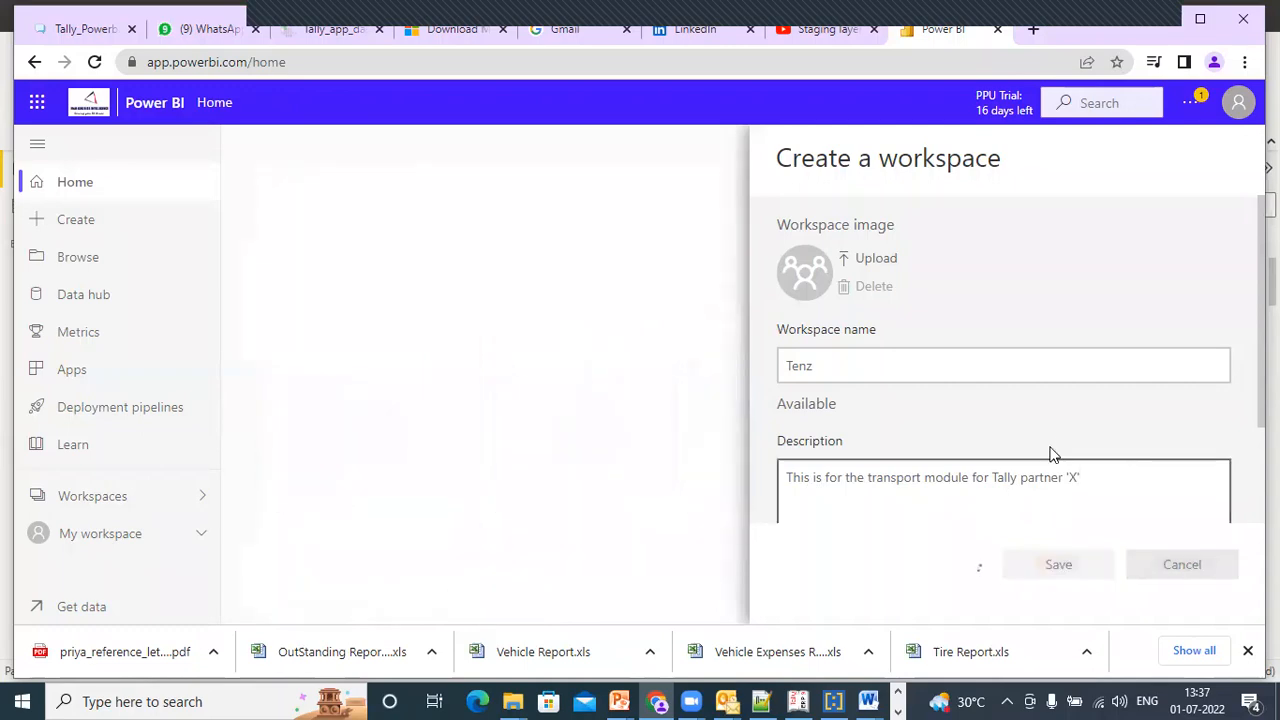
left_click(1058, 564)
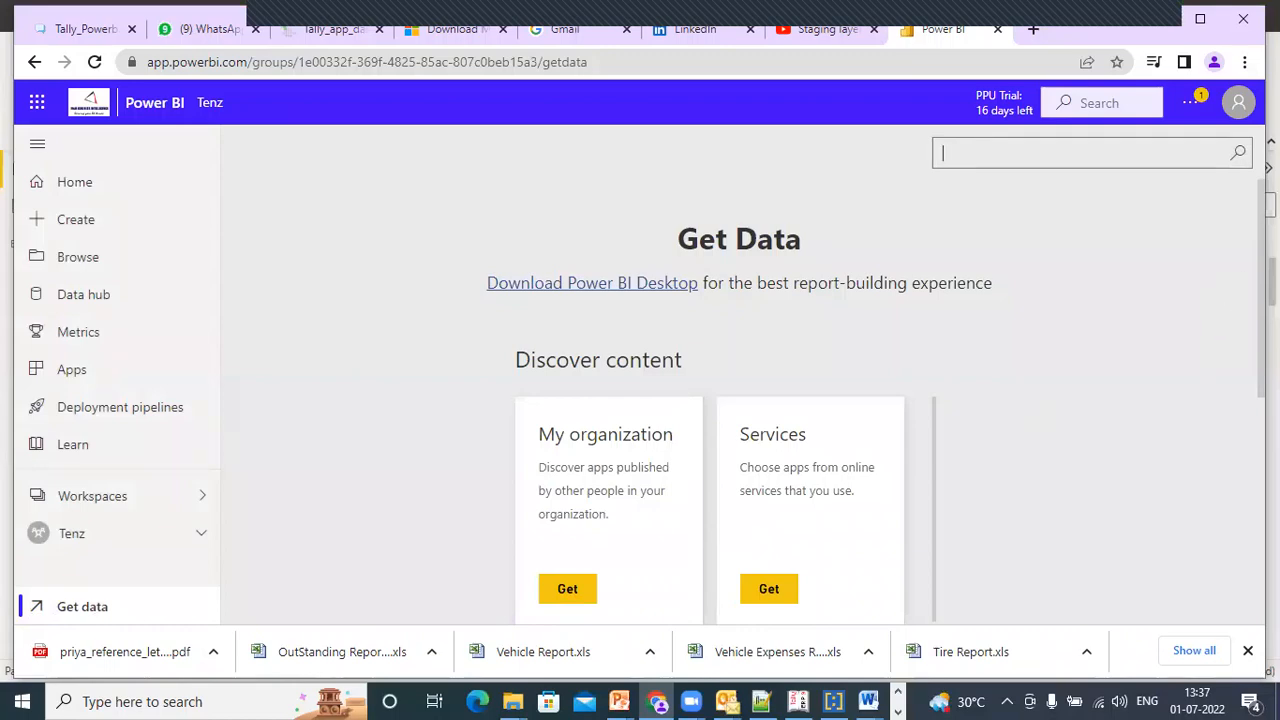
- Start a Local File import from the Files option on the Get Data page
scroll("down", 3)
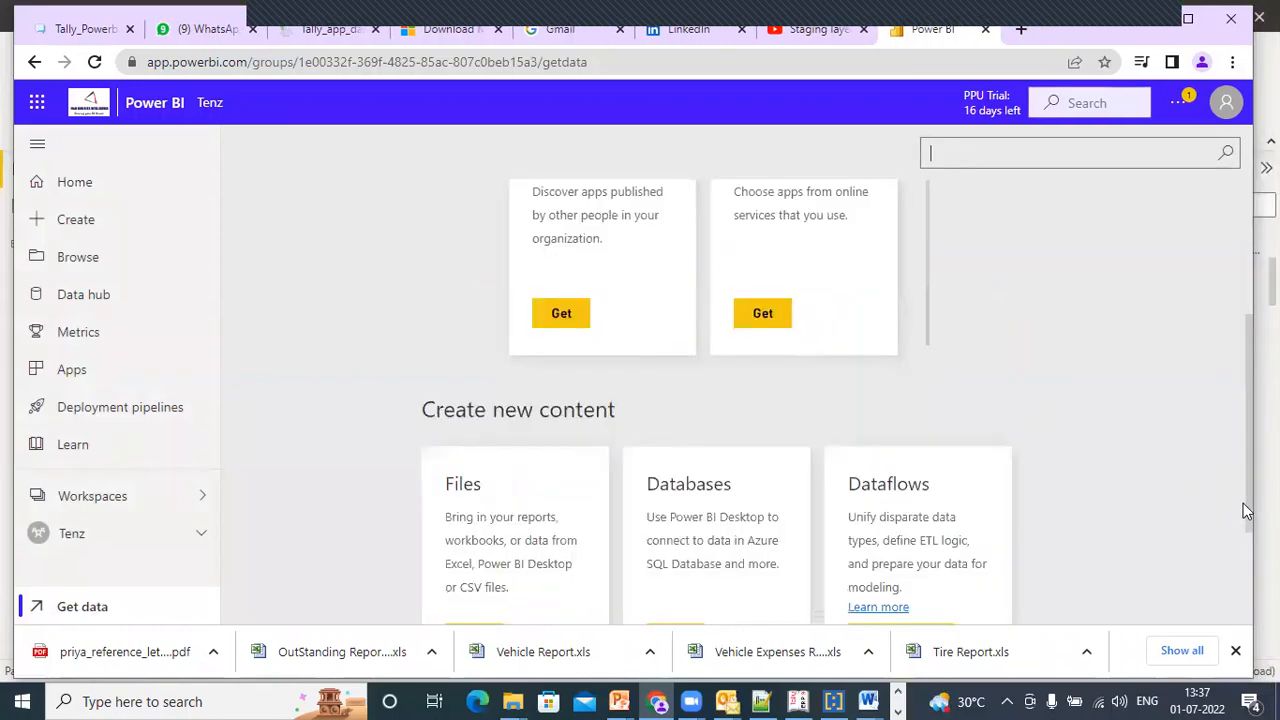
scroll("down", 3)
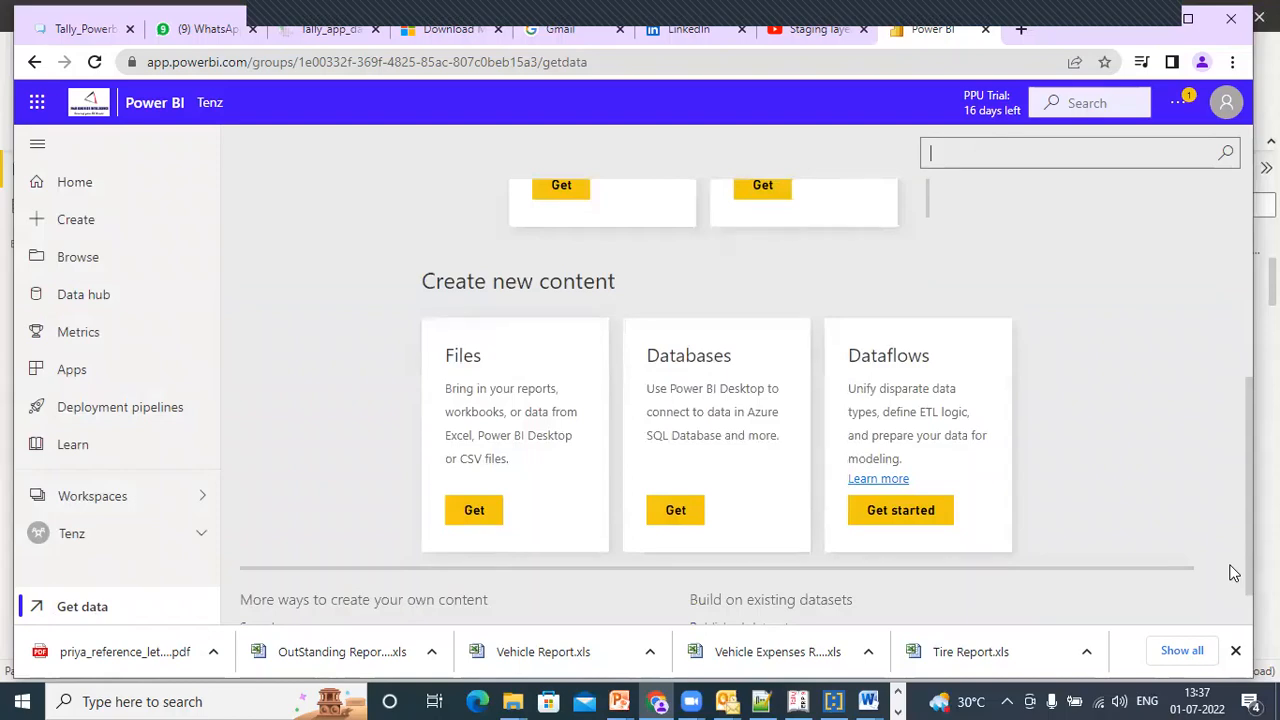
mouse_move(474, 510)
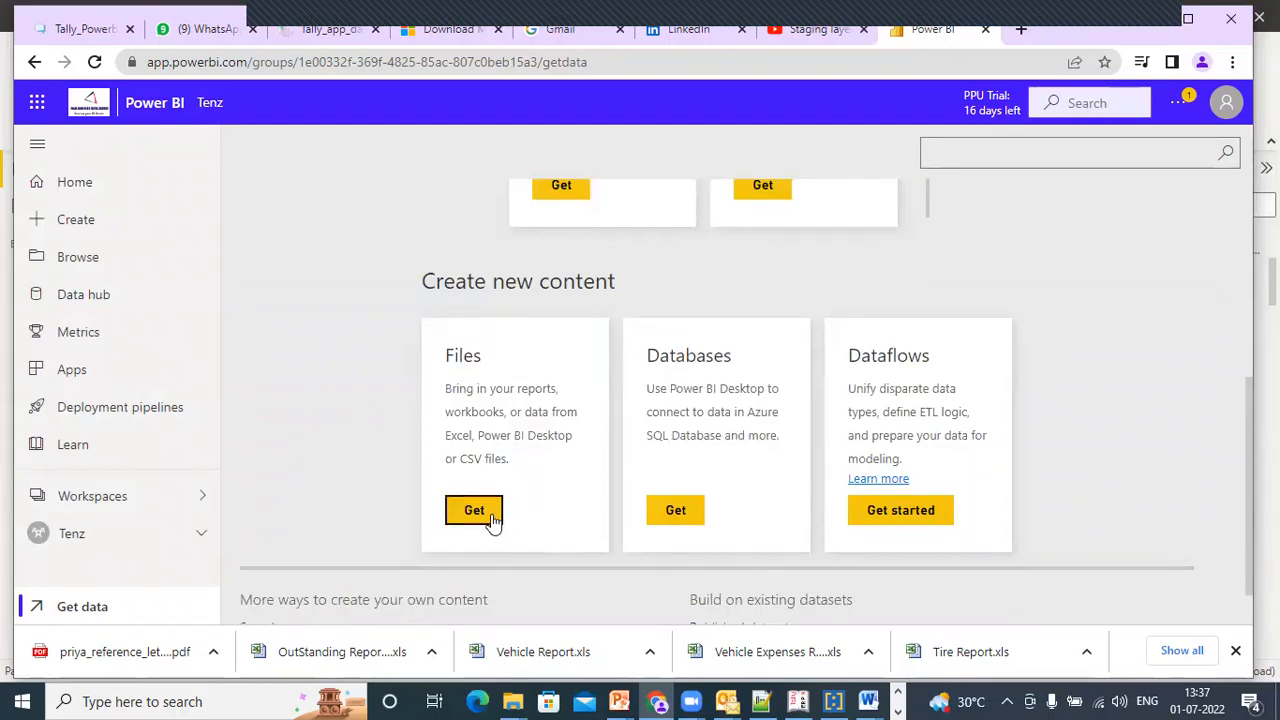
left_click(473, 510)
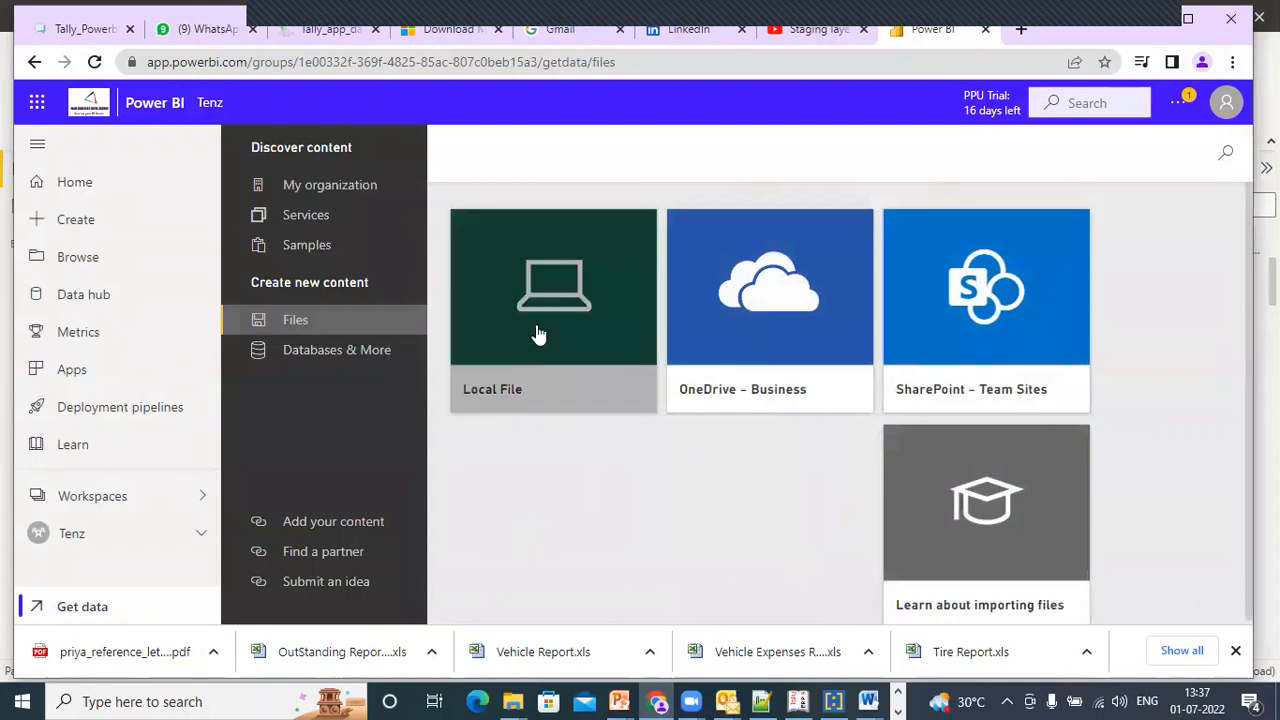
left_click(553, 287)
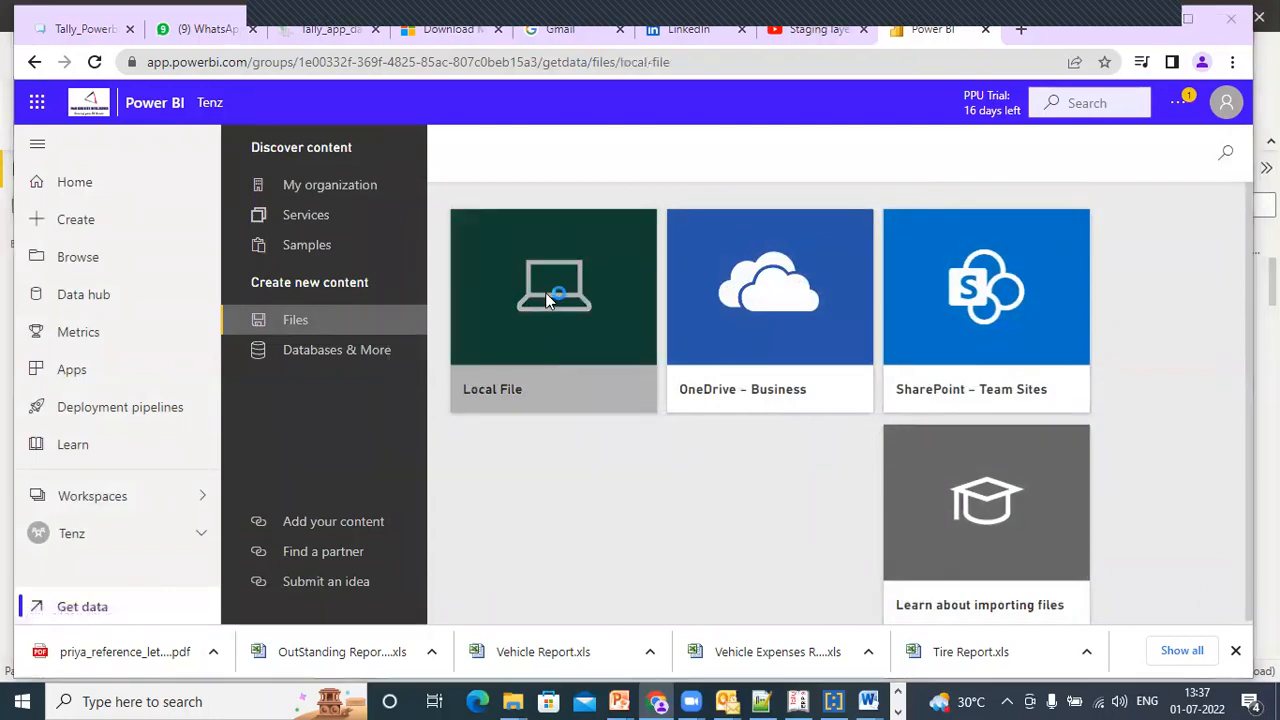
left_click(553, 300)
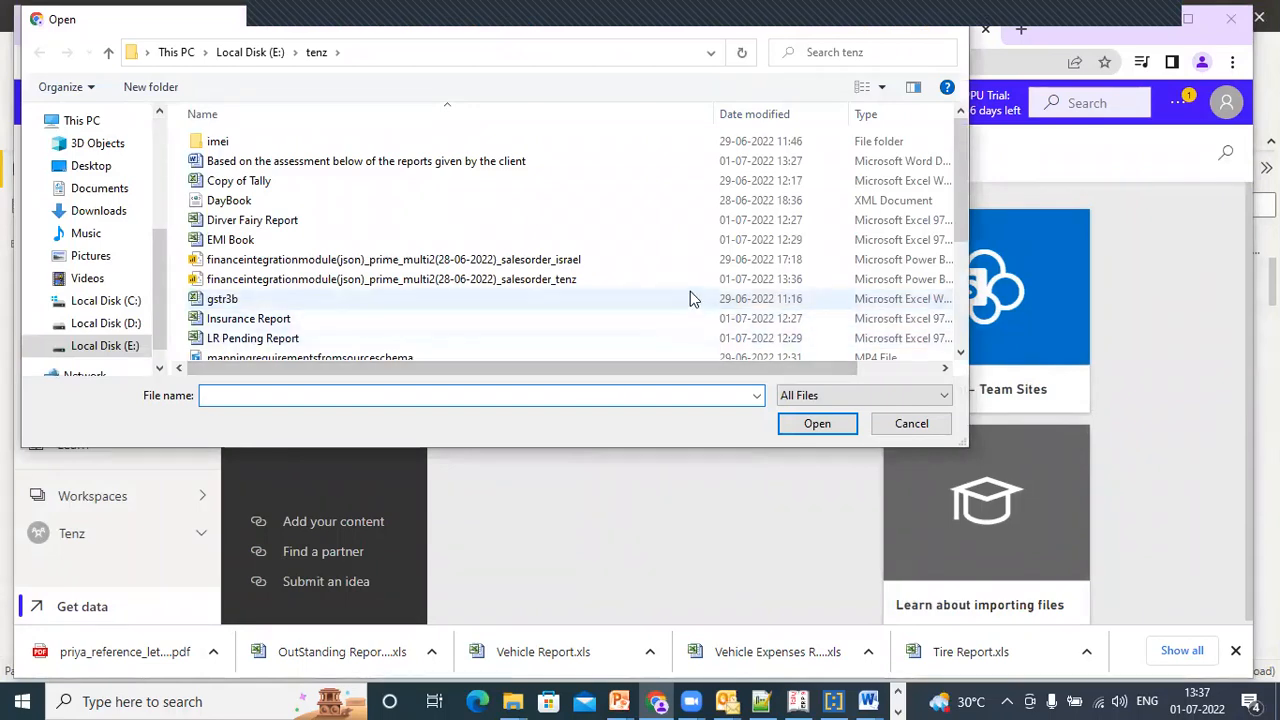
mouse_move(695, 285)
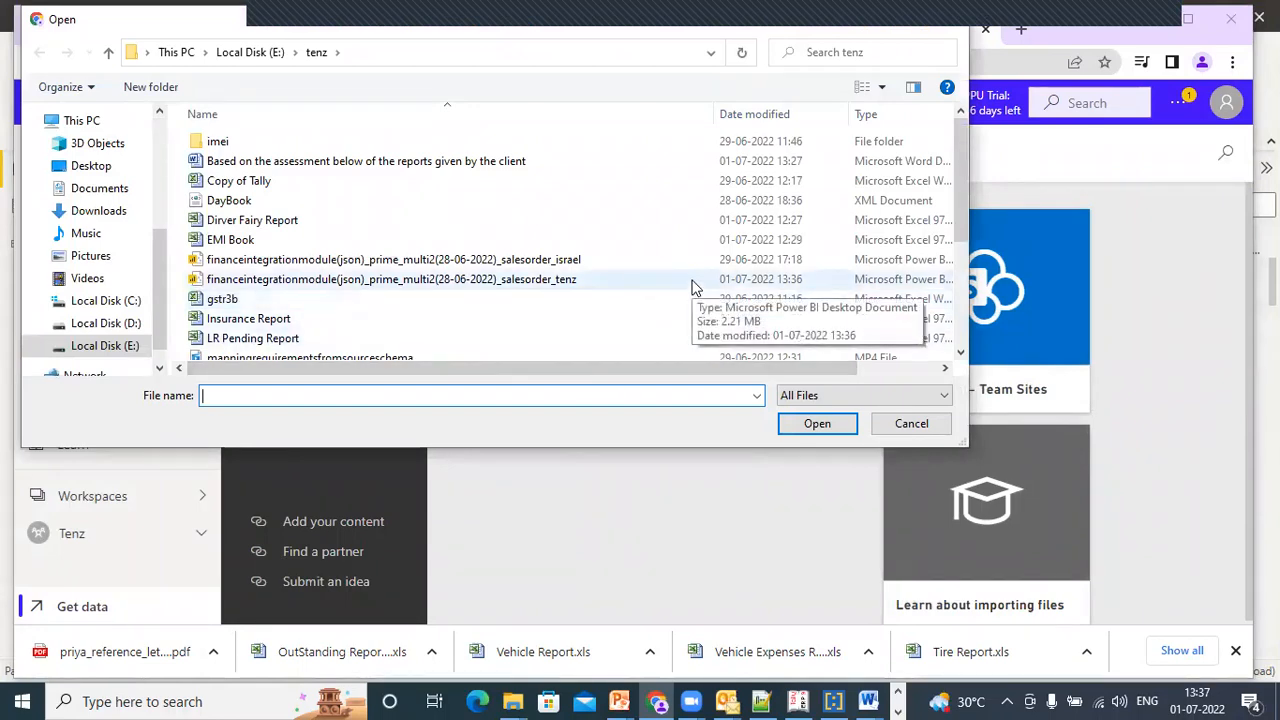
- Import the salesorder_tenz .pbix file and go to the Tenz workspace
left_click(391, 279)
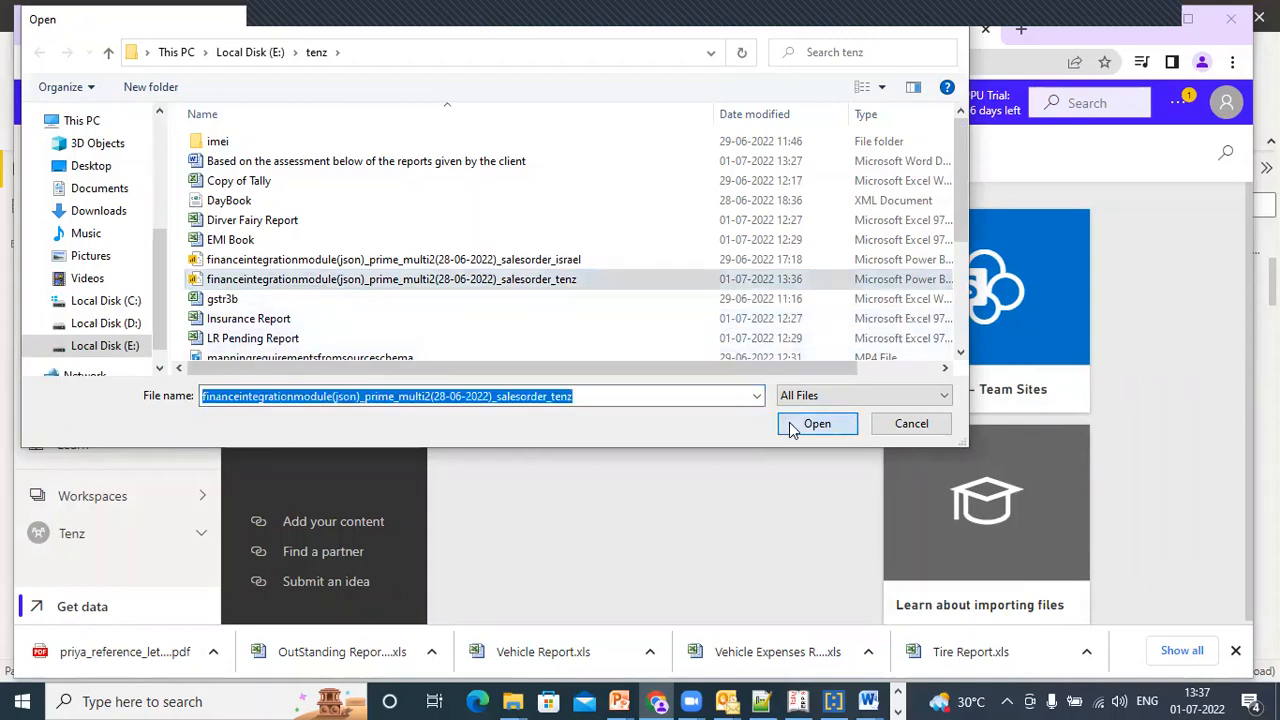
left_click(817, 423)
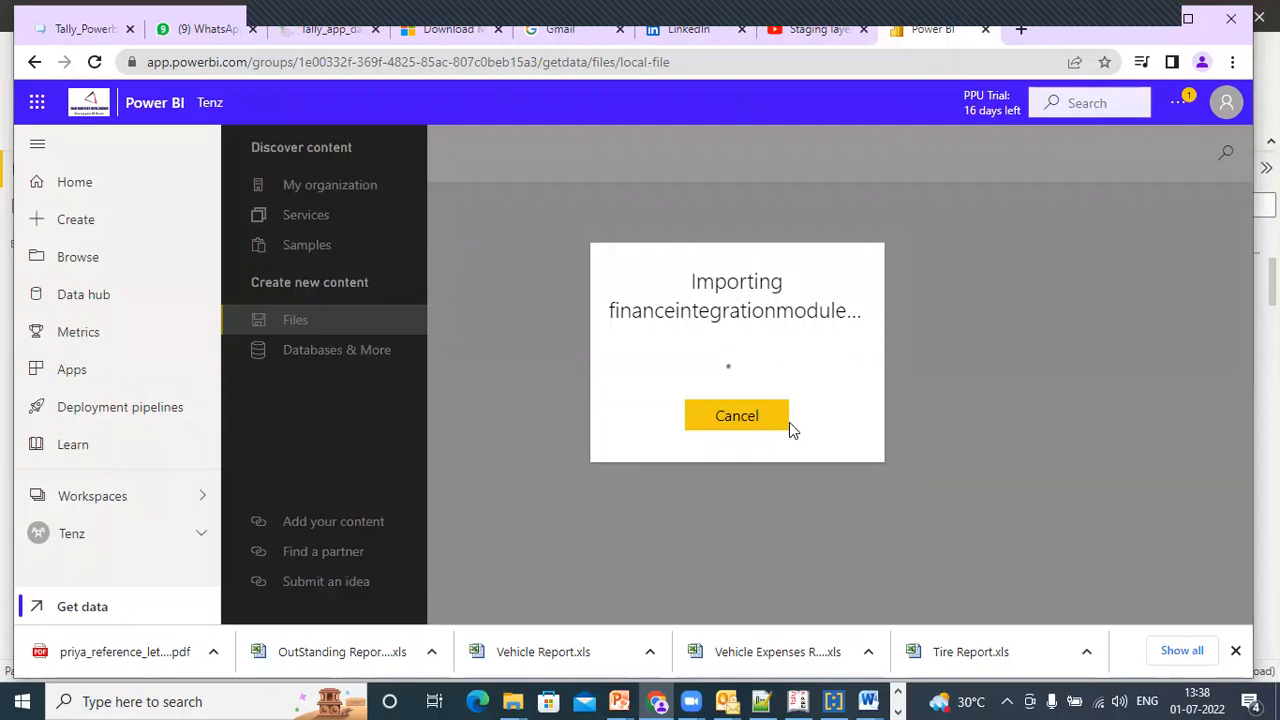
left_click(737, 415)
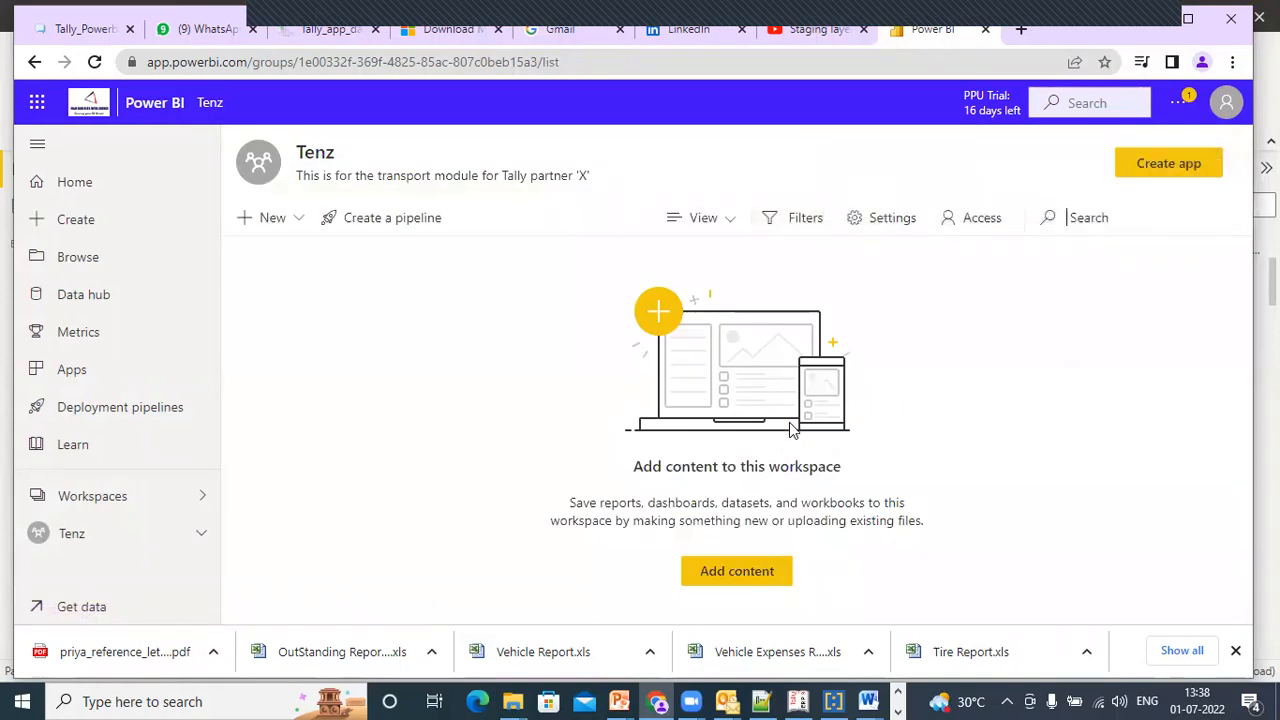
left_click(272, 217)
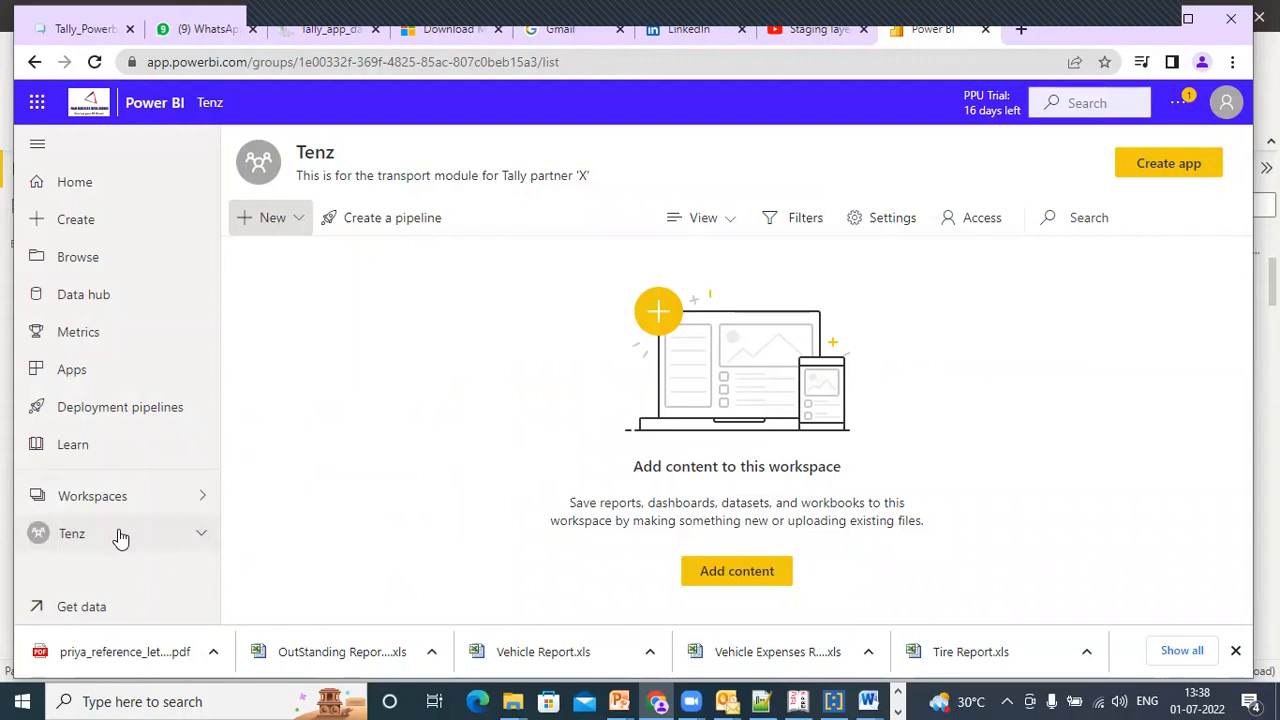
mouse_move(1045, 335)
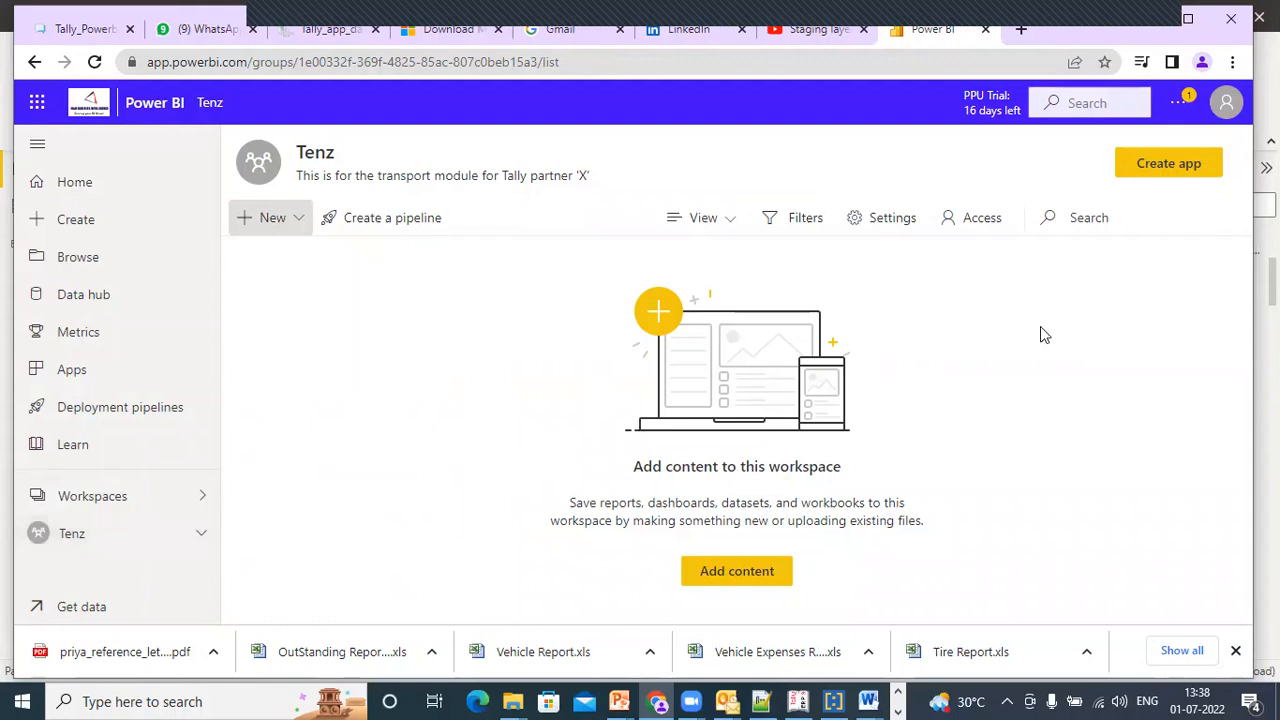
mouse_move(1028, 336)
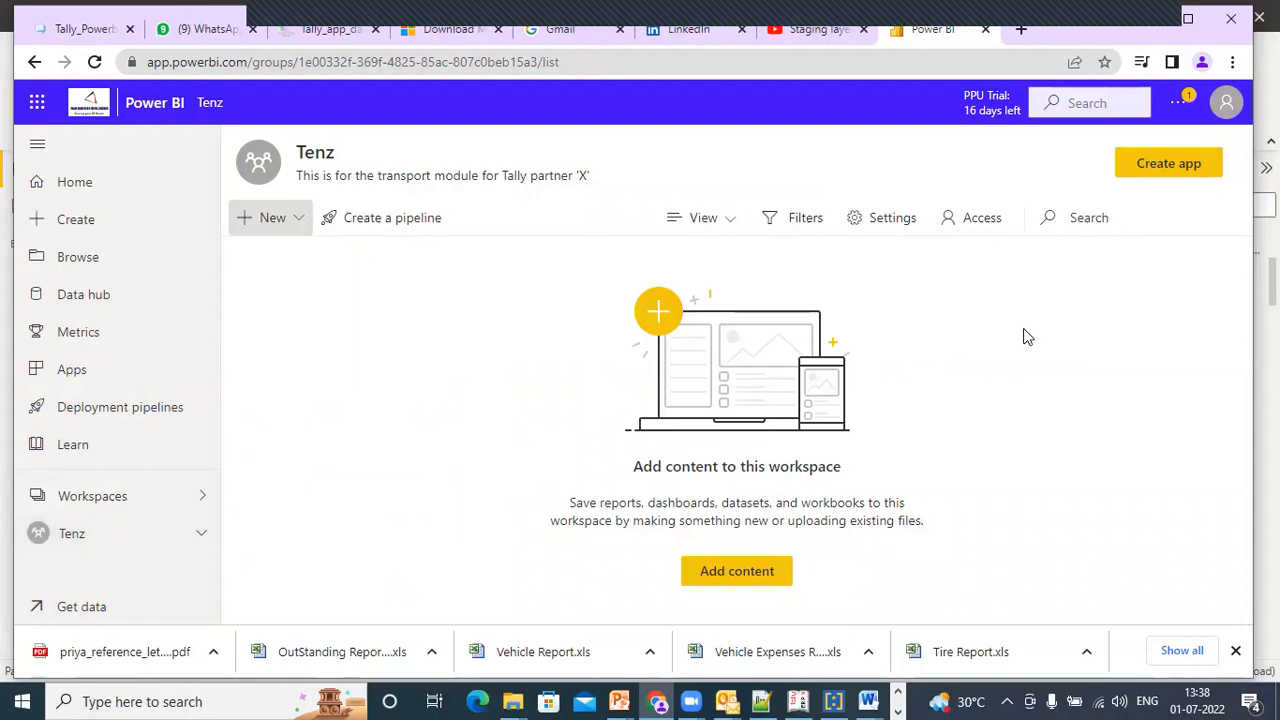
mouse_move(977, 396)
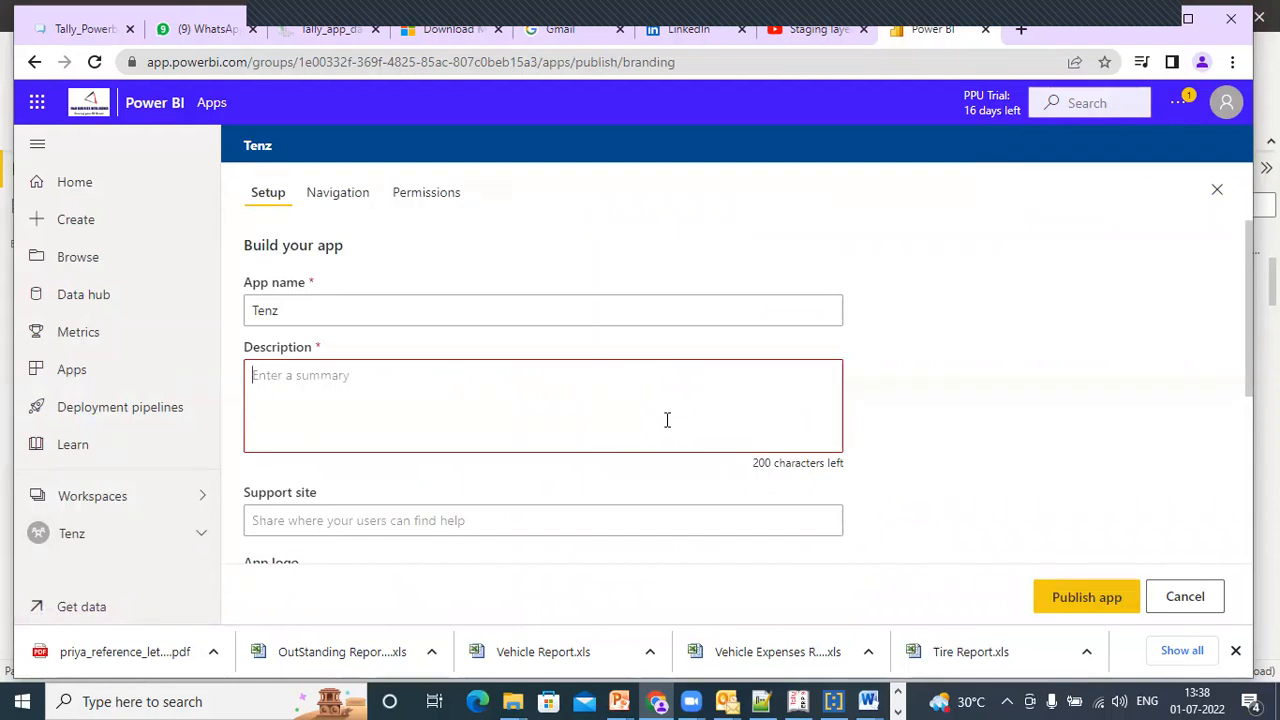
- Publish the Tenz app with description 'Tally mobile app' and open it
type("Tally mo")
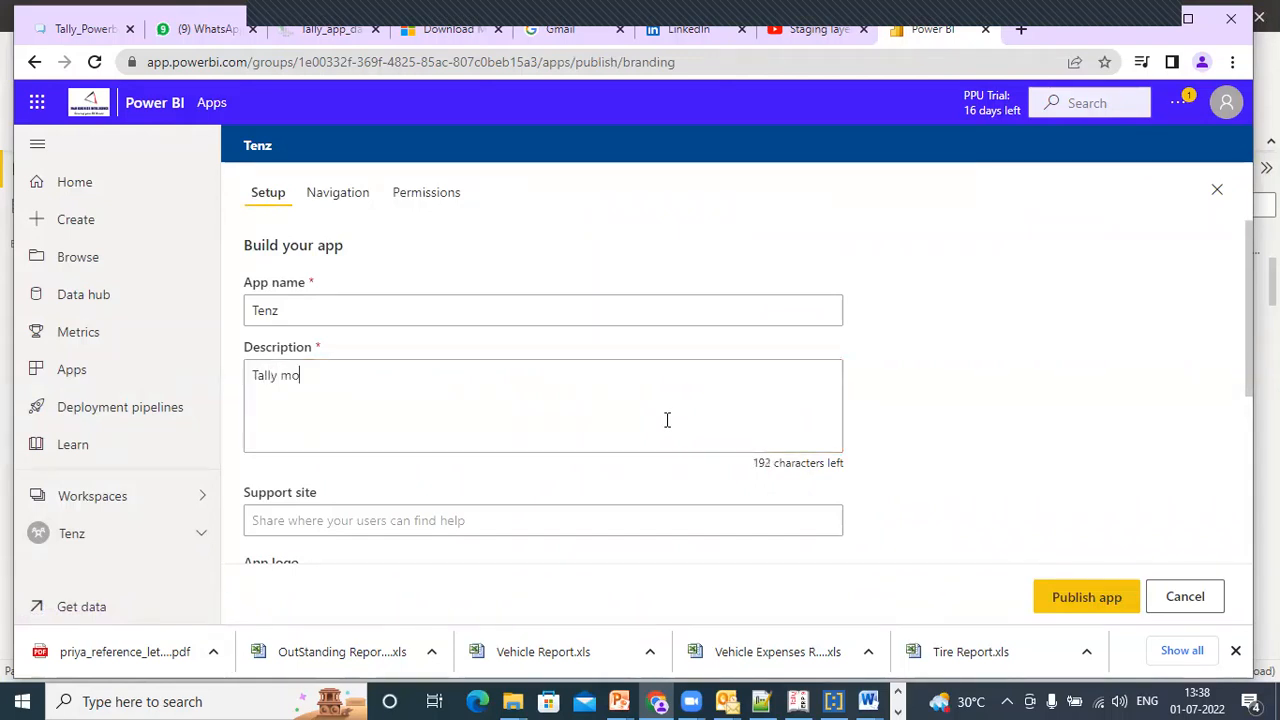
type("bile apps")
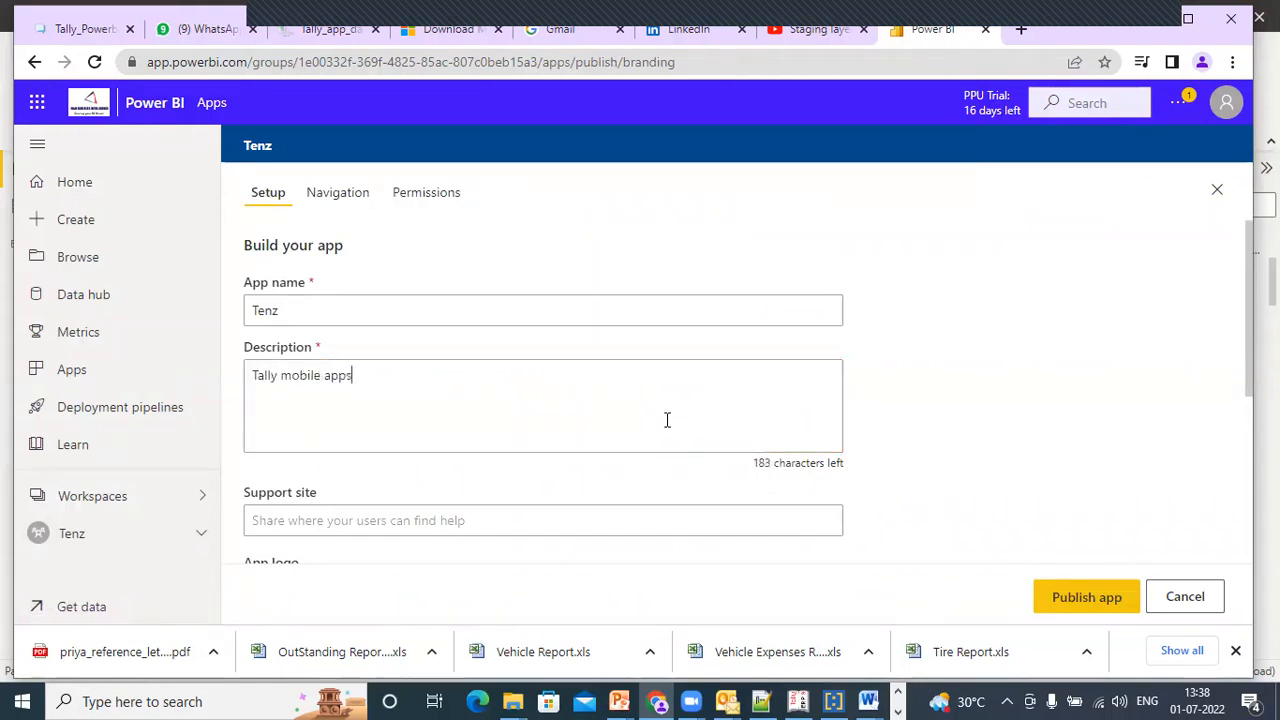
key("Backspace")
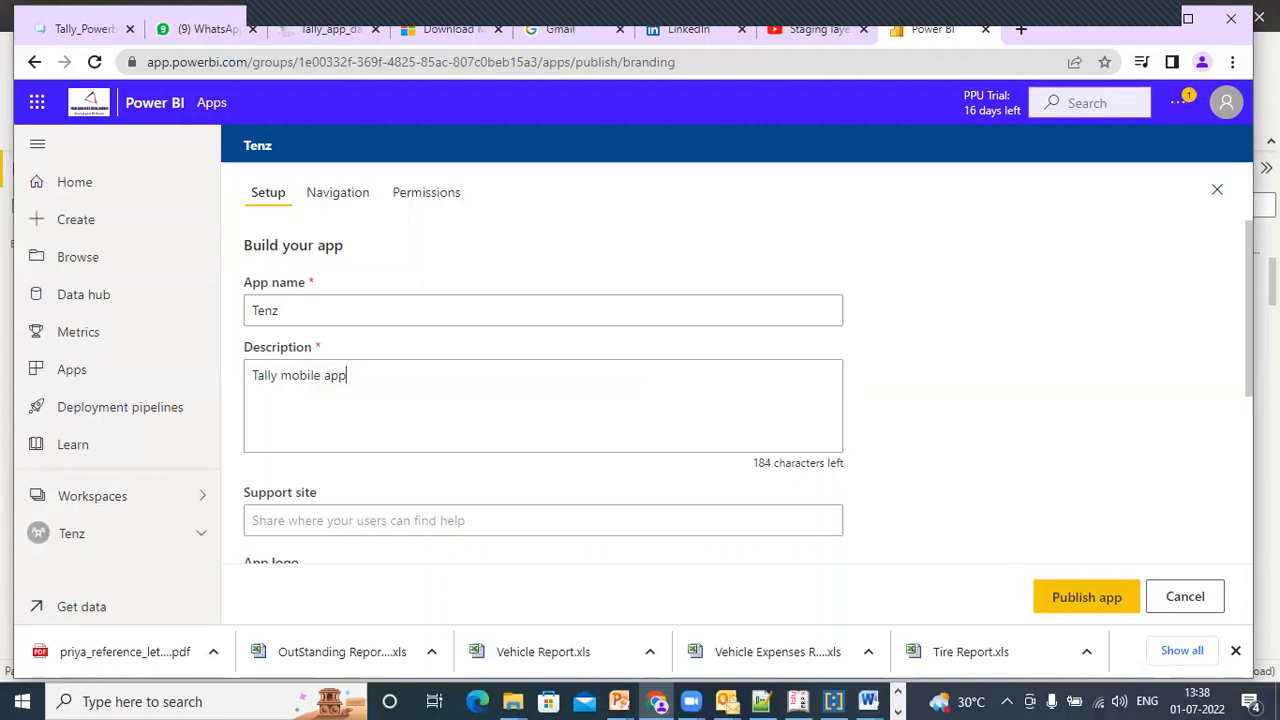
scroll("down", 3)
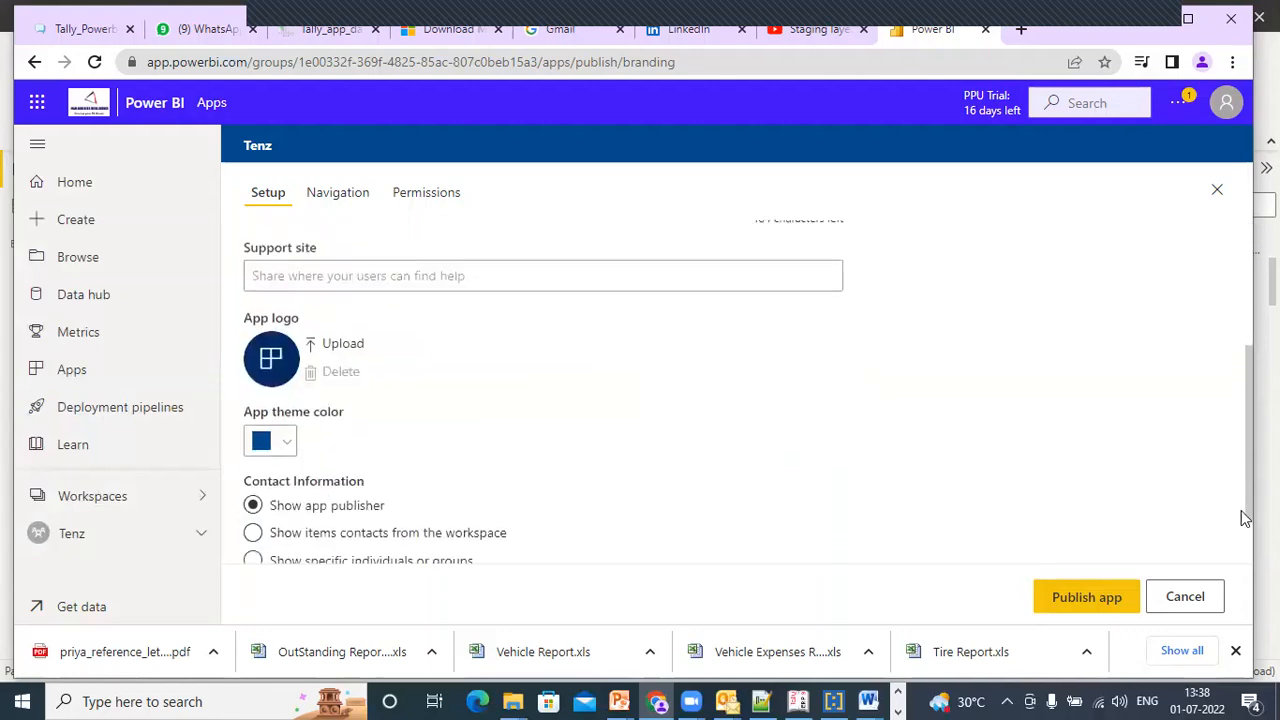
left_click(1086, 596)
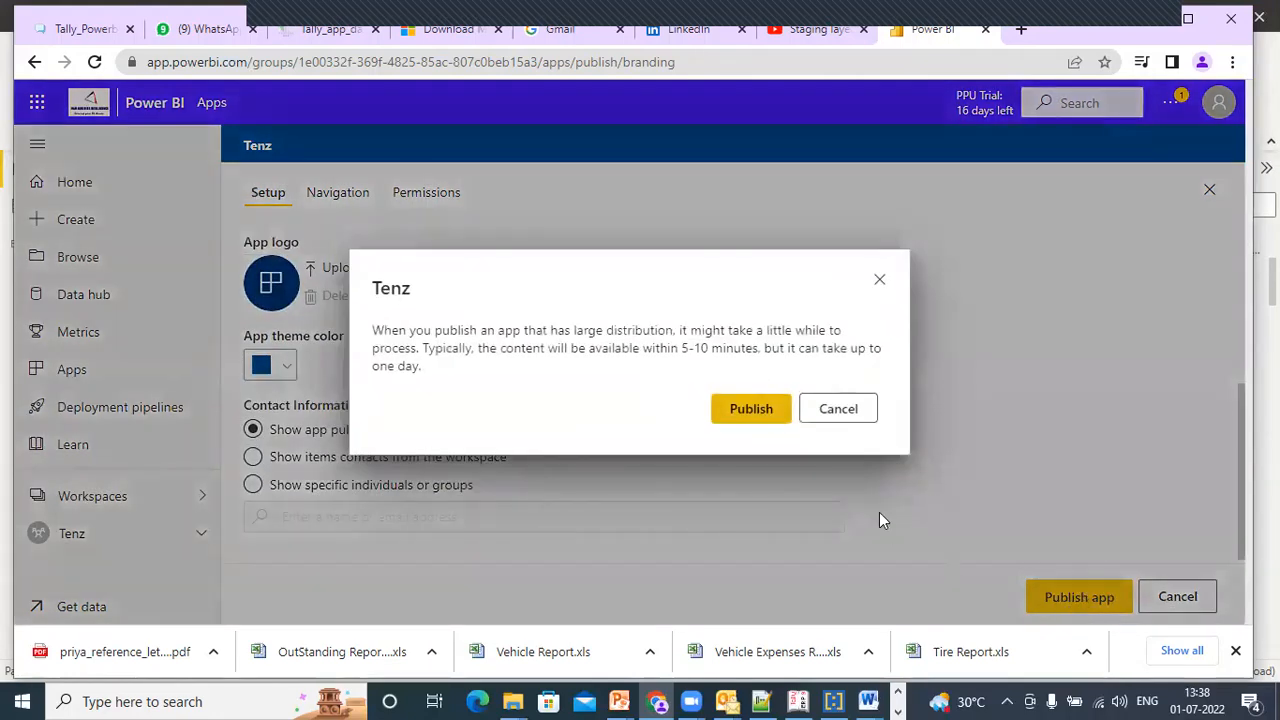
left_click(751, 408)
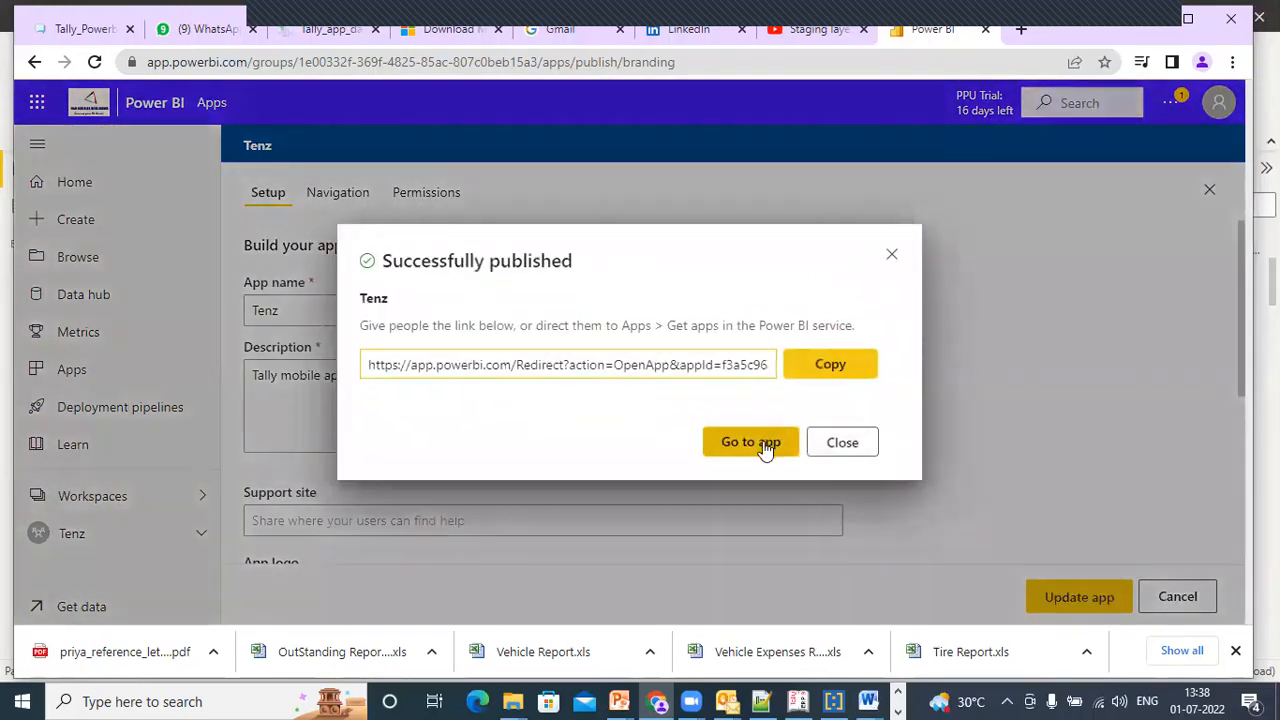
left_click(750, 442)
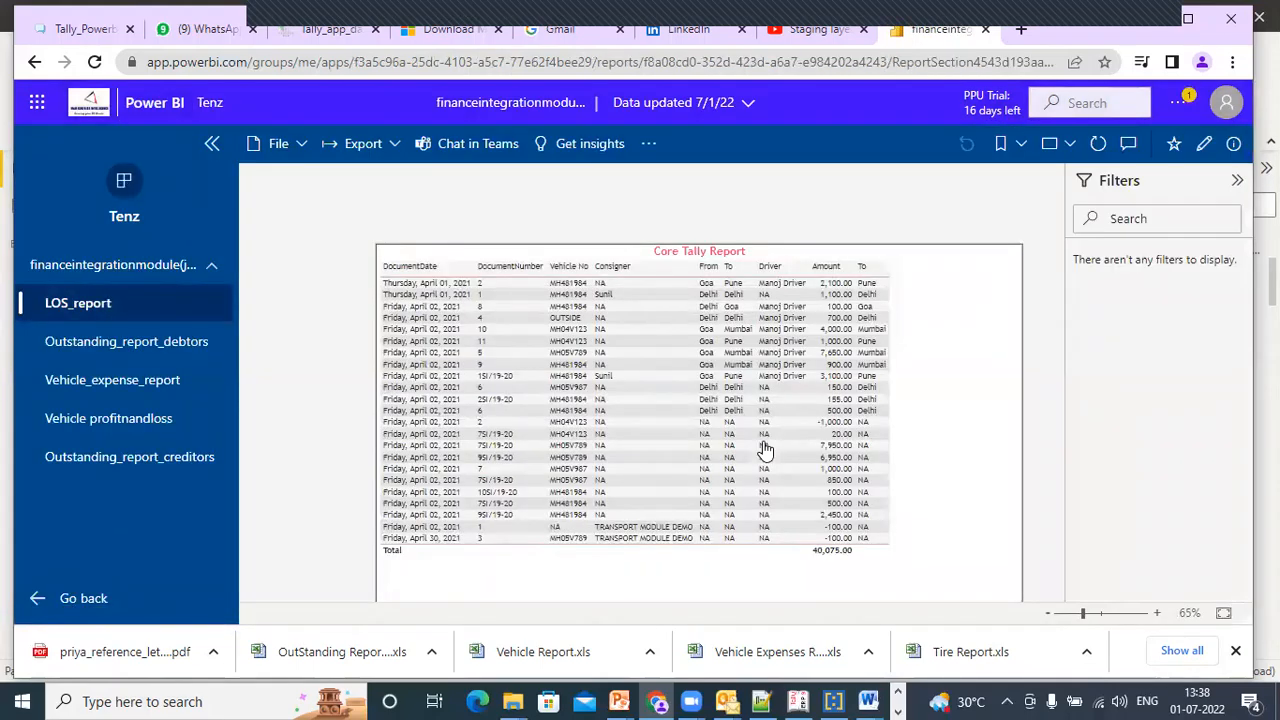
mouse_move(126, 341)
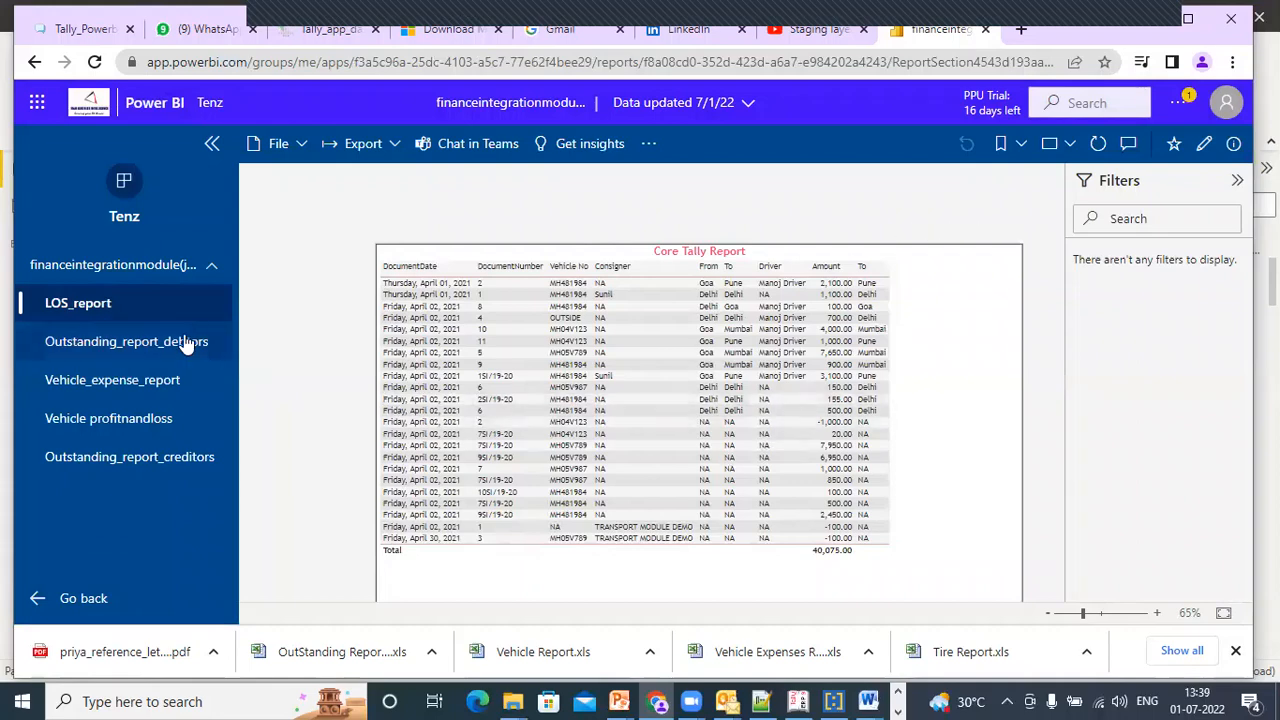
- Preview the Outstanding_report_debtors, Vehicle profitnandloss and Outstanding_report_creditors reports
left_click(126, 341)
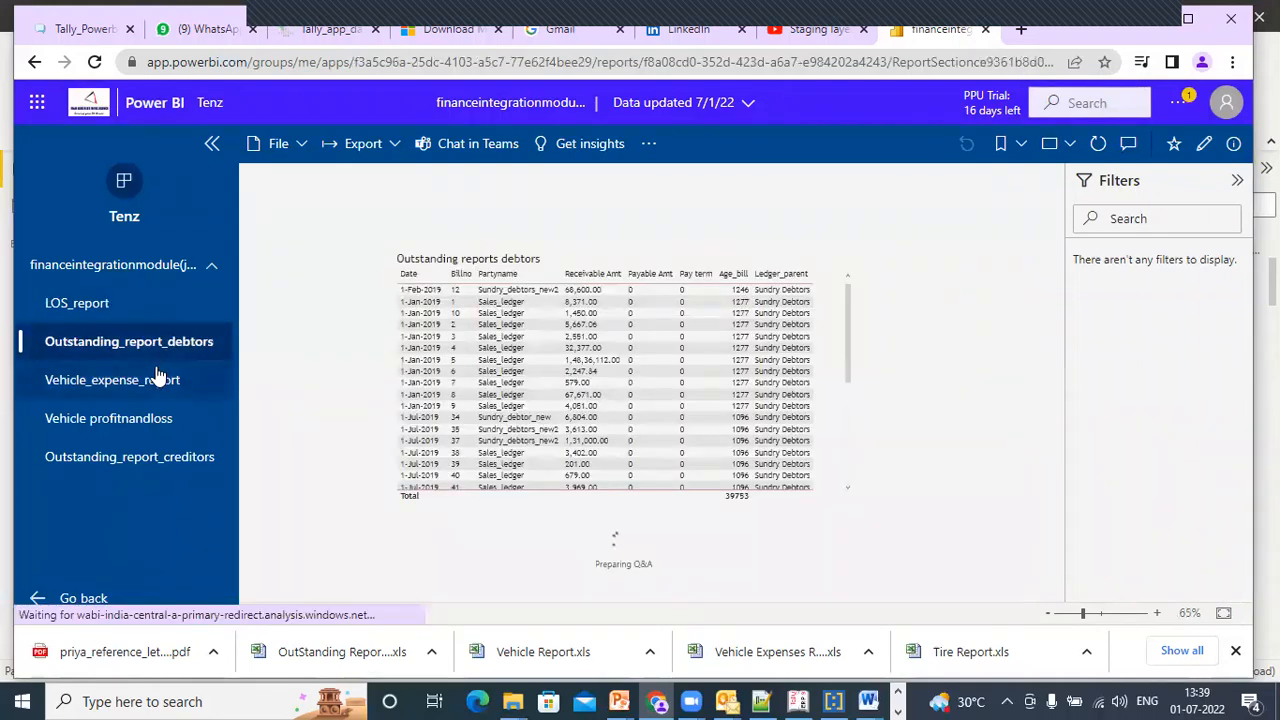
left_click(110, 418)
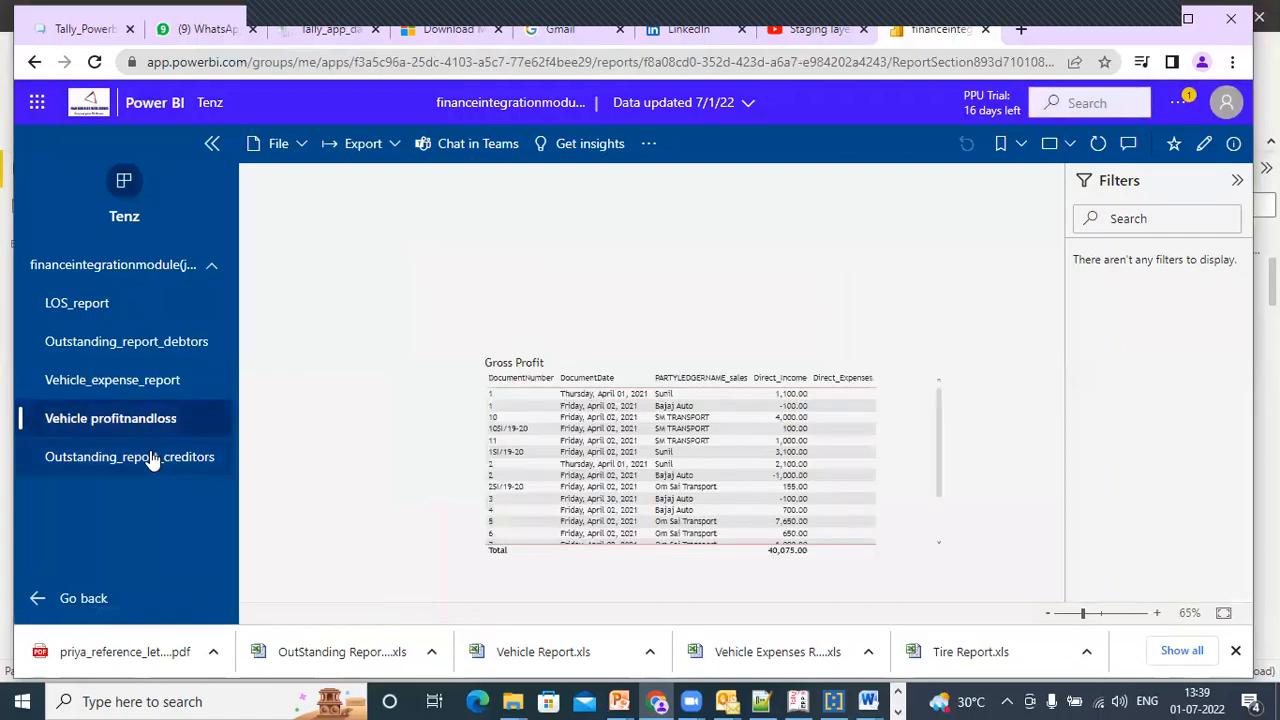
left_click(129, 456)
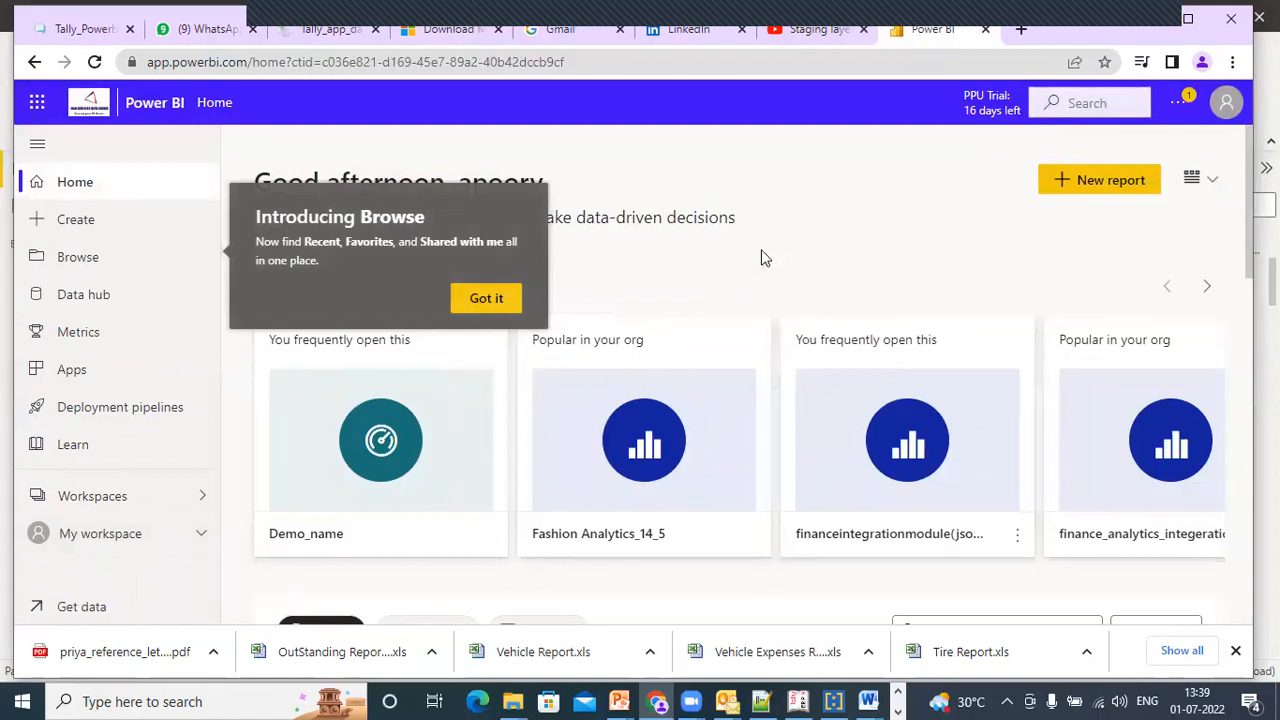
mouse_move(1237, 143)
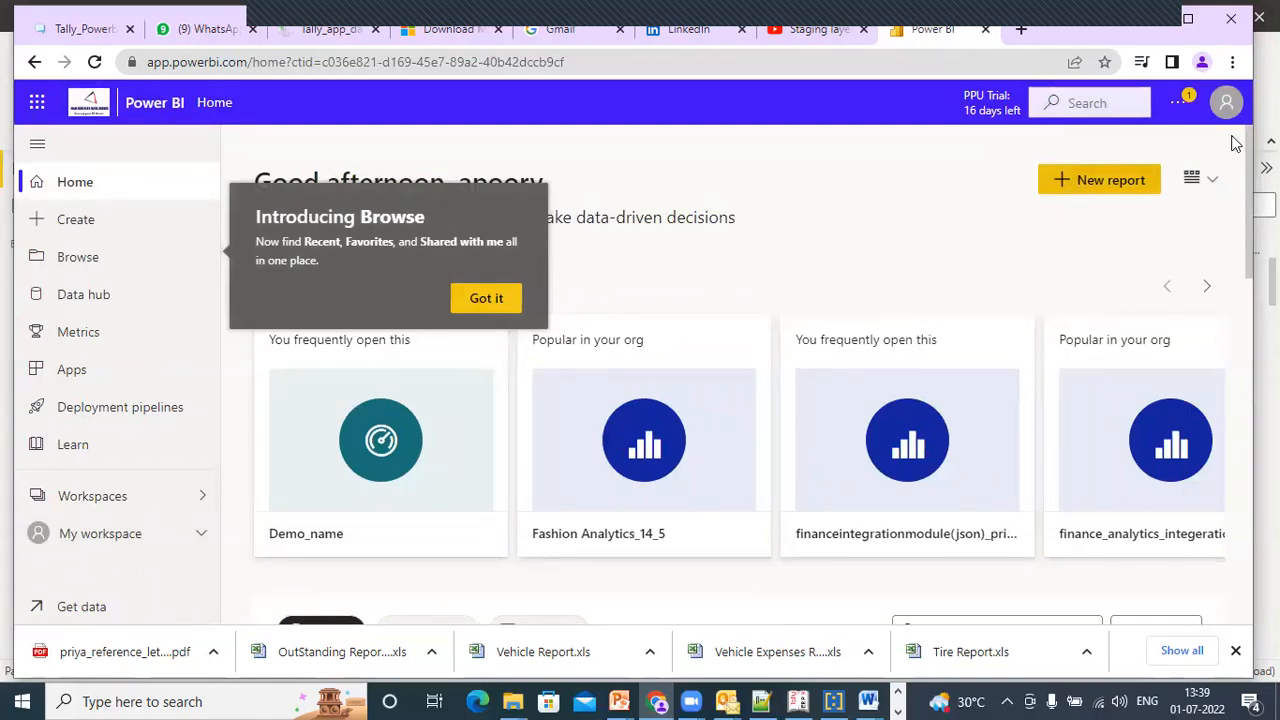
- Sign out of Power BI from the profile avatar menu
left_click(1226, 102)
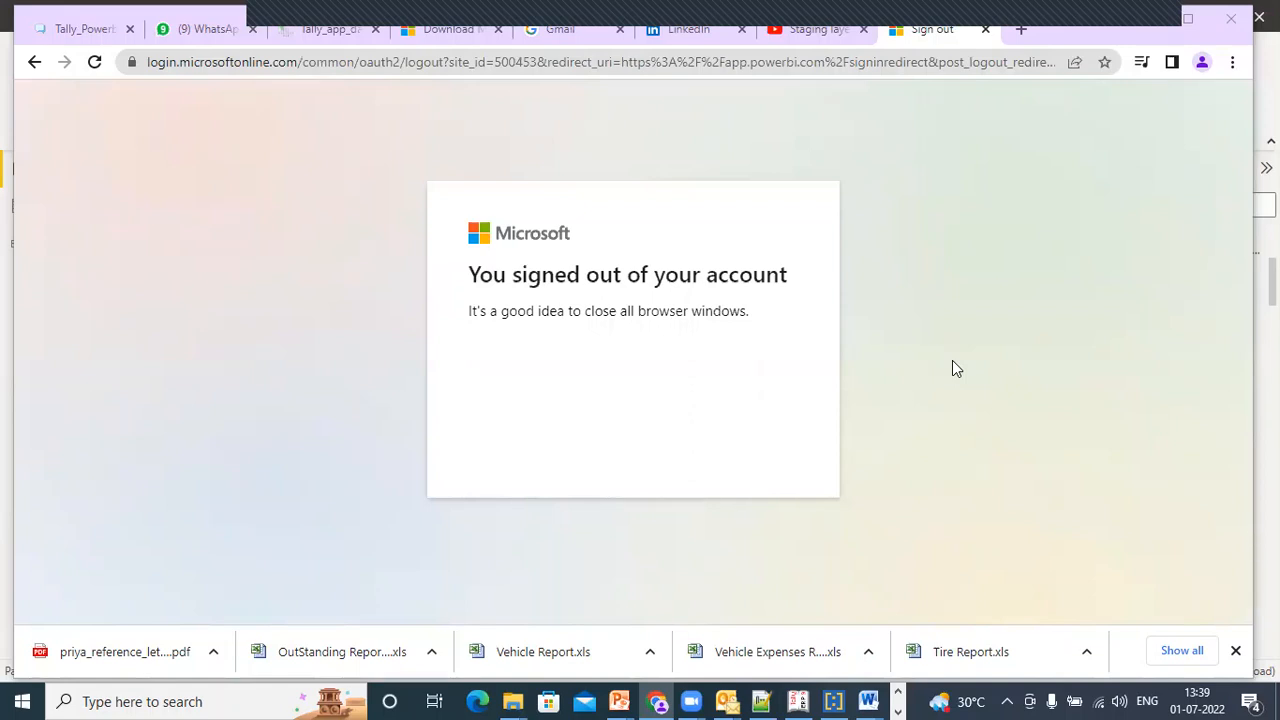
mouse_move(1050, 10)
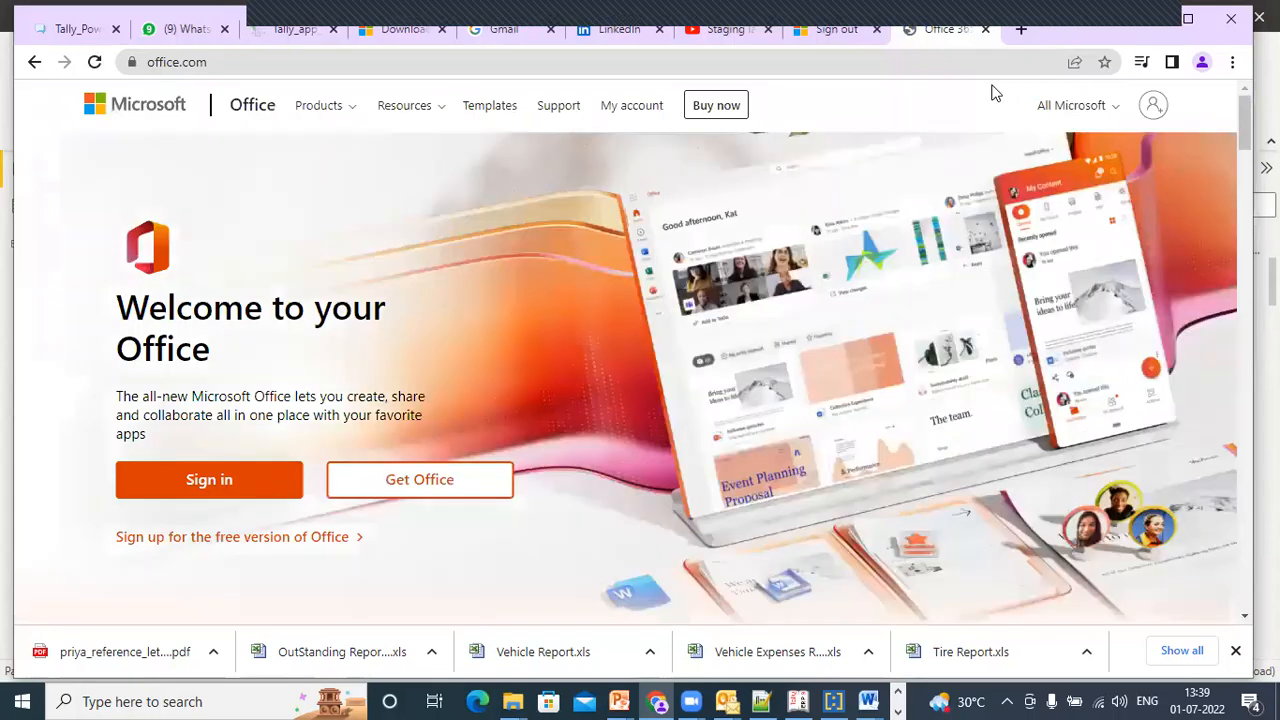
- Browse the All Microsoft menu, then enter an Azure portal address in the browser
left_click(1071, 105)
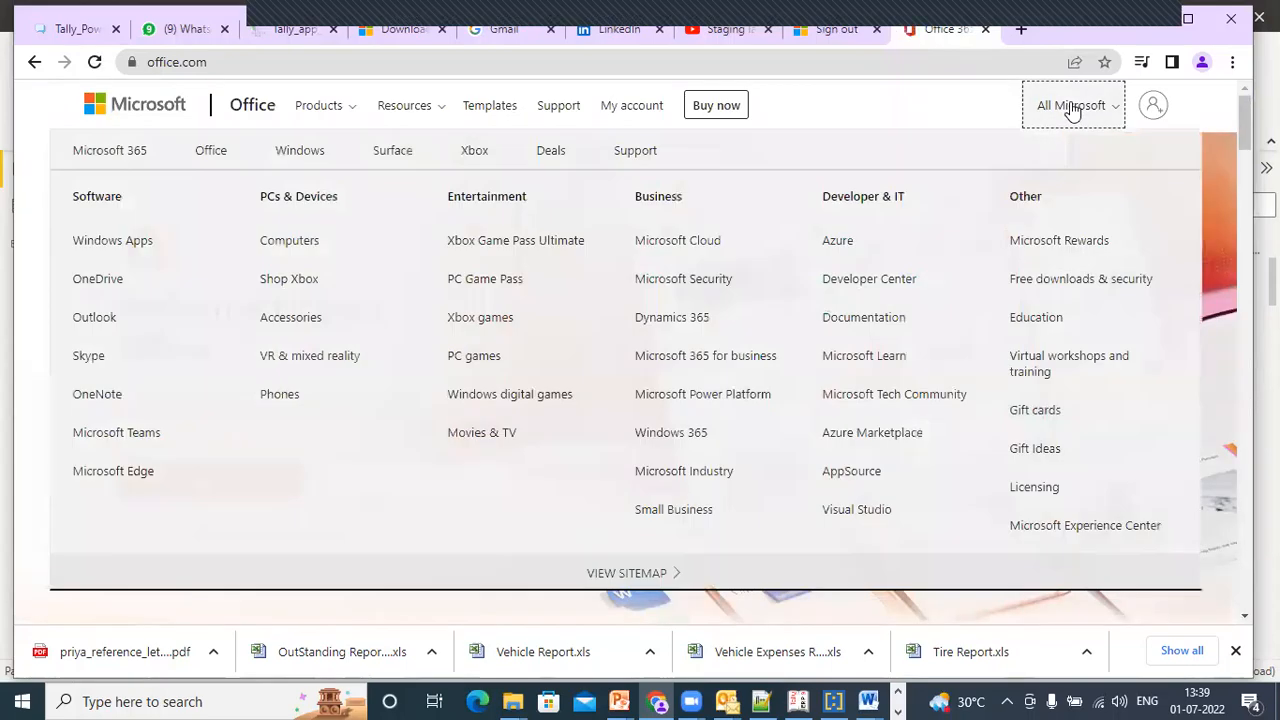
left_click(1072, 105)
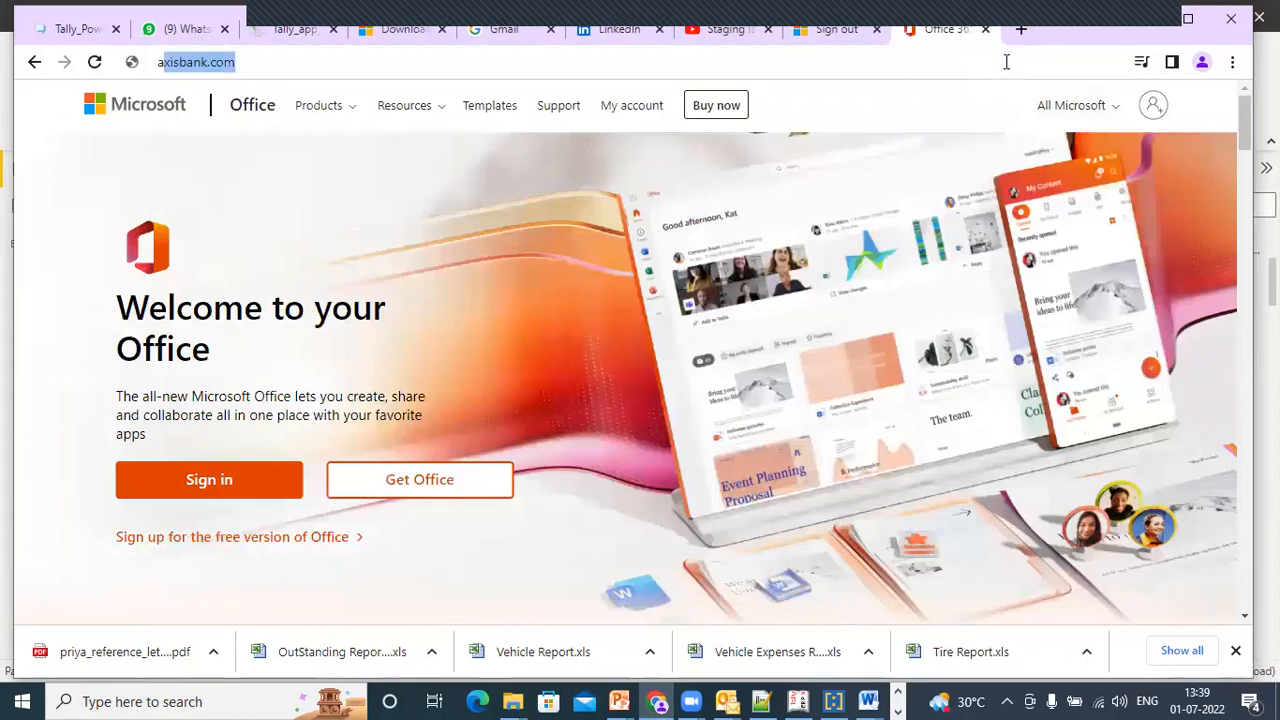
type("azure.portal.login")
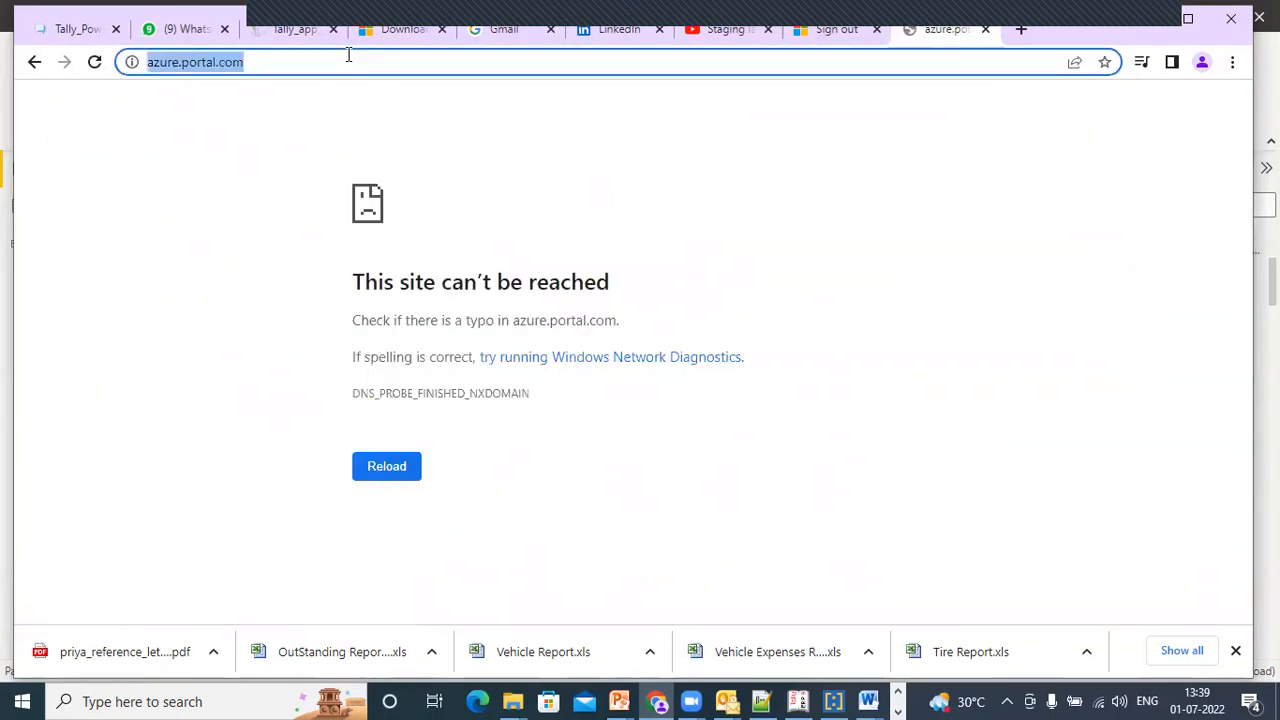
type("portal.azure.")
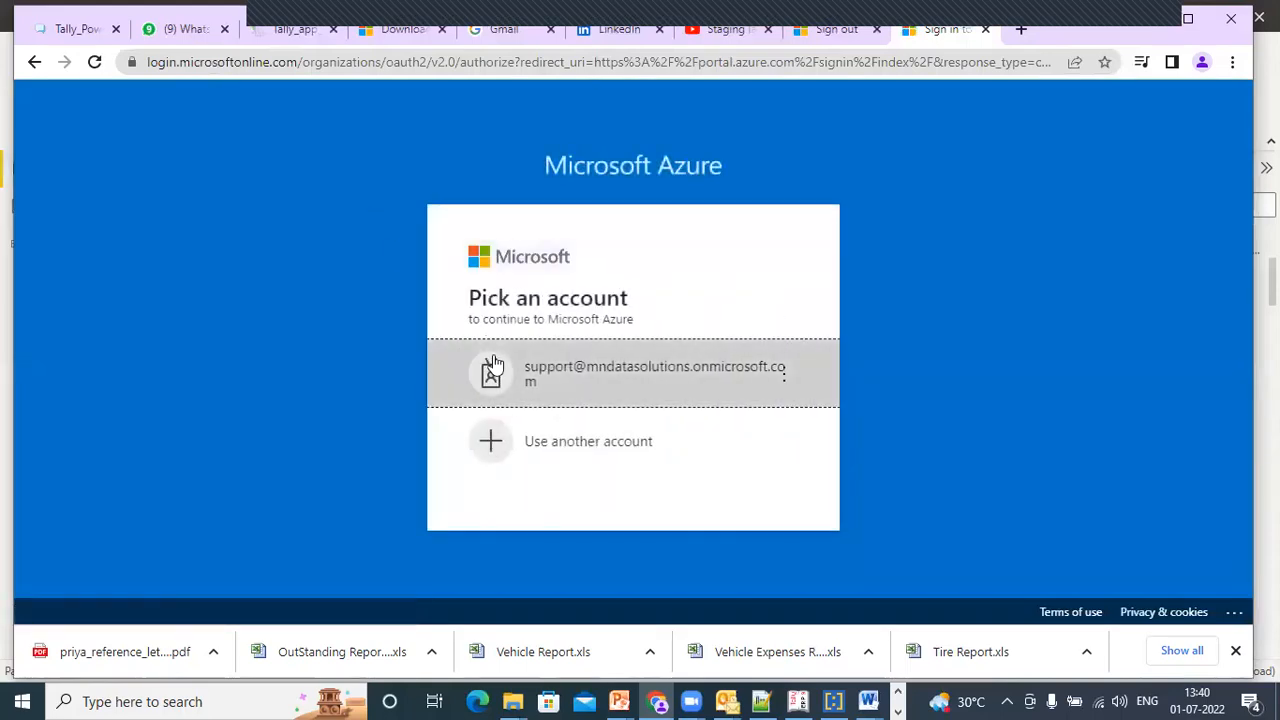
mouse_move(555, 388)
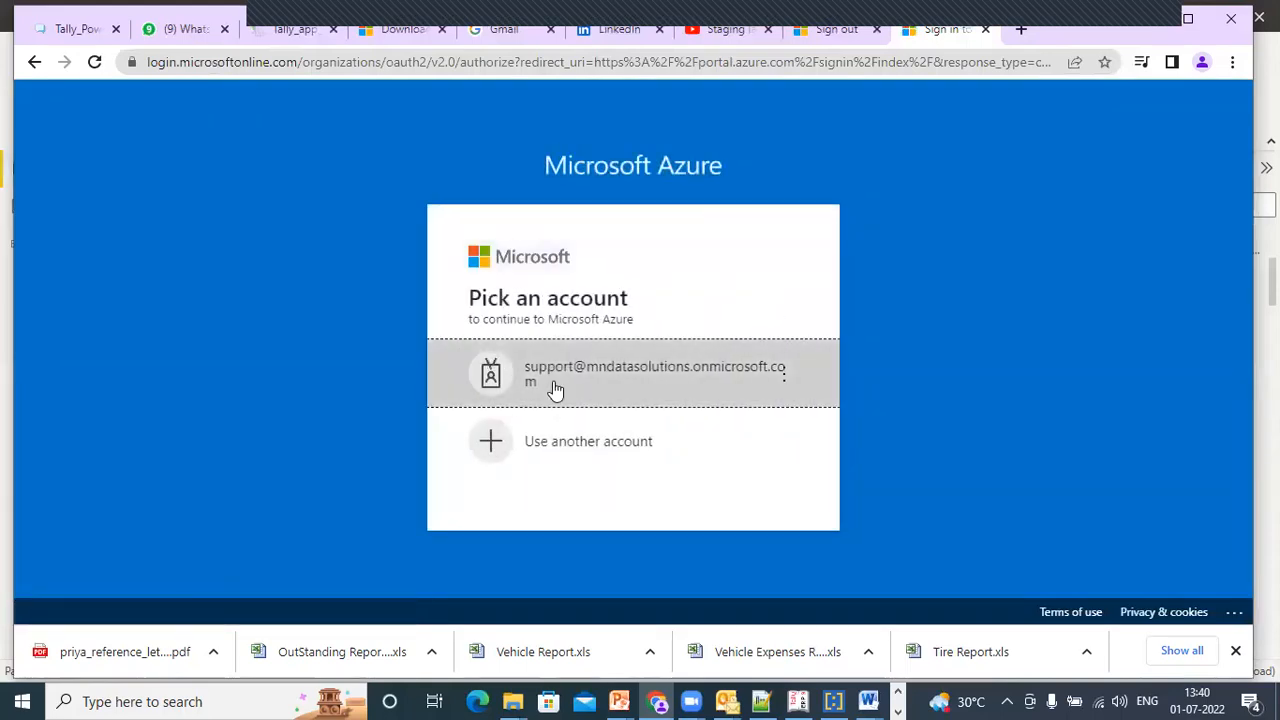
mouse_move(1135, 42)
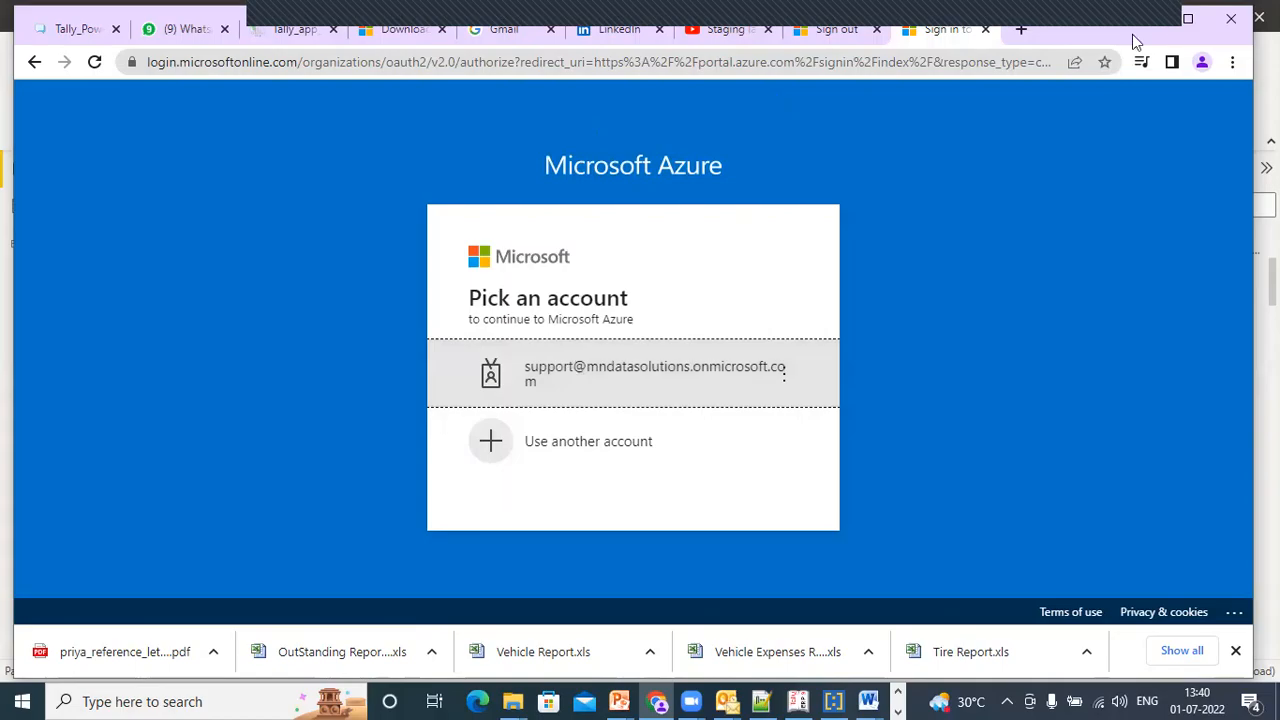
- Sign in with the admin account and leave the portal navigation menu open
left_click(633, 373)
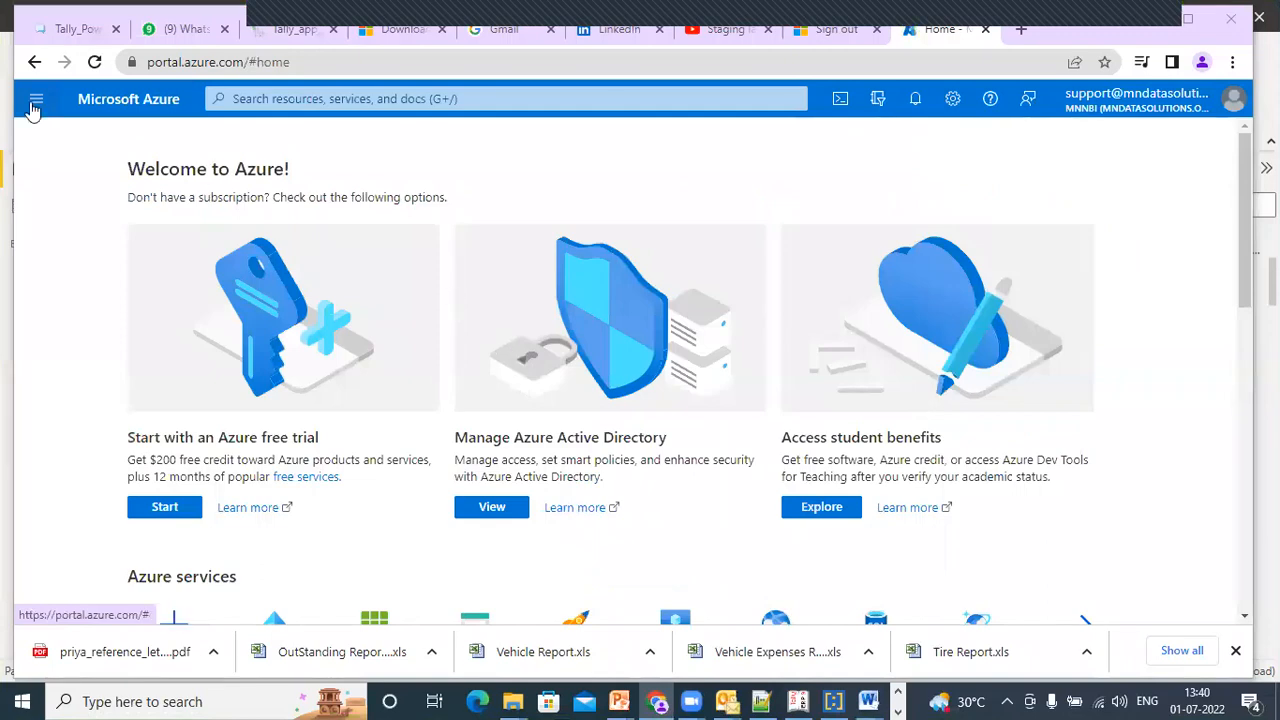
left_click(36, 98)
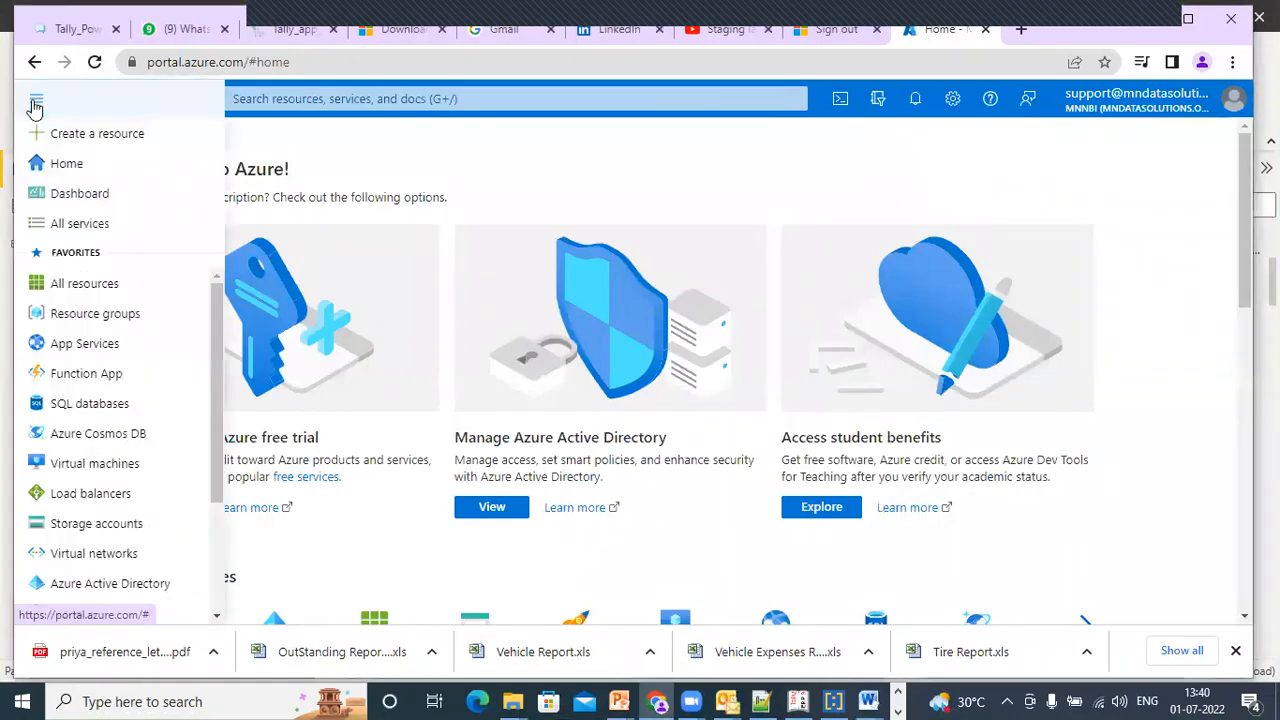
mouse_move(36, 104)
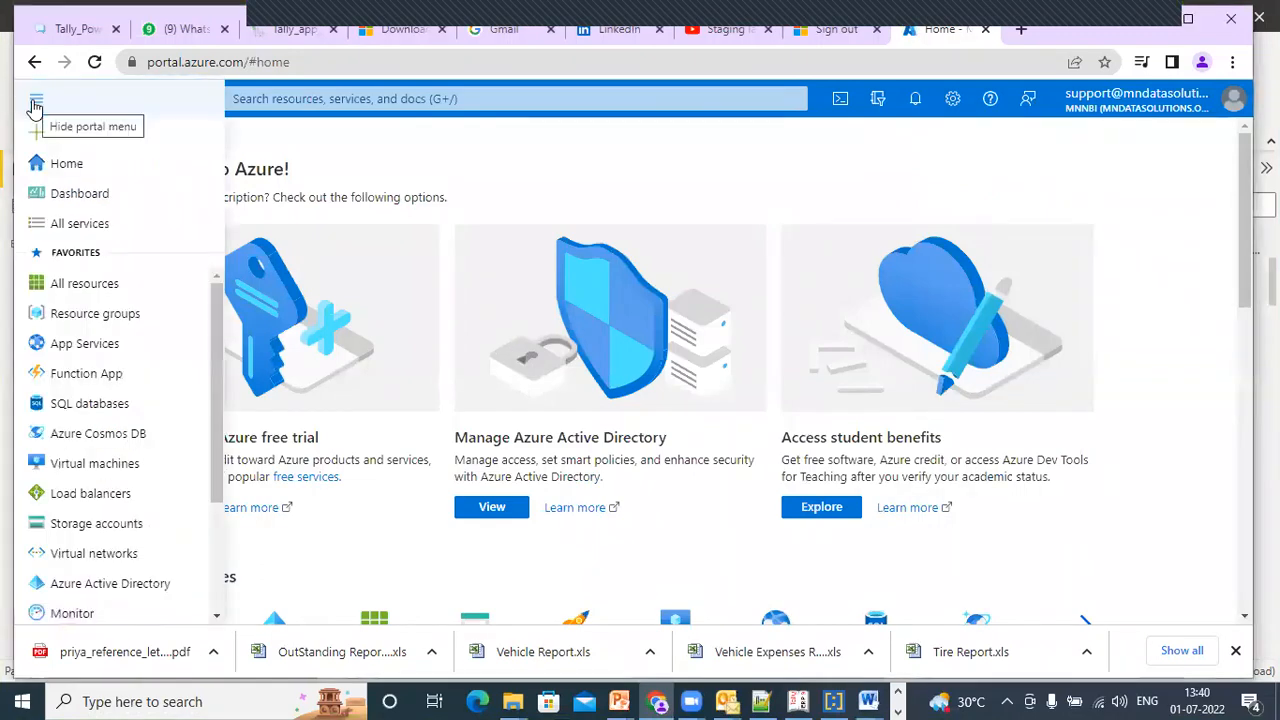
left_click(36, 98)
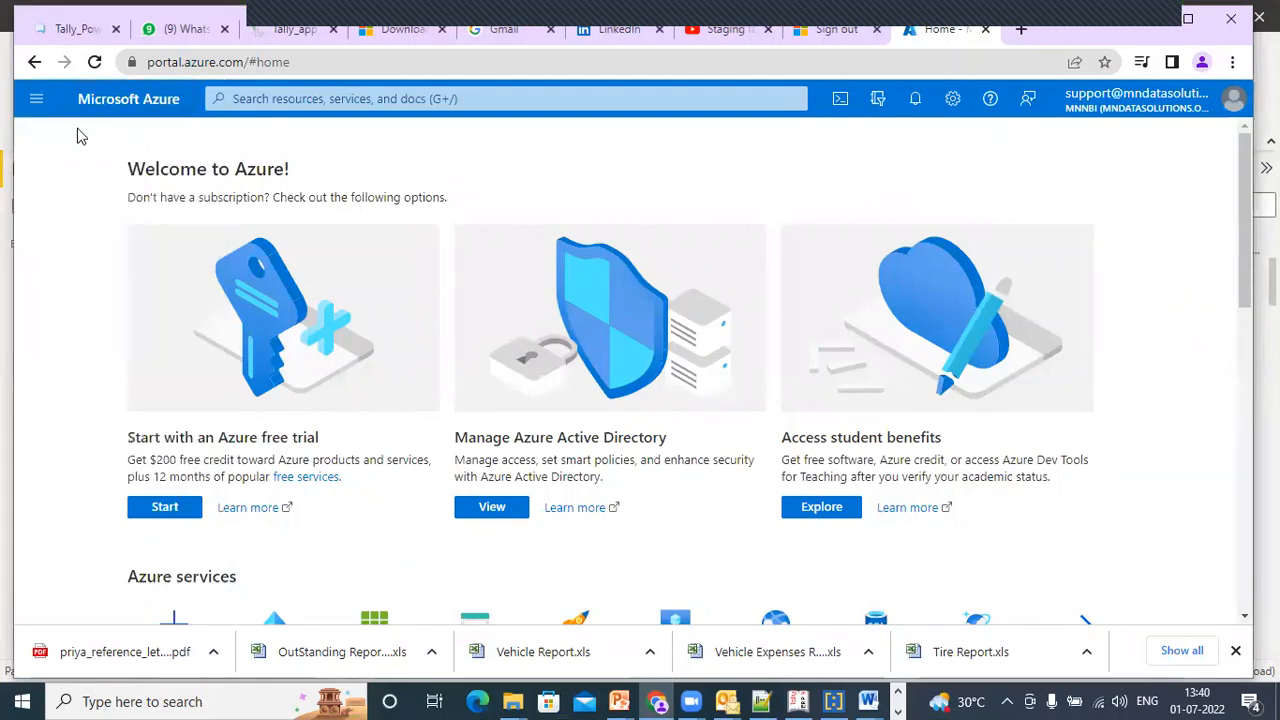
left_click(36, 98)
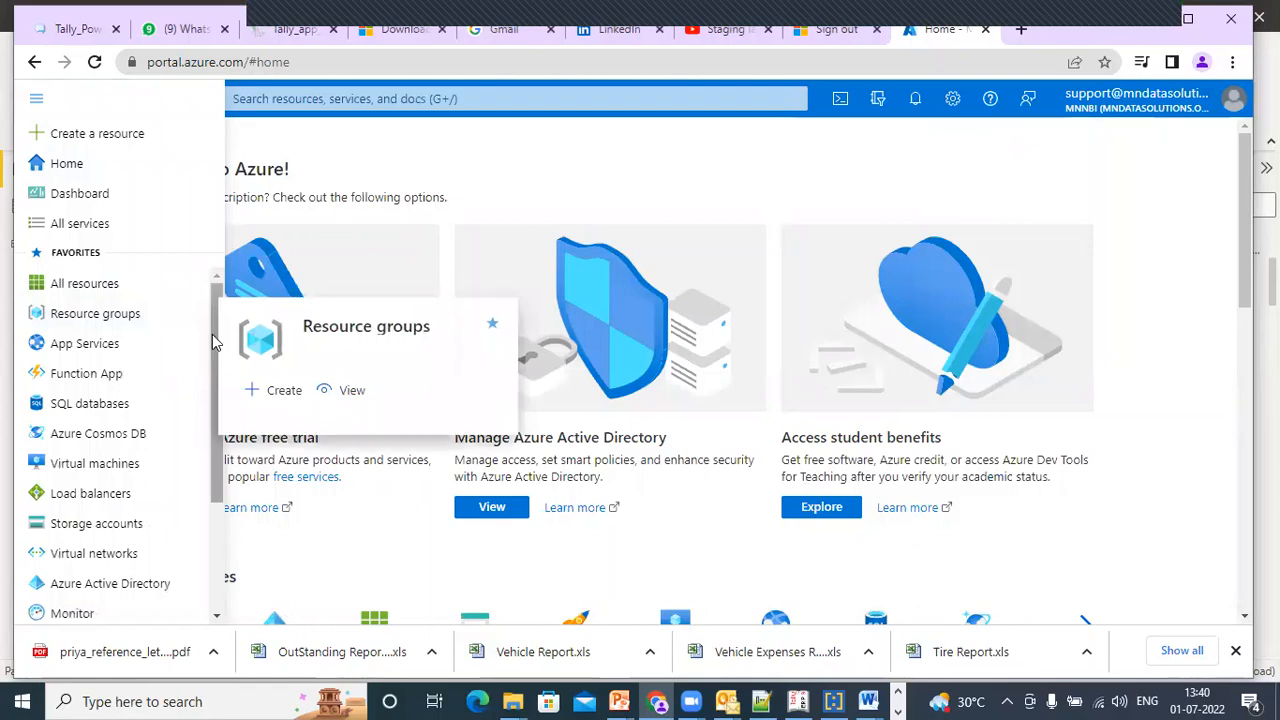
- Scroll the portal menu down to reach Azure Active Directory
scroll("down", 3)
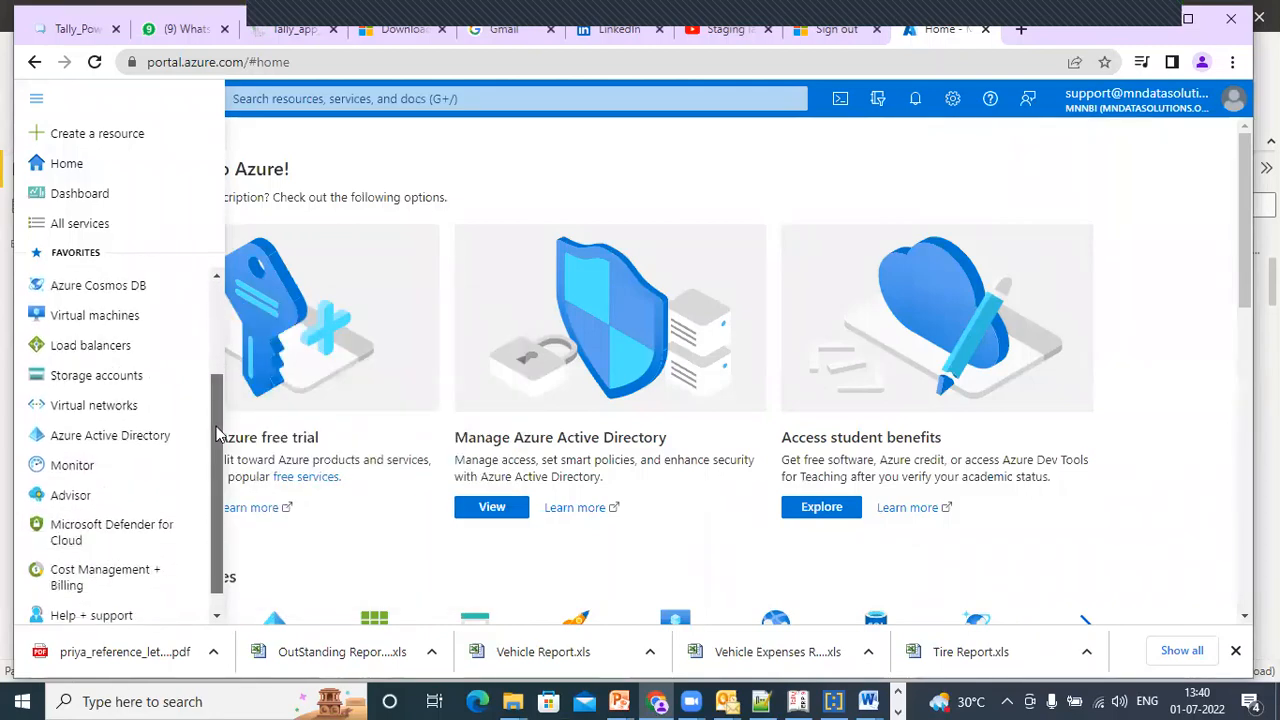
scroll("down", 3)
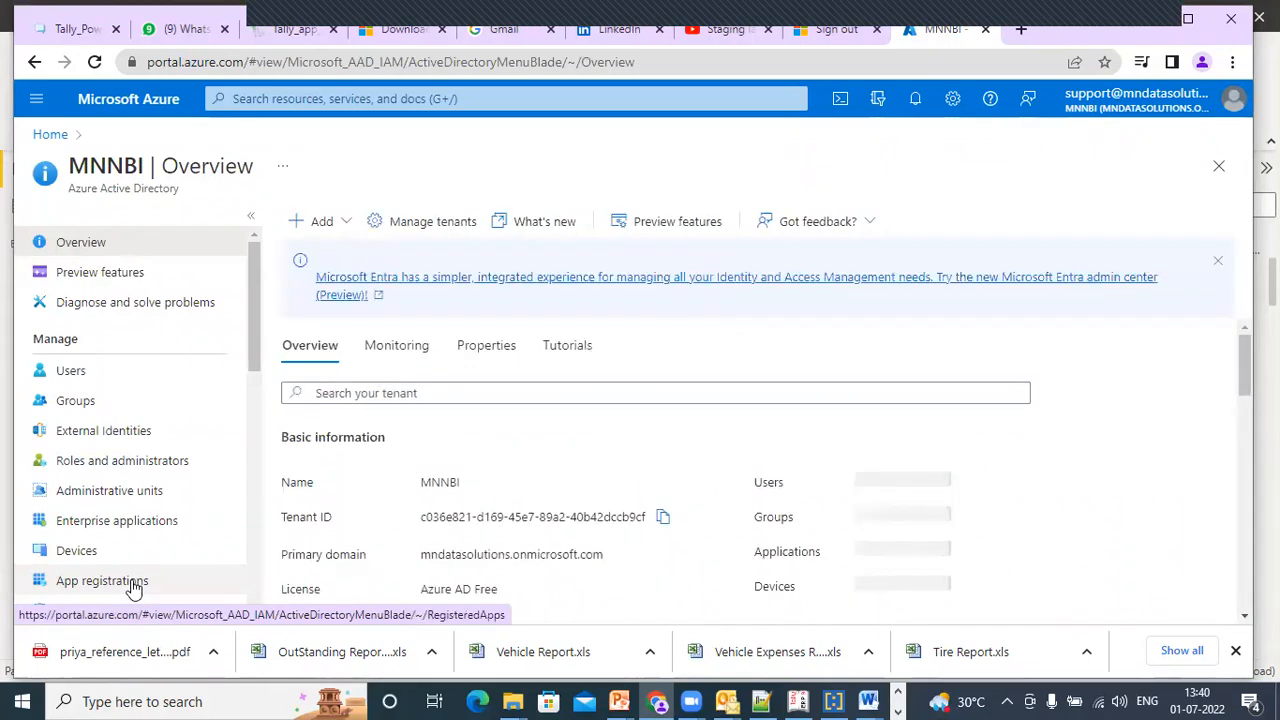
- Choose Add > User from the MNNBI directory Overview toolbar
left_click(321, 221)
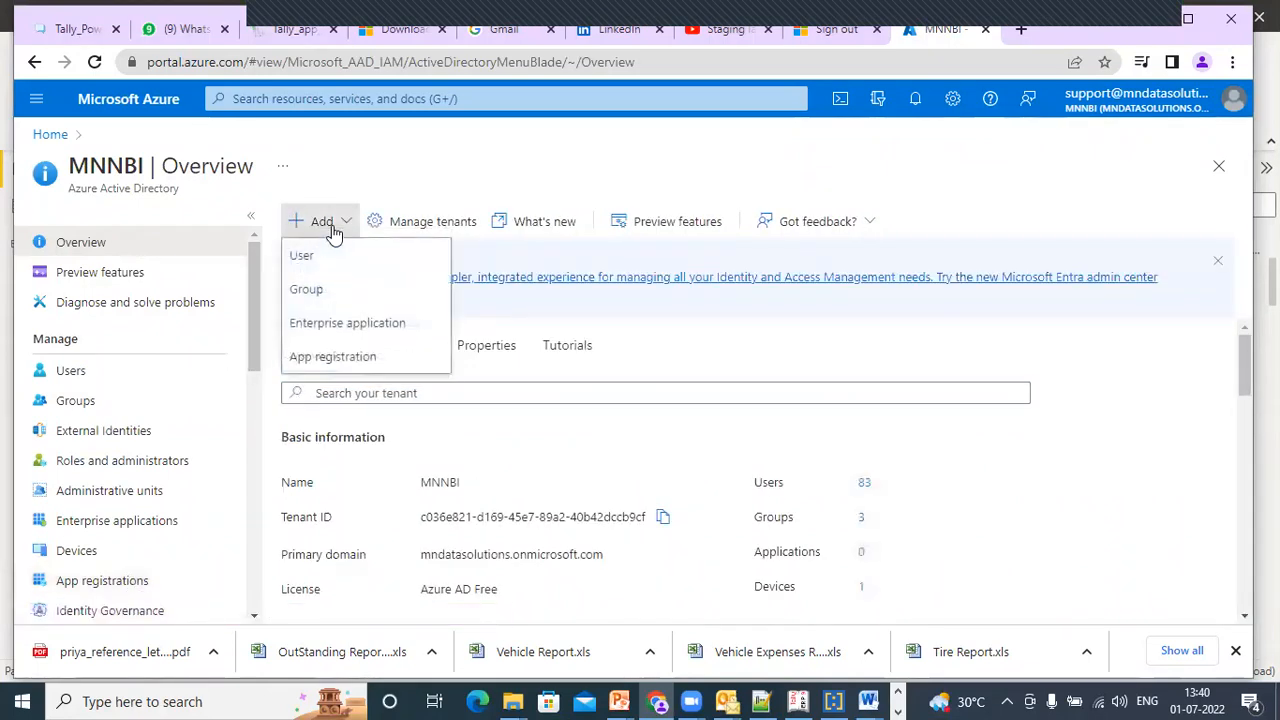
left_click(301, 255)
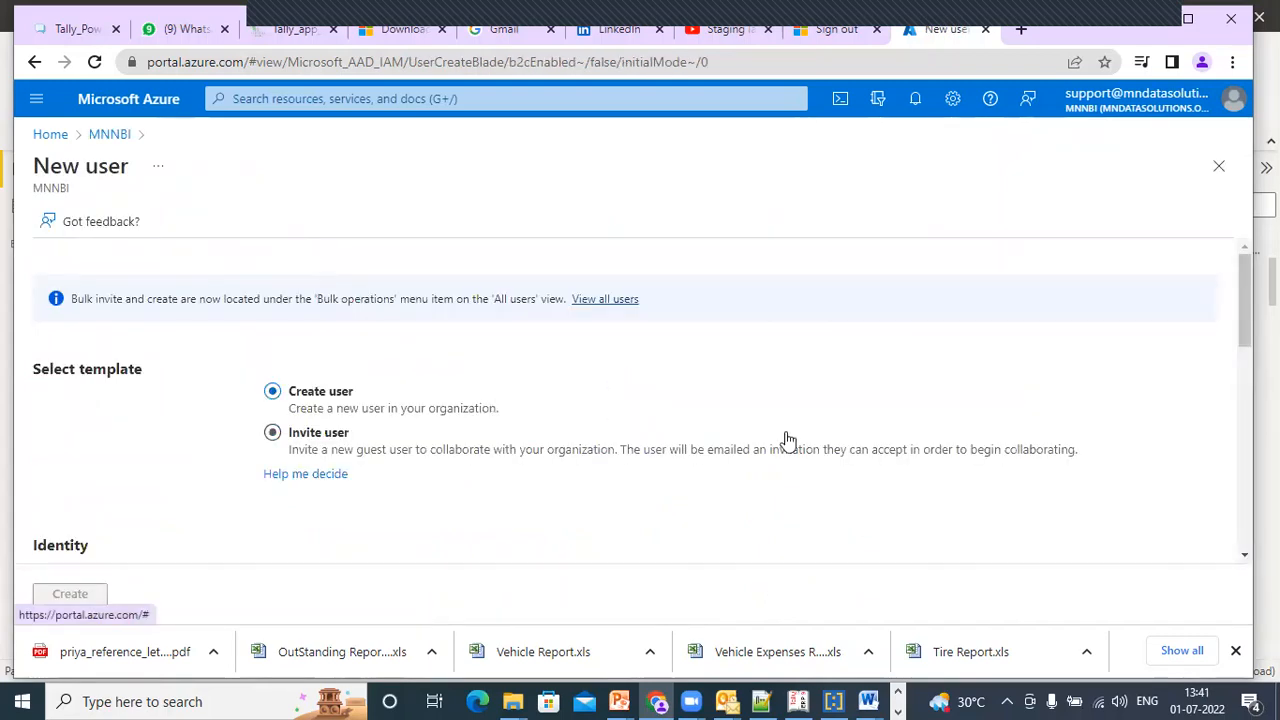
- Enter tyre as user name and display name, and start azeez as first name
scroll("down", 3)
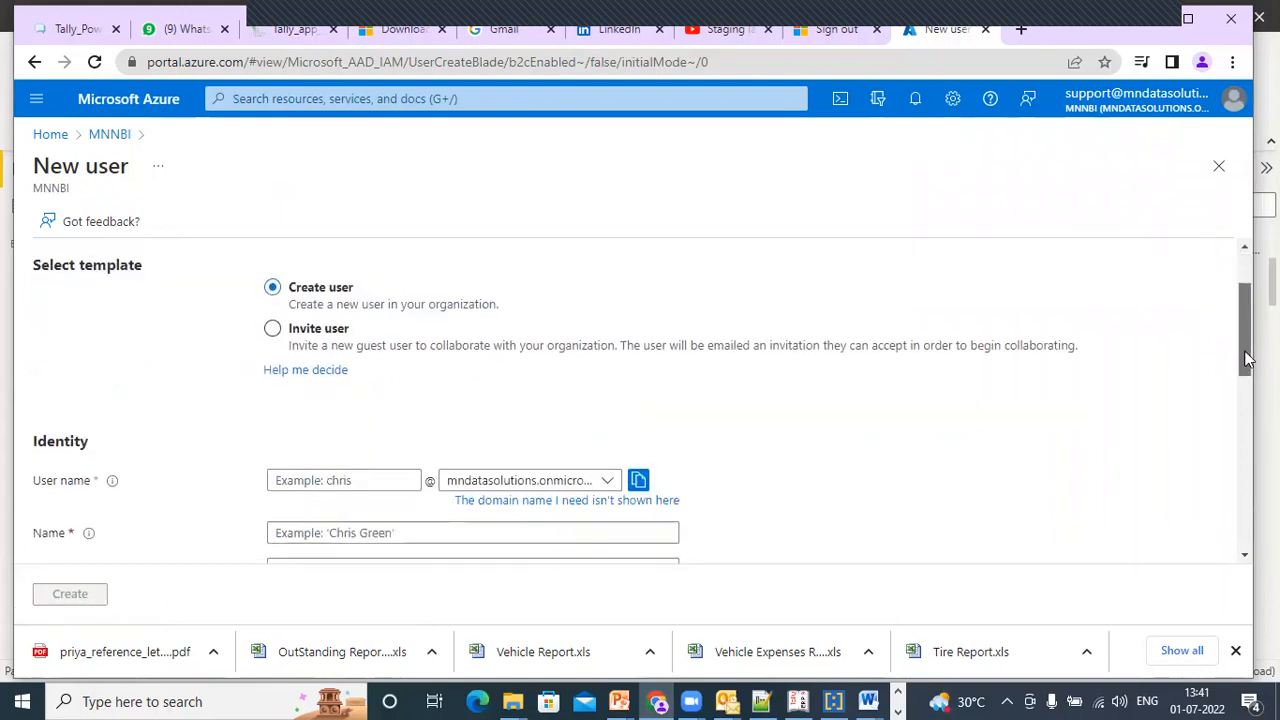
scroll("down", 3)
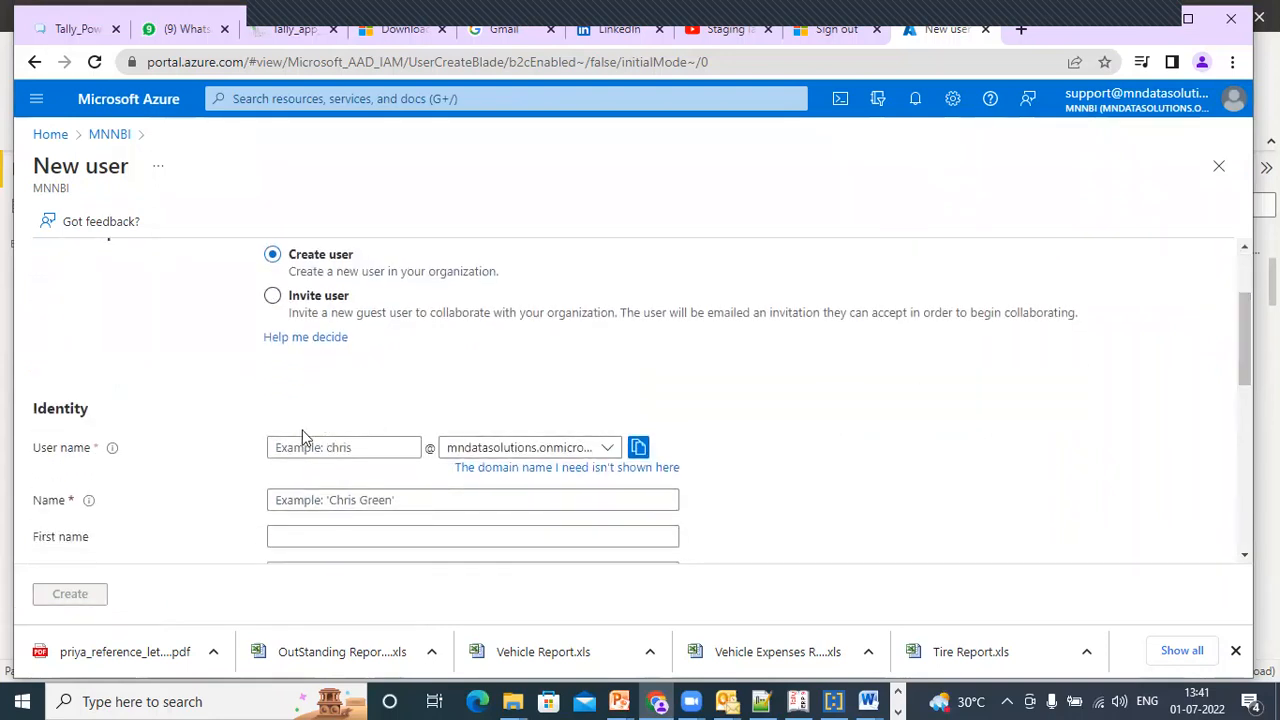
type("tyre")
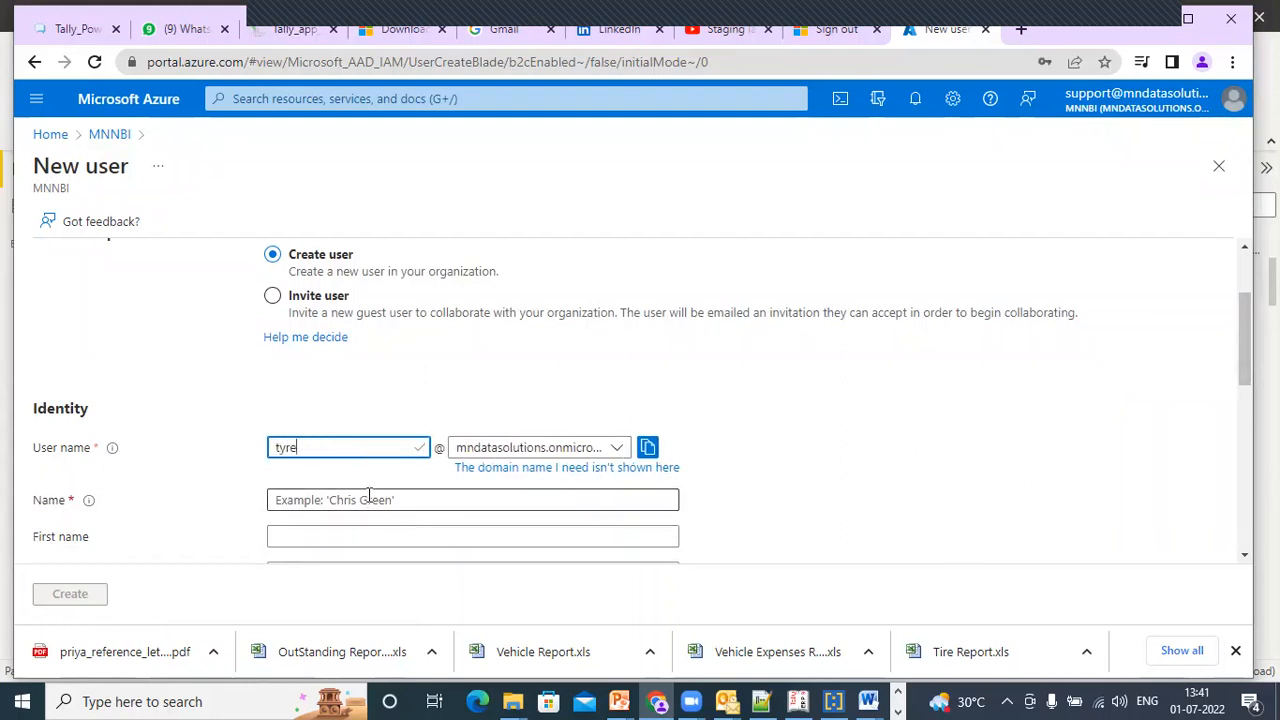
type("tyre")
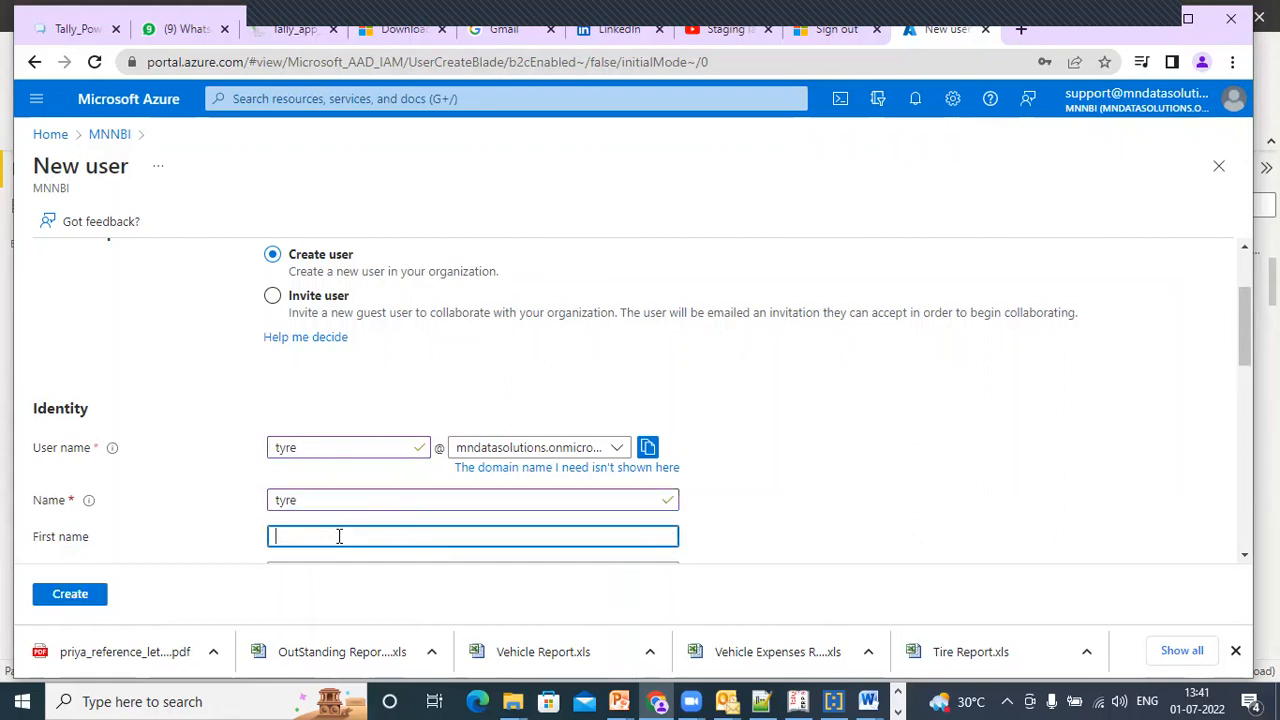
type("azeez")
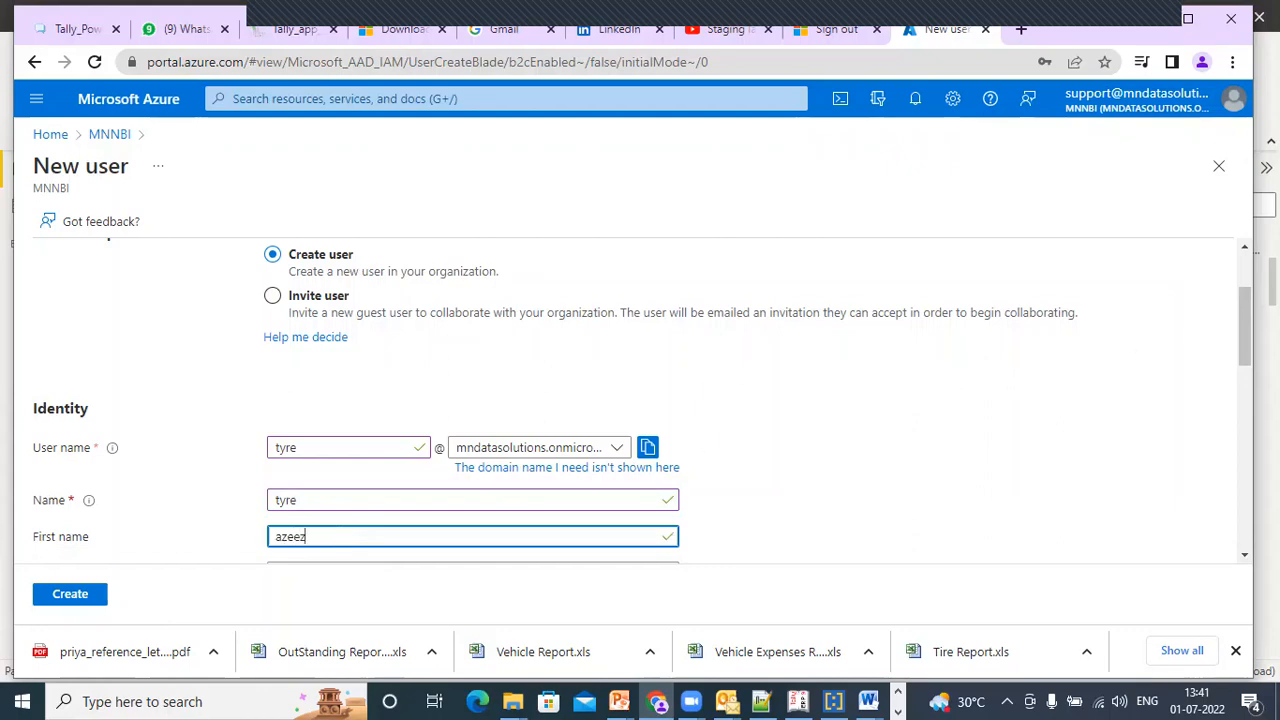
- Set a custom initial password and India as the usage location
scroll("down", 3)
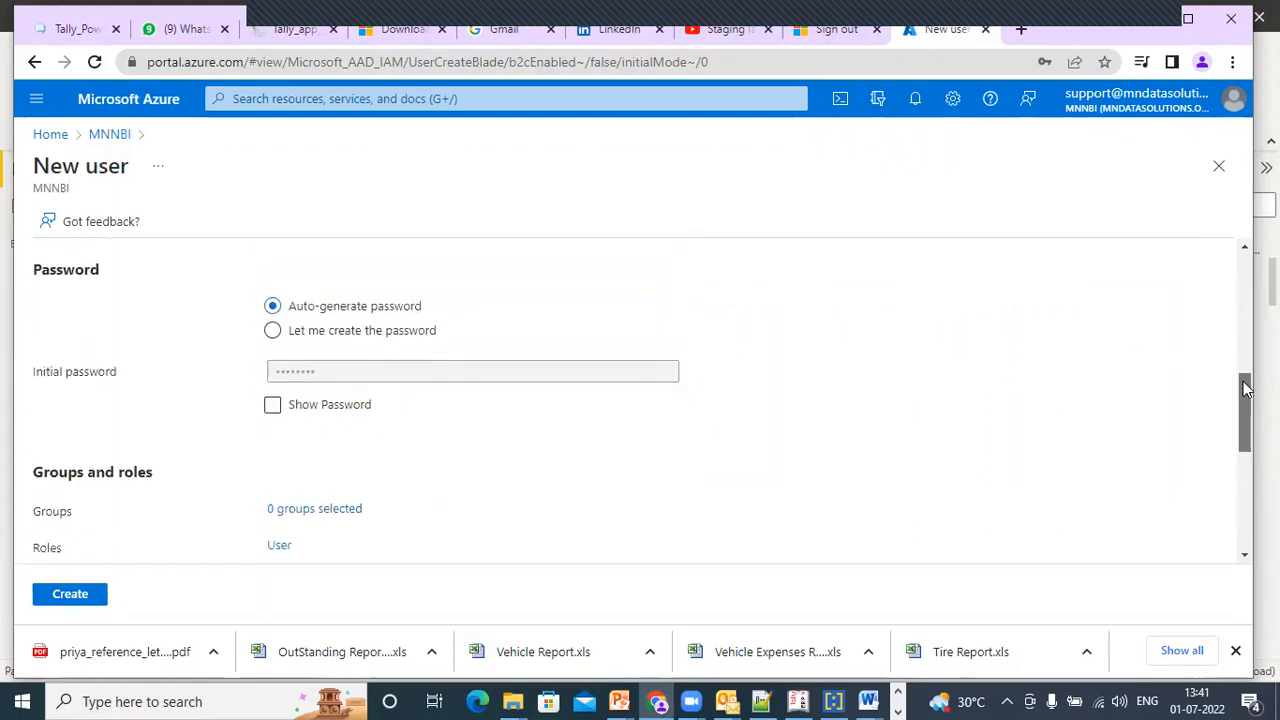
left_click(272, 330)
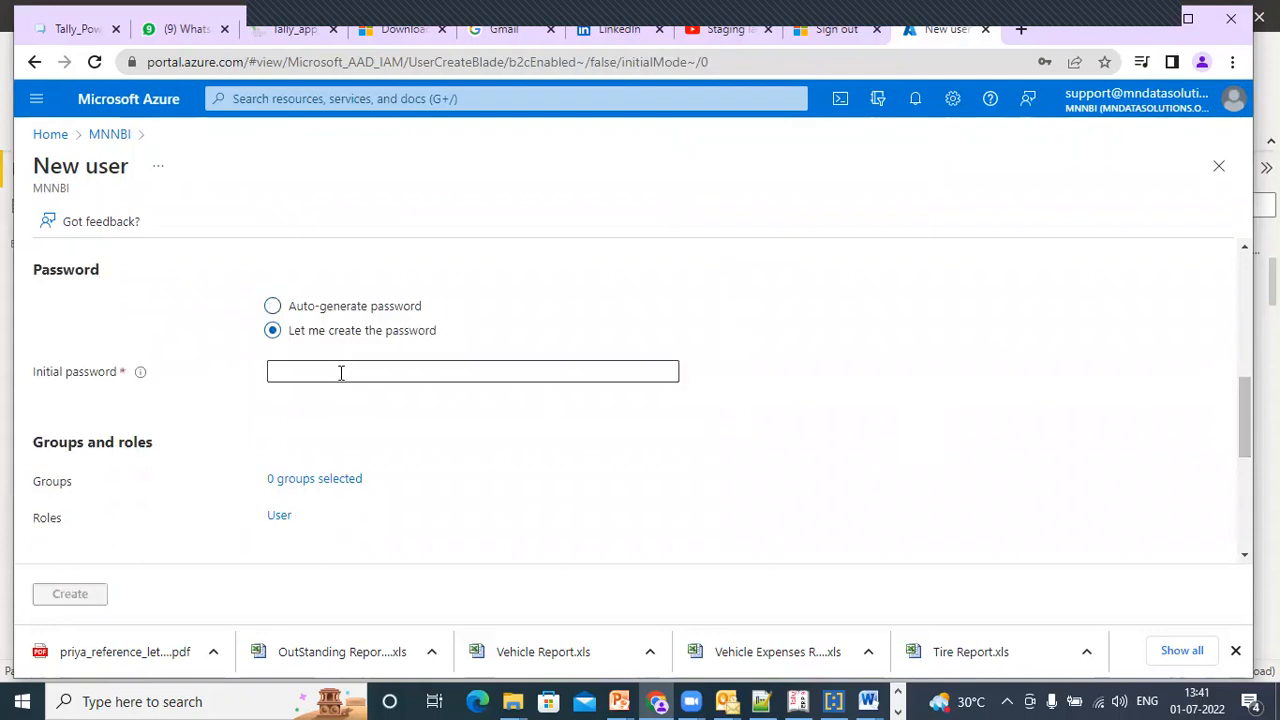
type("password")
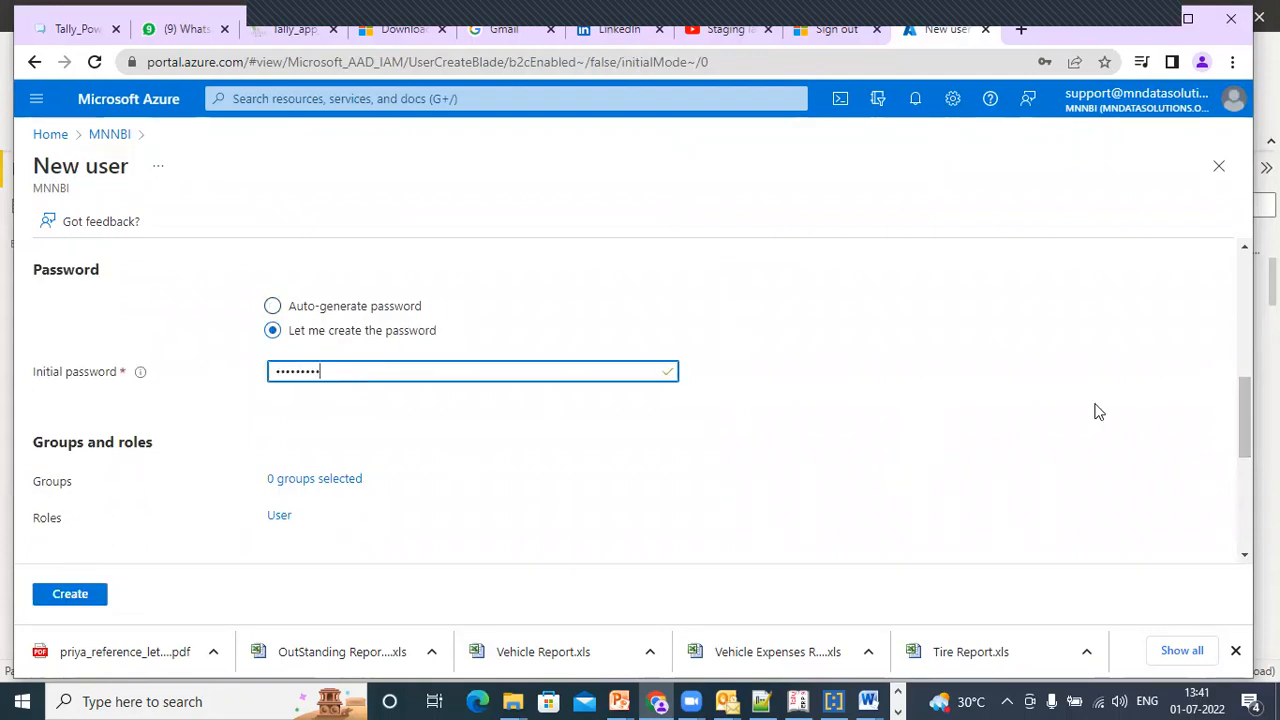
scroll("down", 3)
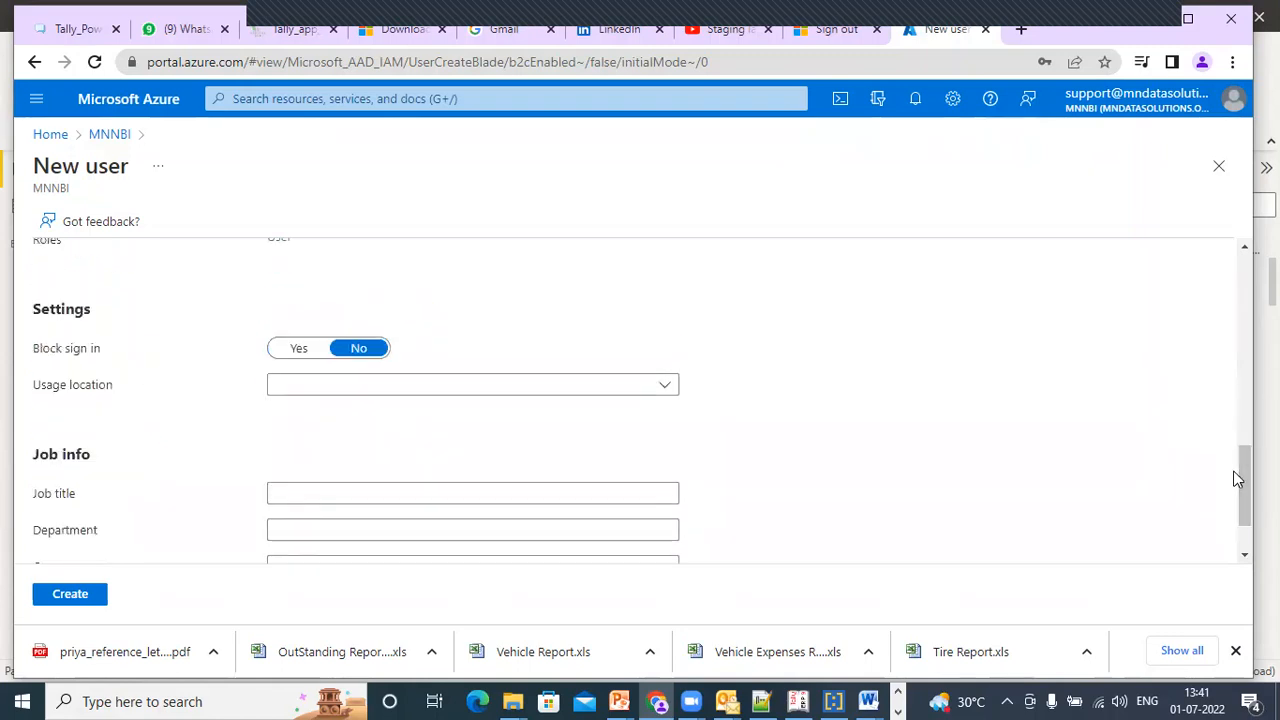
left_click(472, 384)
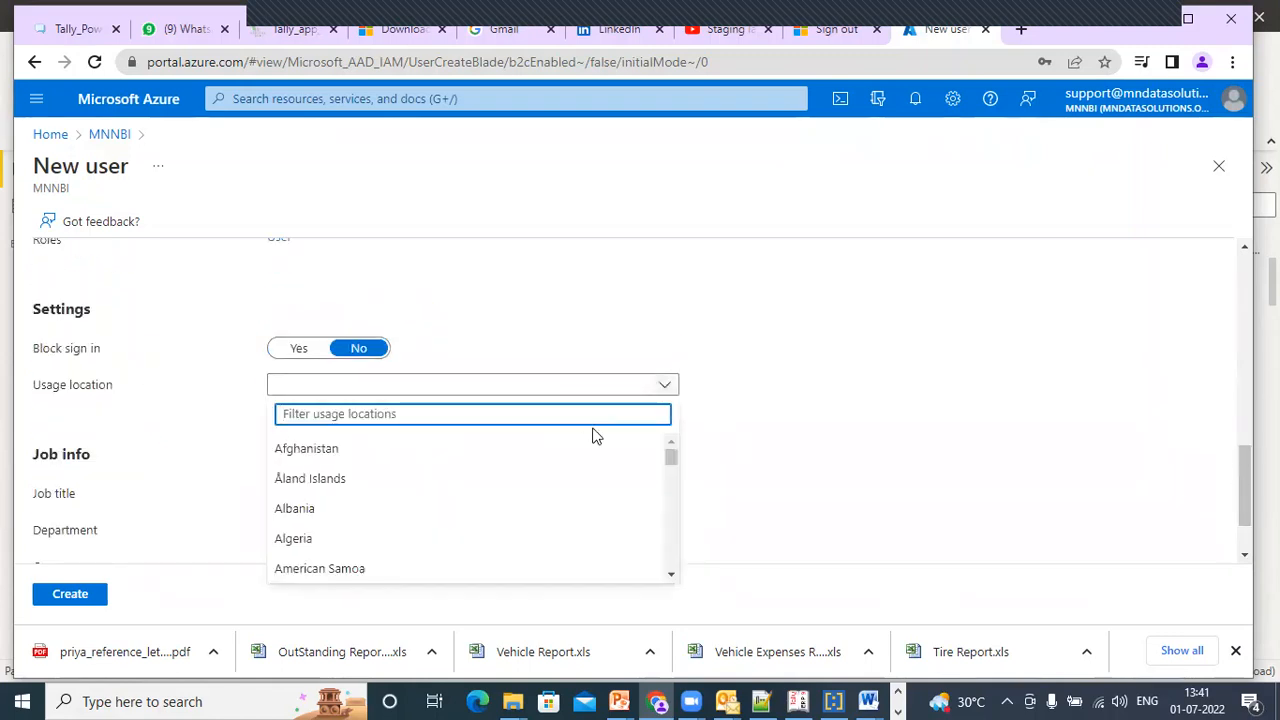
type("india")
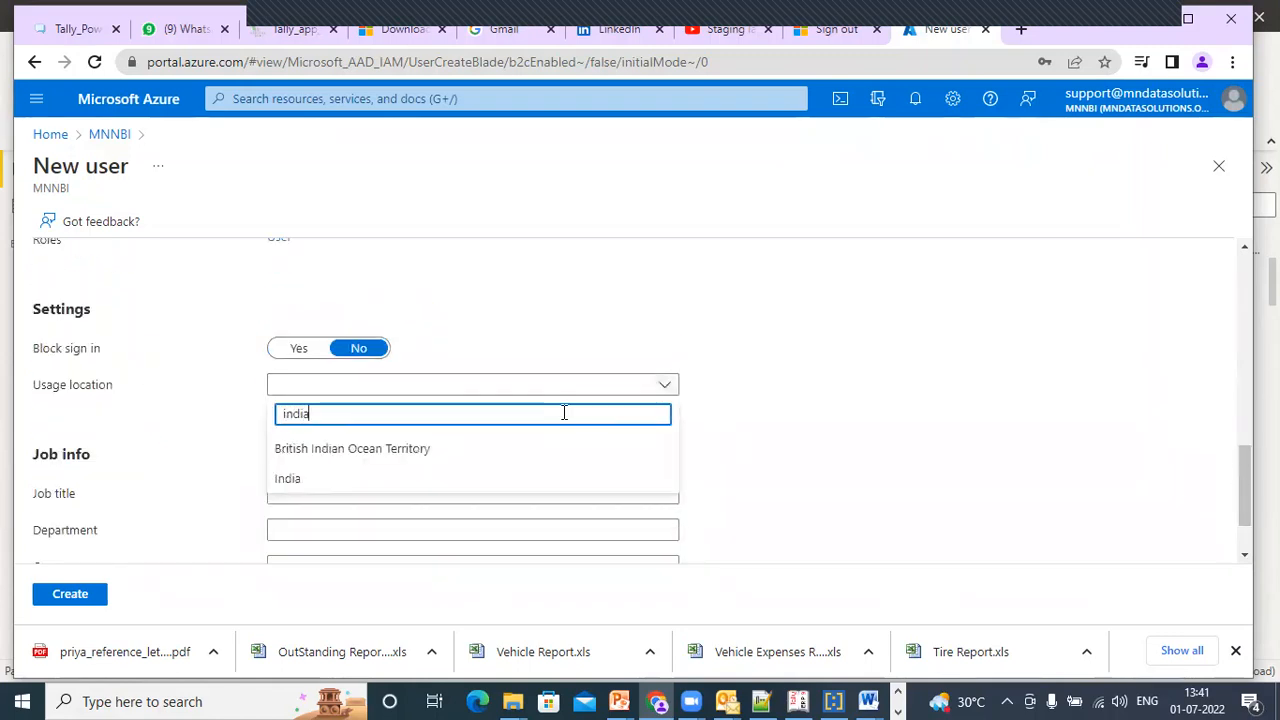
- Enter President as job title and sales as department
left_click(287, 478)
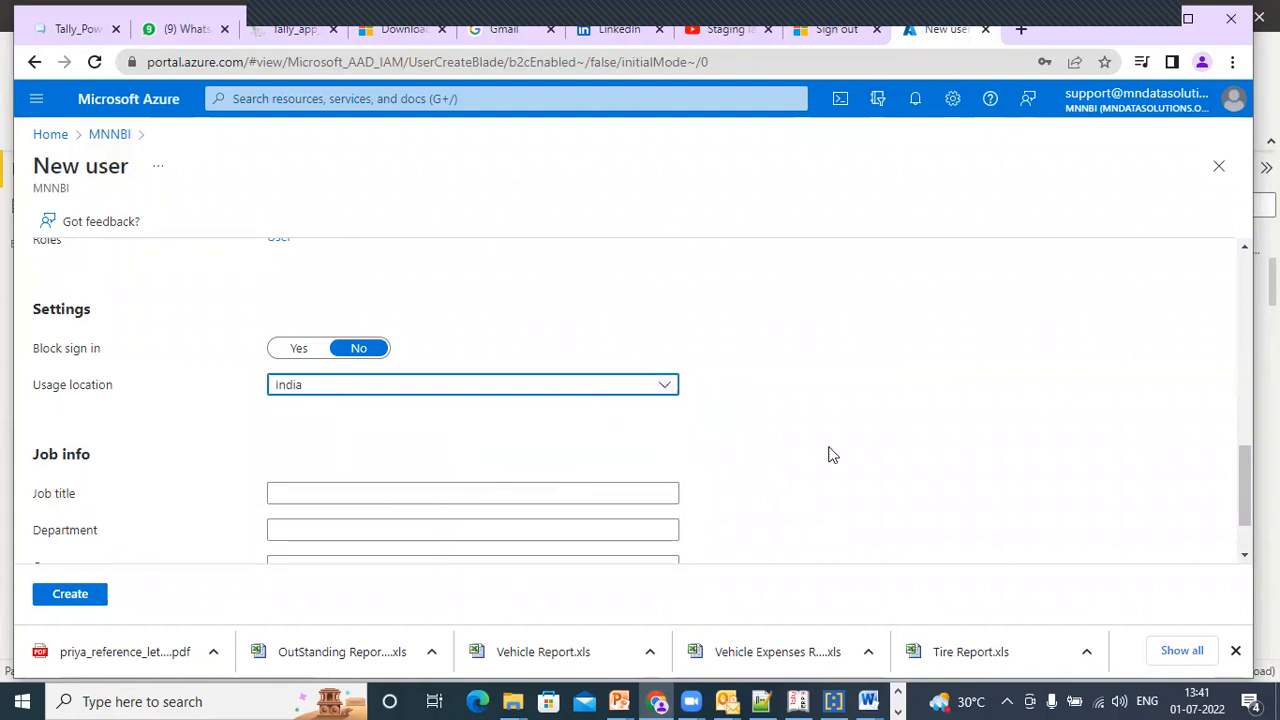
type("President")
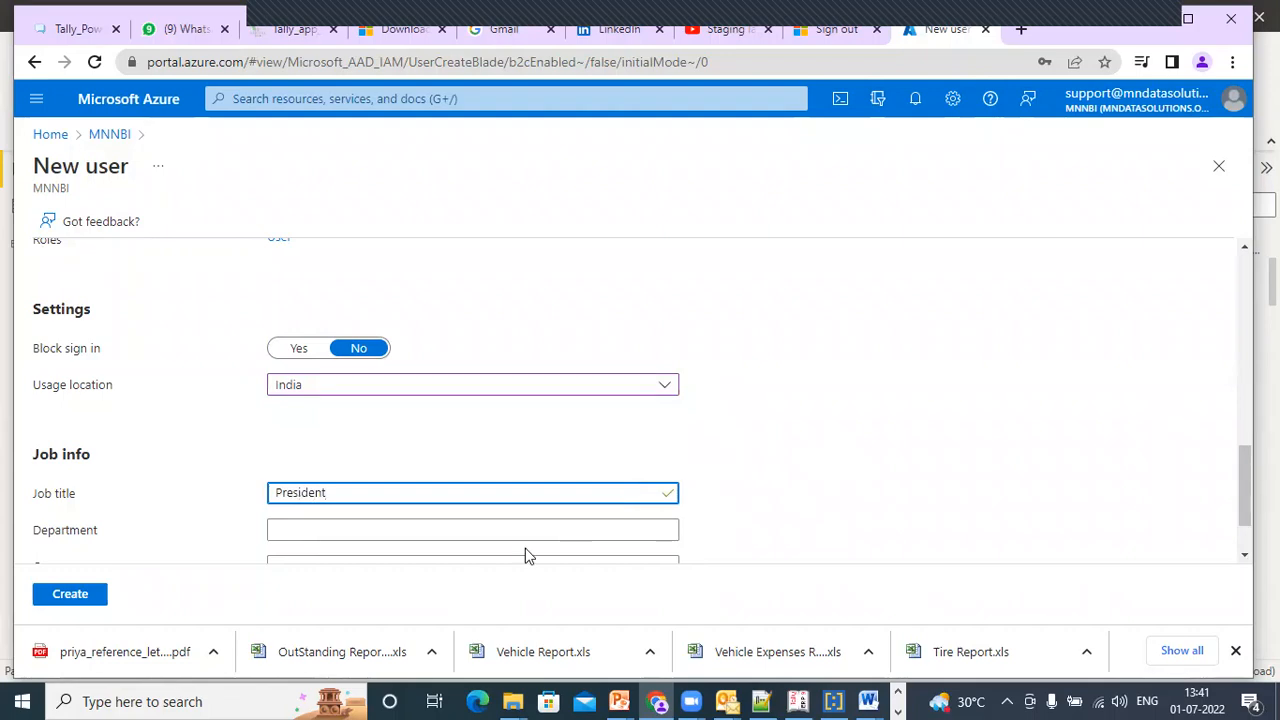
type("sales")
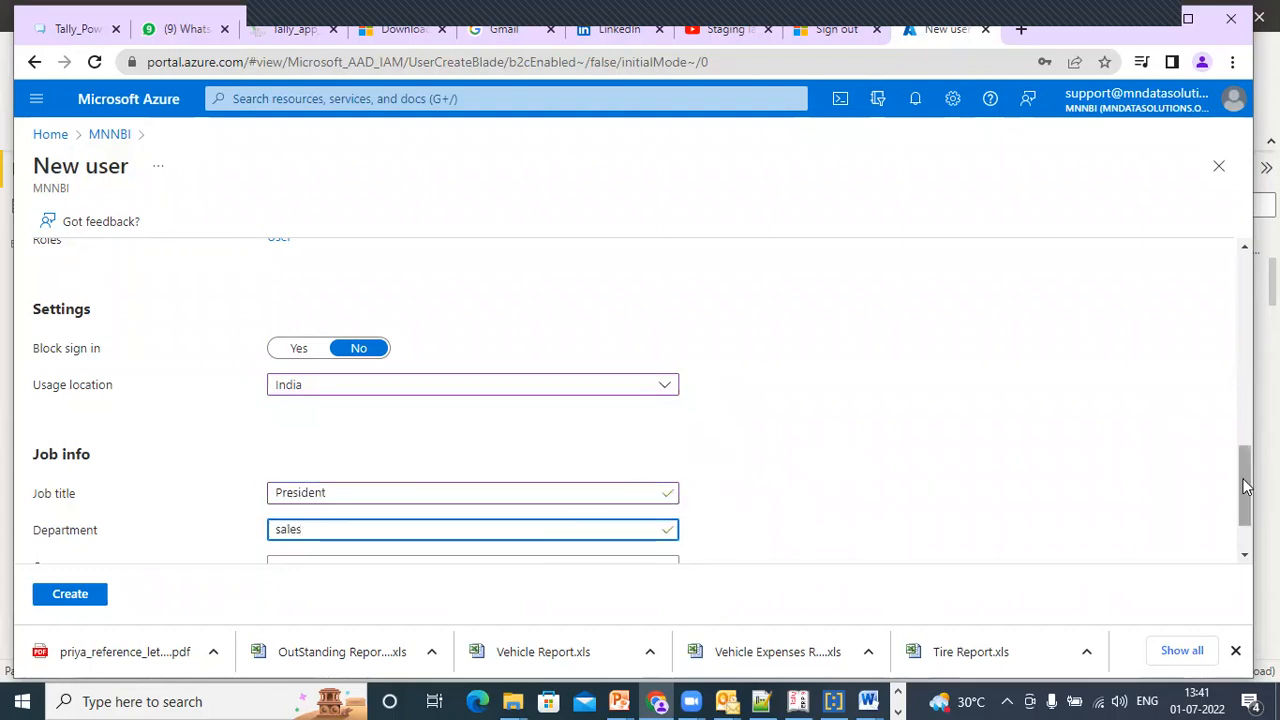
scroll("down", 3)
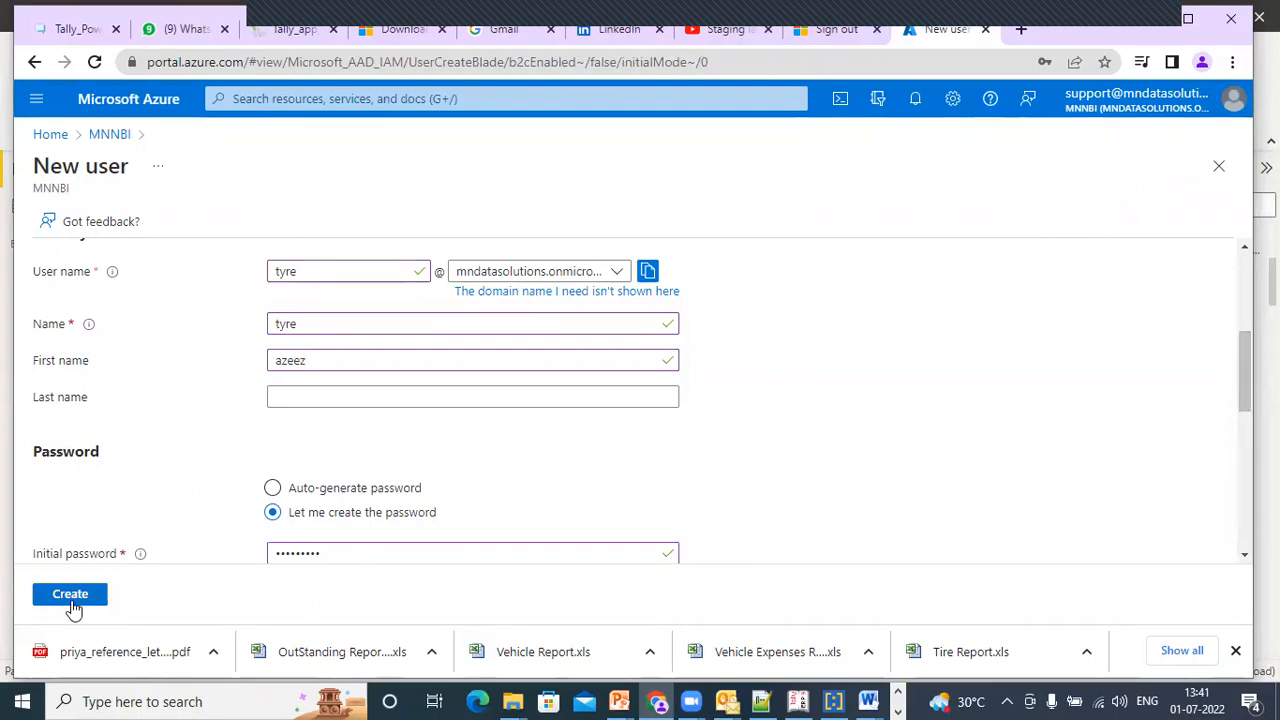
- Create the new user tyre from the completed form
left_click(70, 593)
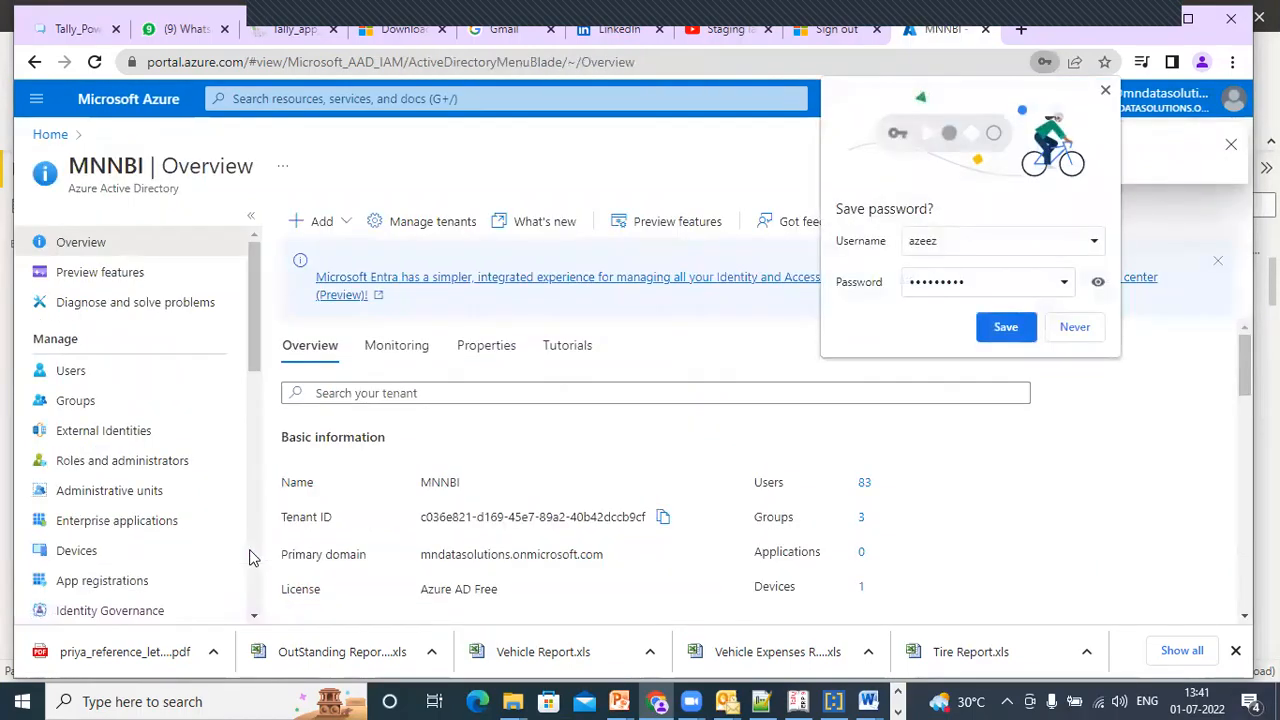
scroll("down", 3)
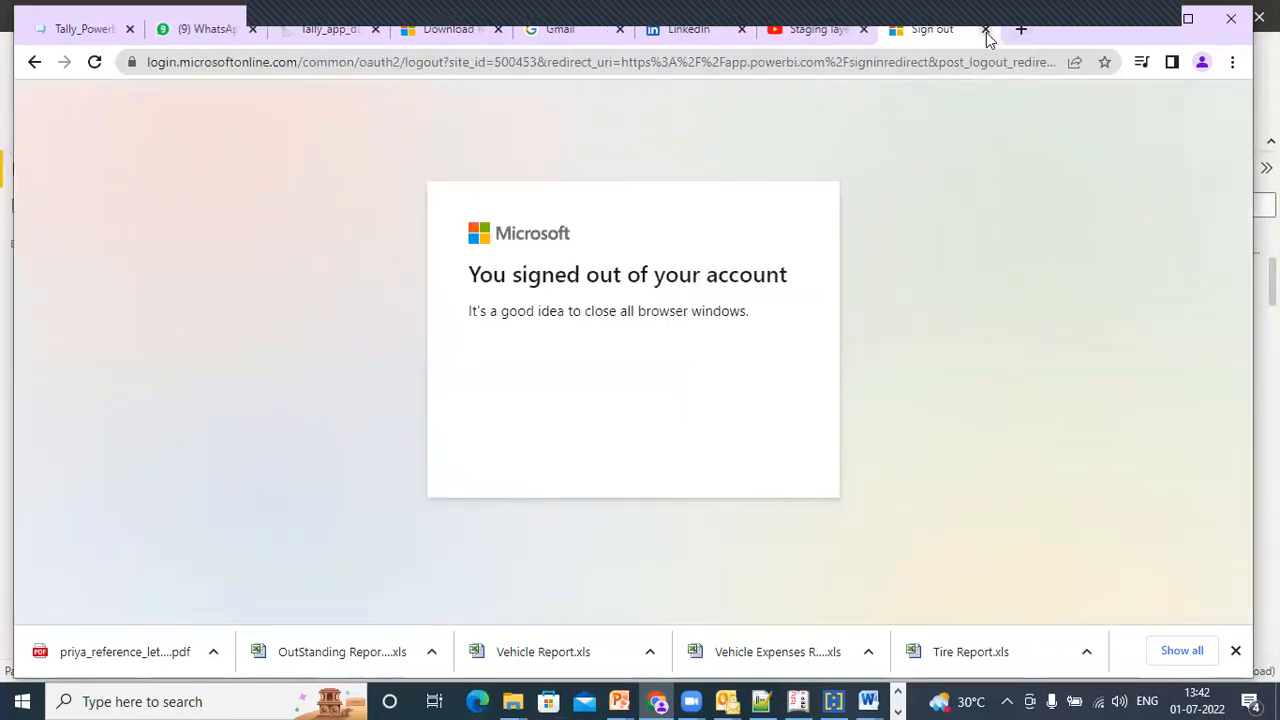
- Go to office.com in a new tab and sign in
left_click(1020, 28)
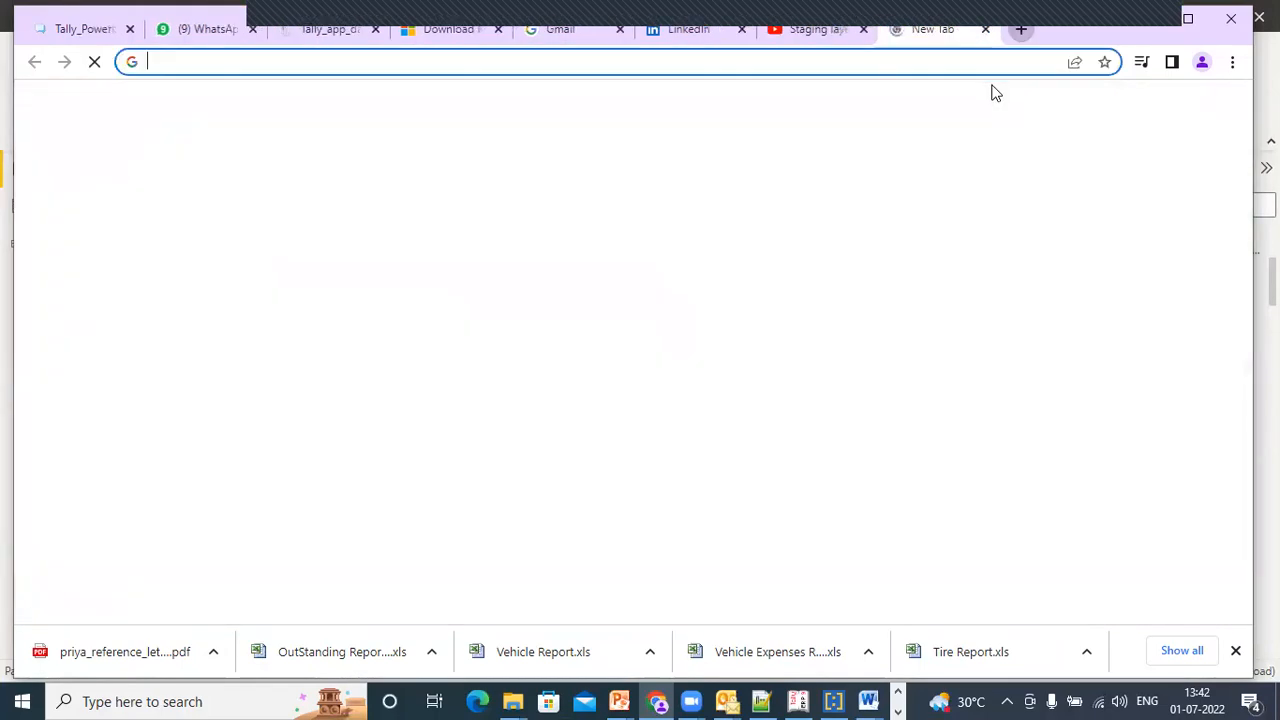
type("office.com")
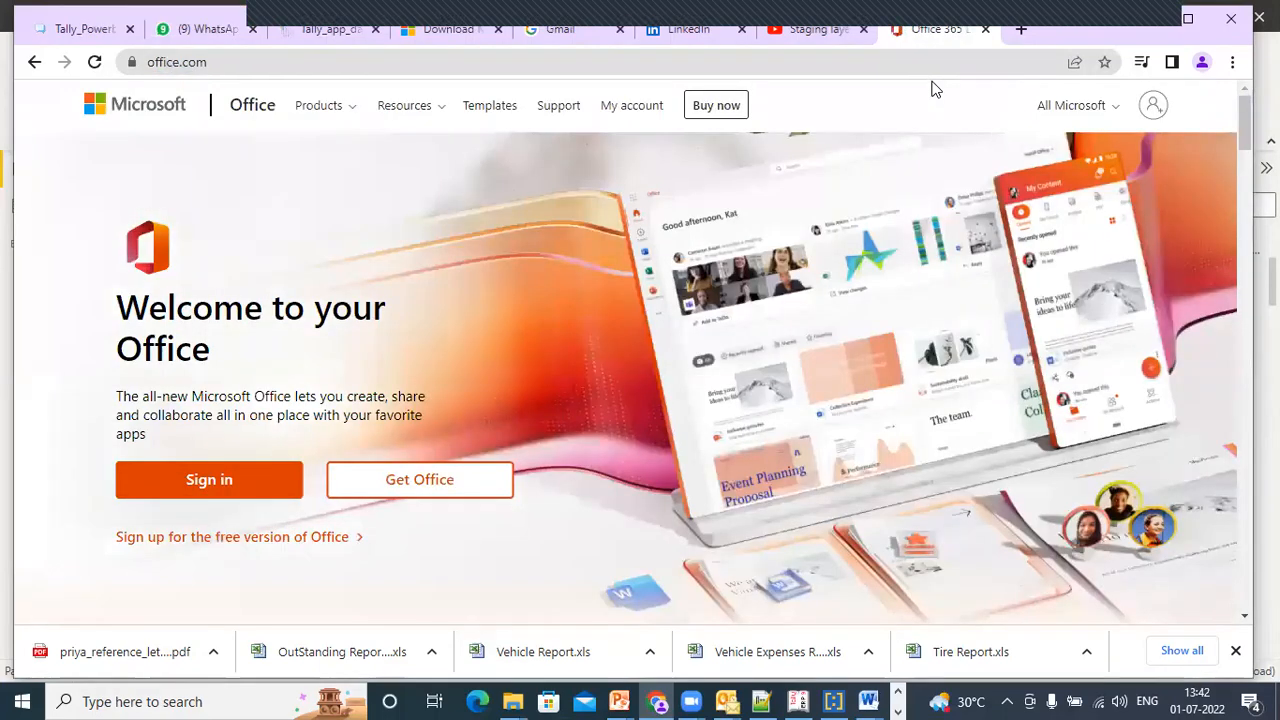
left_click(209, 479)
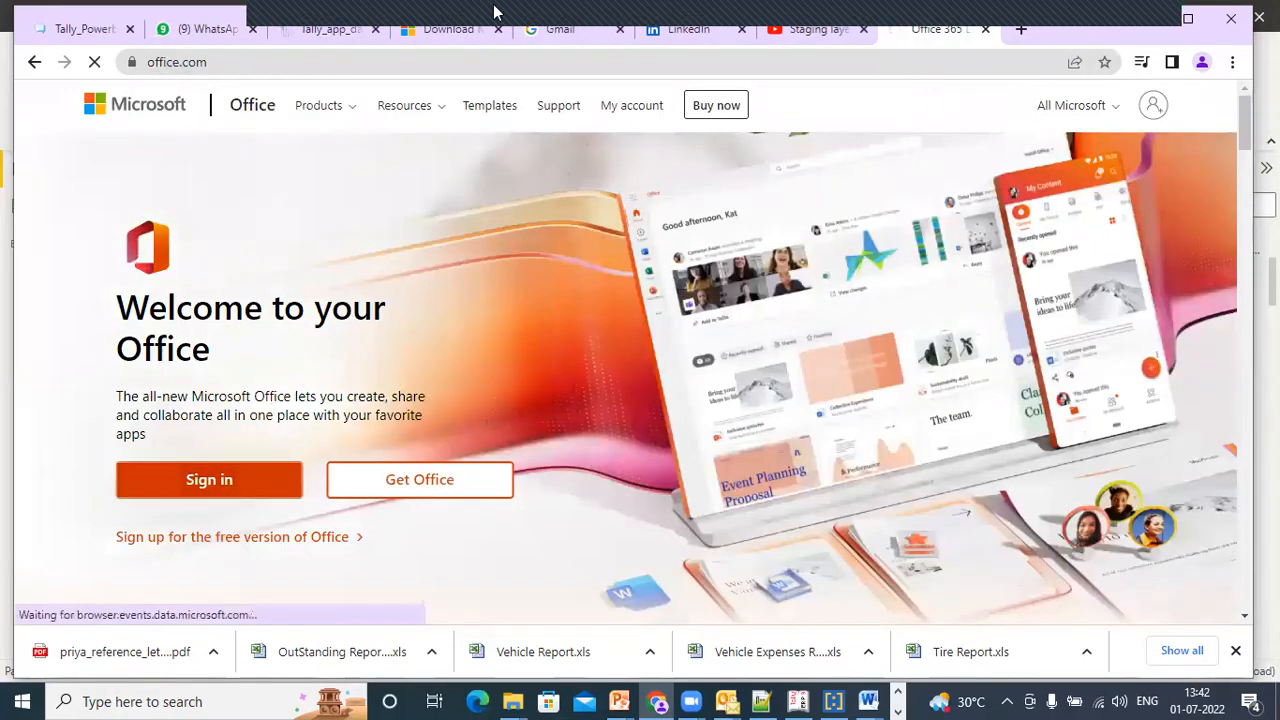
left_click(209, 479)
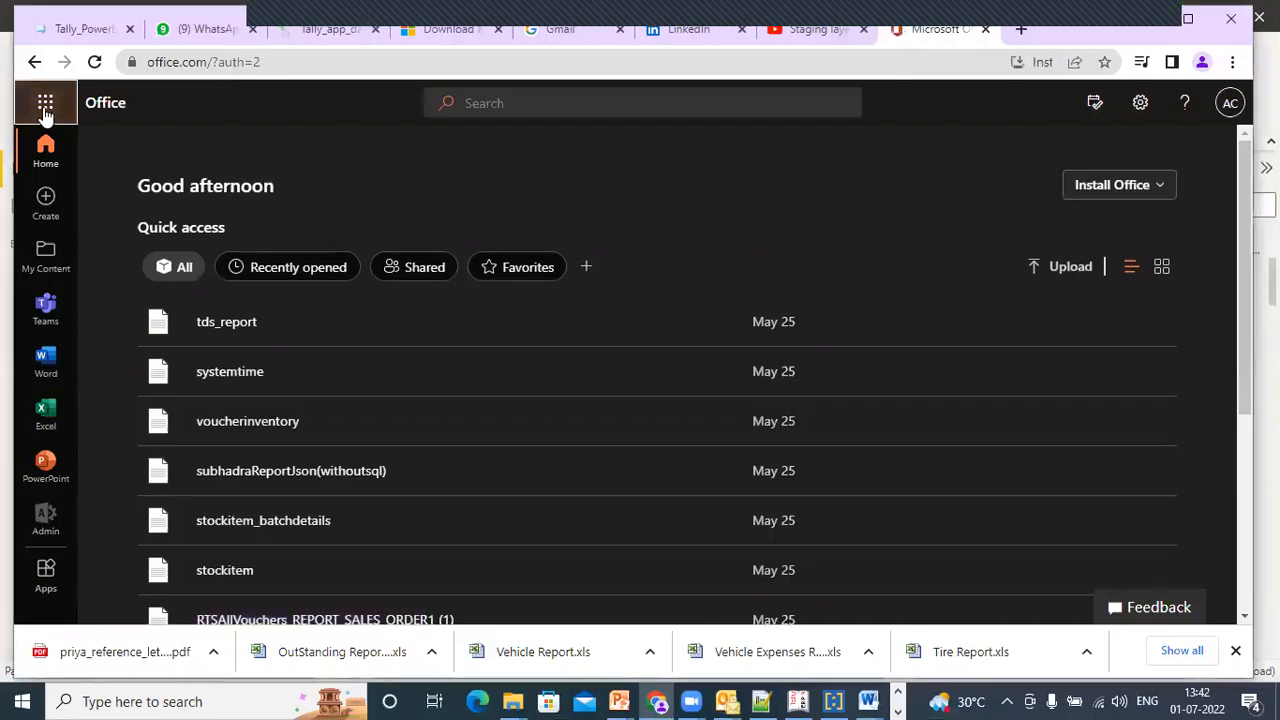
- Launch the Admin app from the Microsoft 365 apps list
left_click(45, 102)
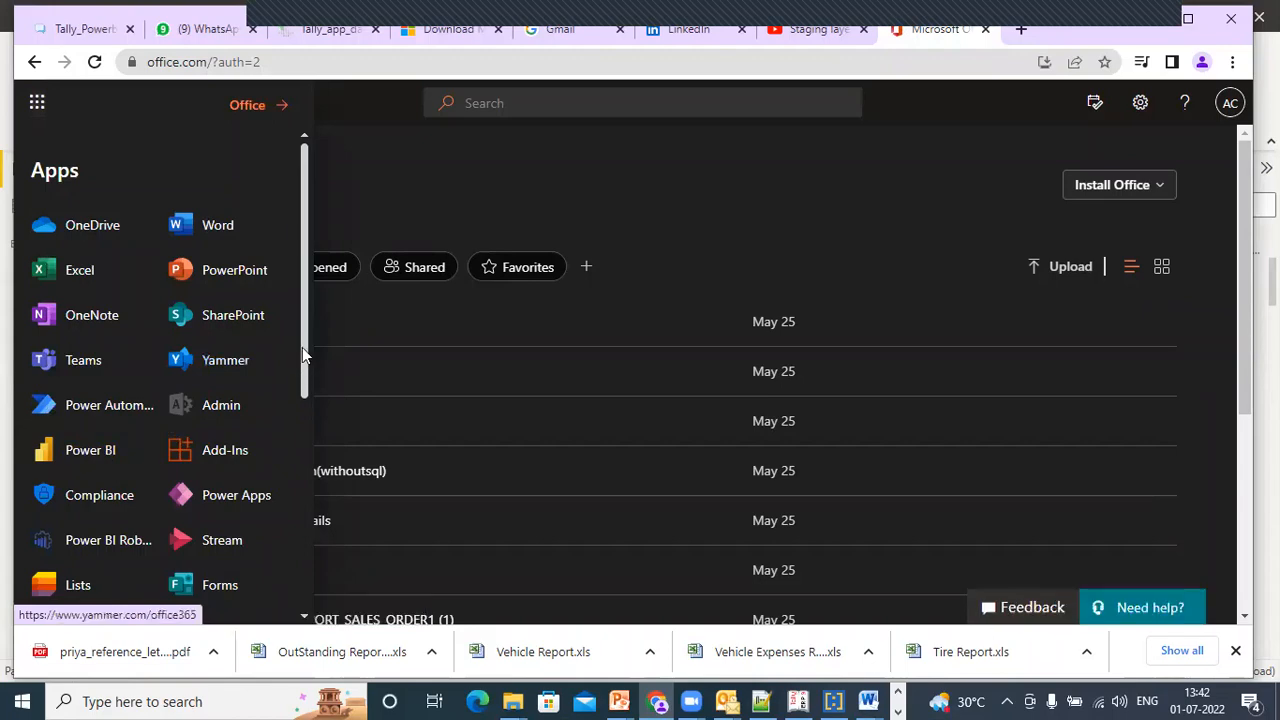
scroll("down", 3)
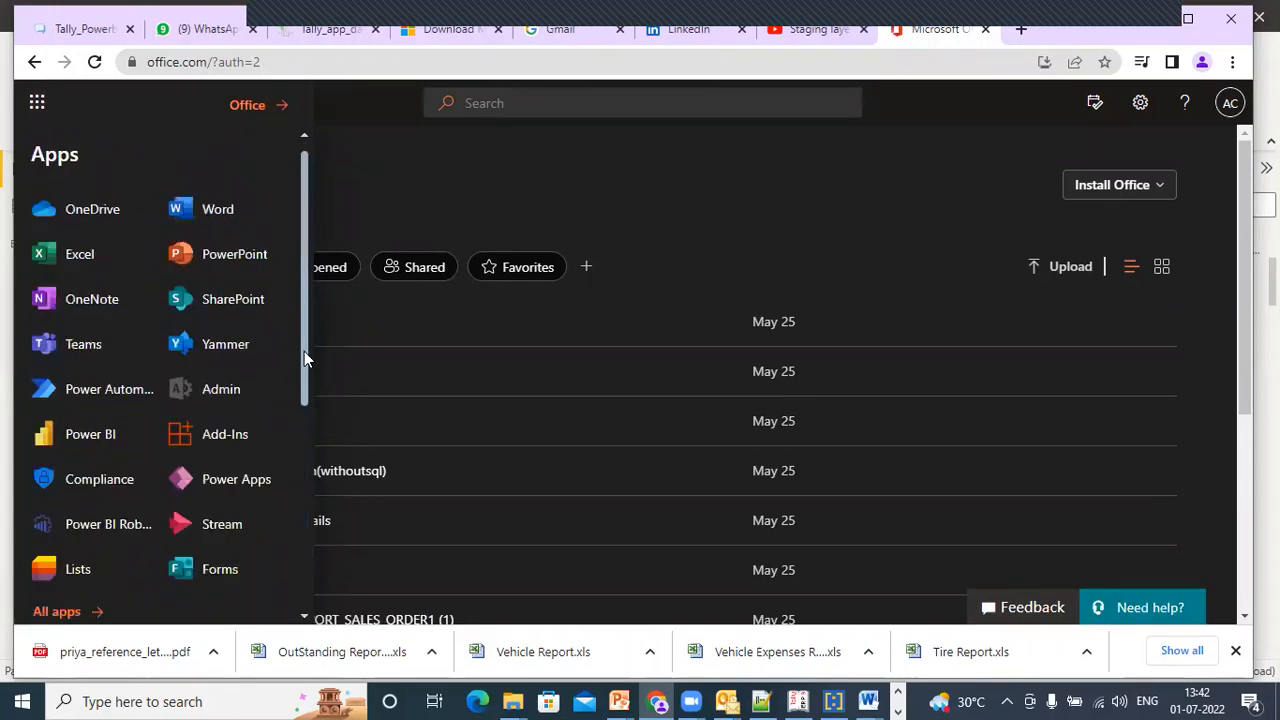
left_click(221, 389)
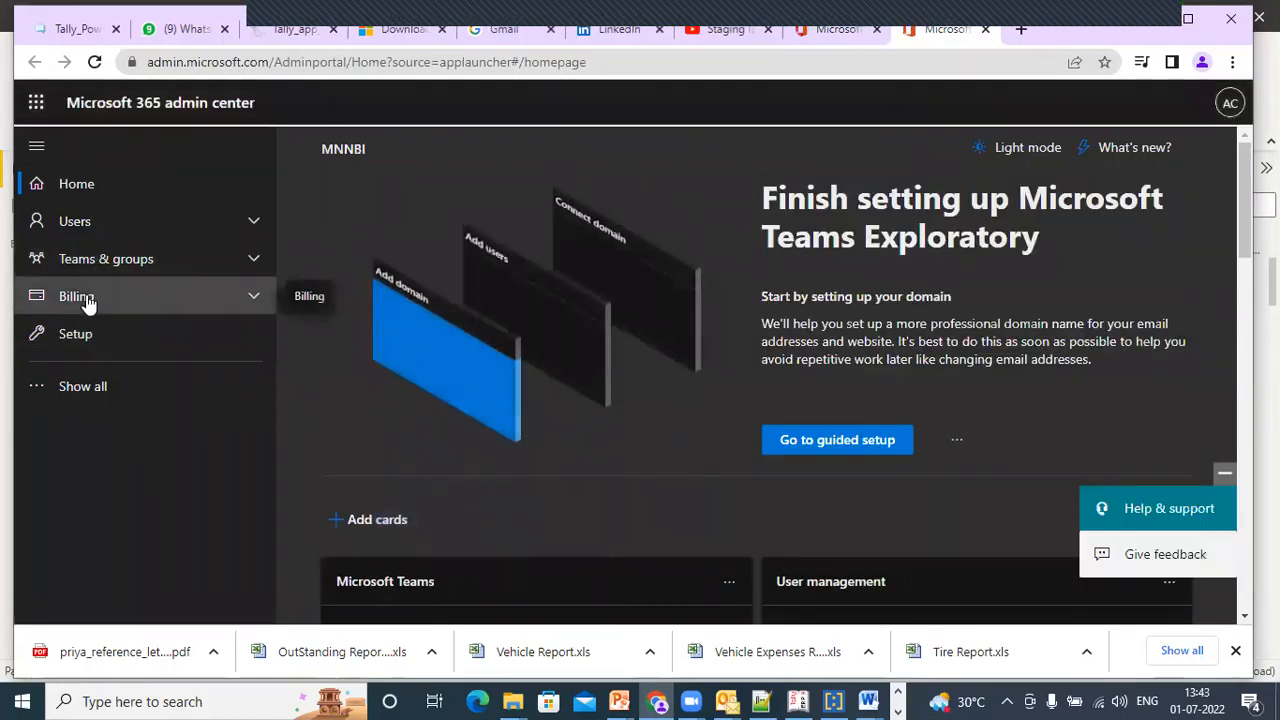
- Navigate Billing > Licenses to the Power BI (free) subscription details
left_click(76, 296)
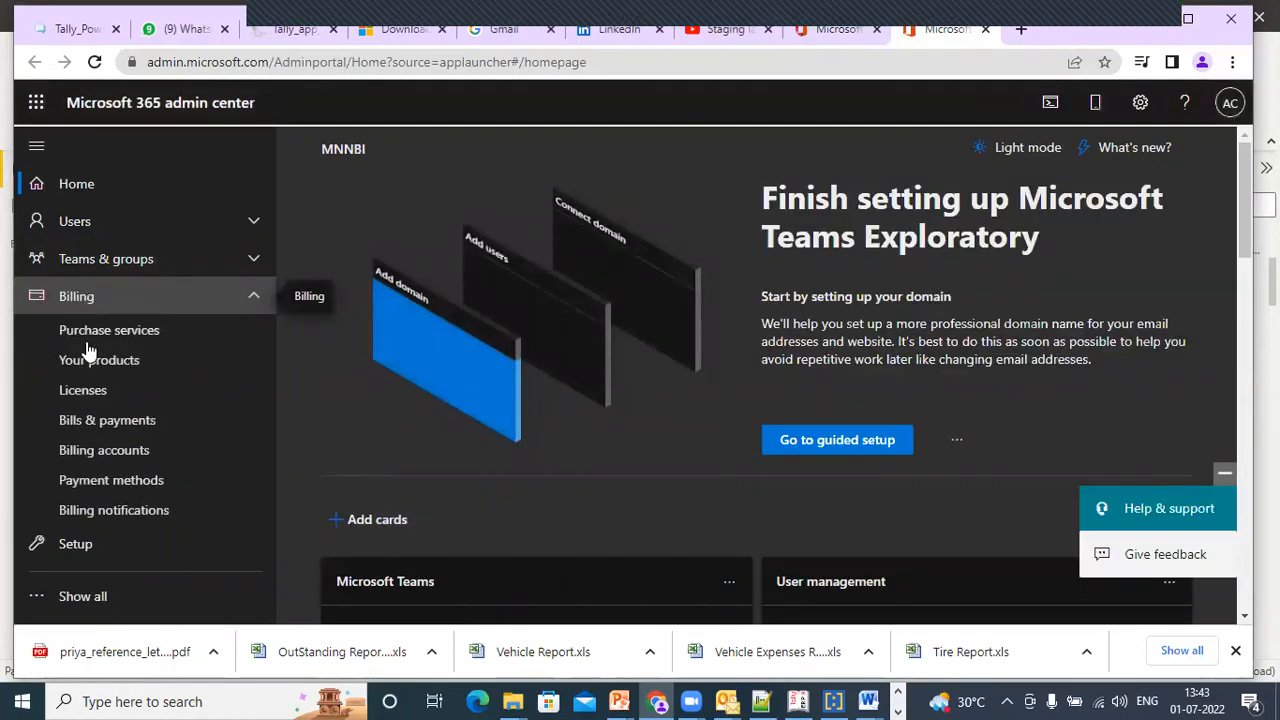
left_click(83, 390)
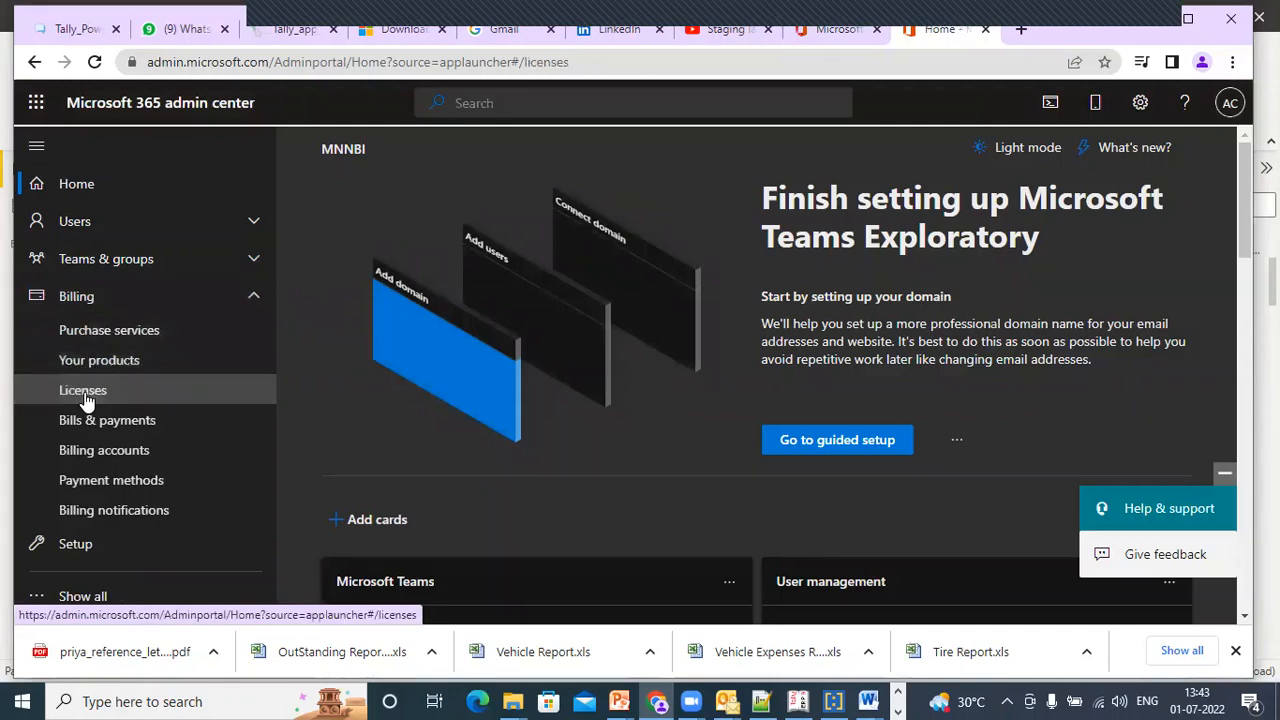
left_click(83, 390)
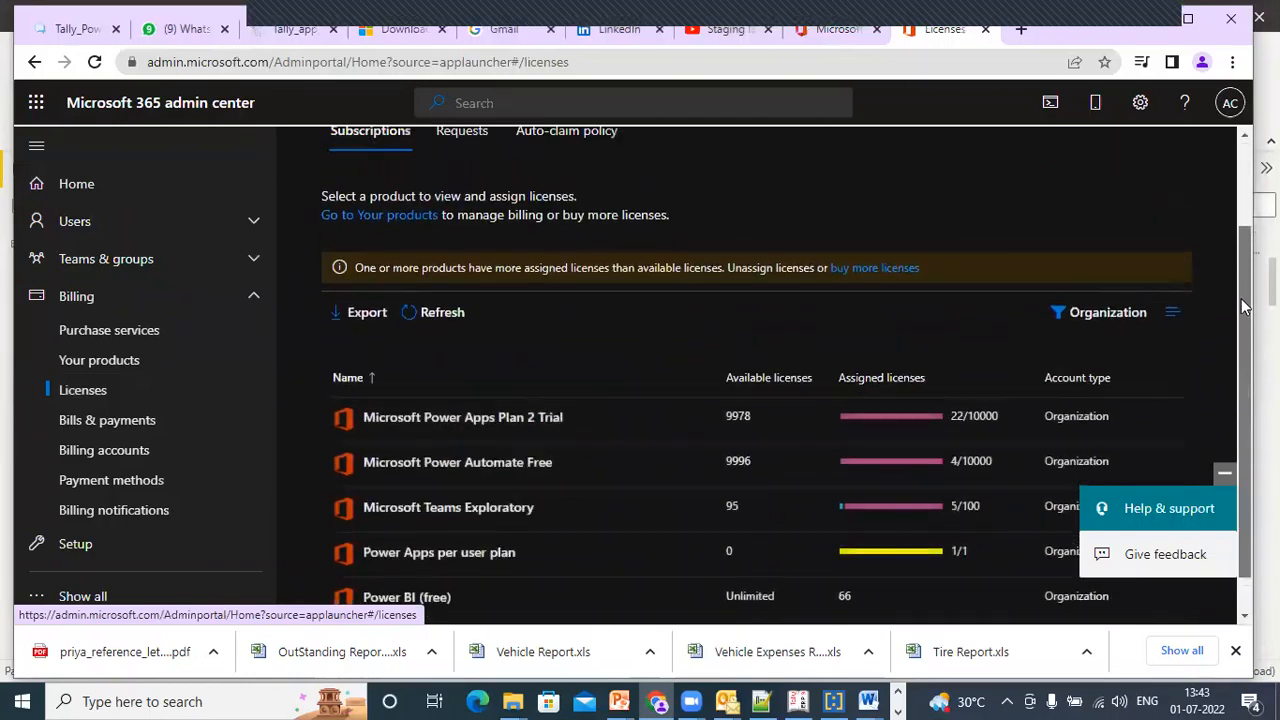
scroll("down", 3)
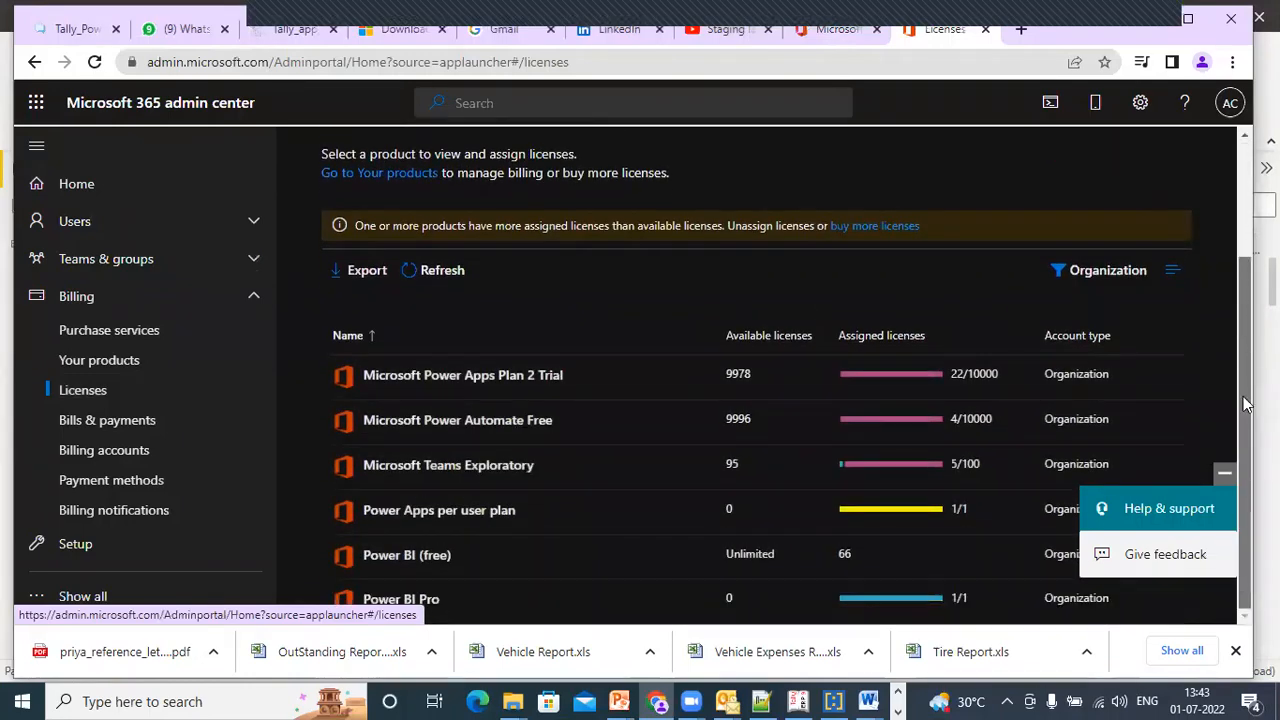
mouse_move(406, 555)
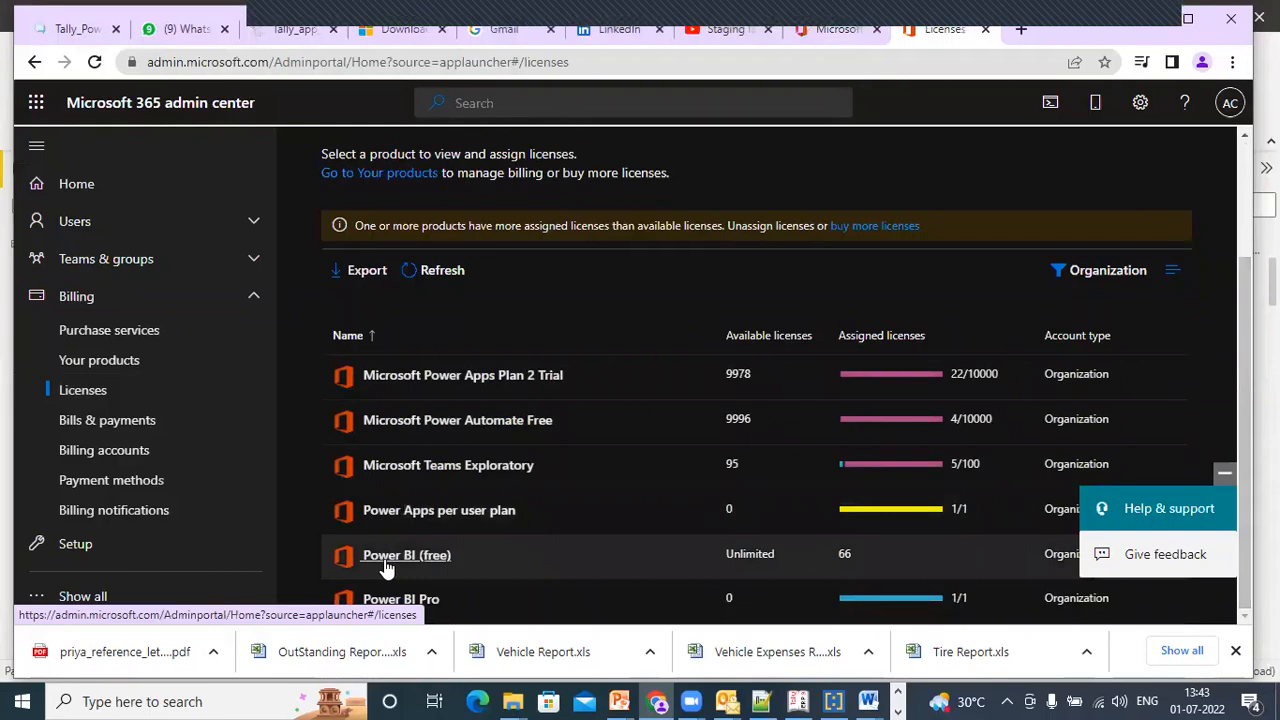
left_click(406, 554)
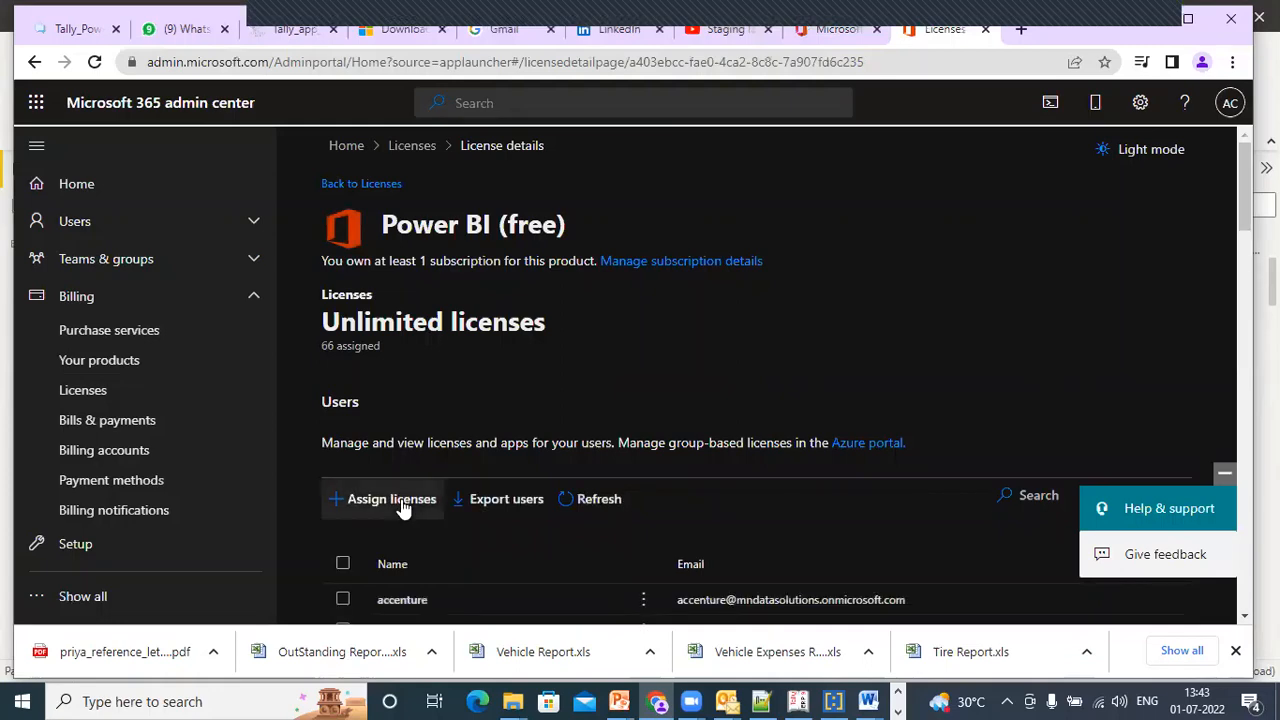
- Search for user tyre and assign them the Power BI (free) license
left_click(391, 498)
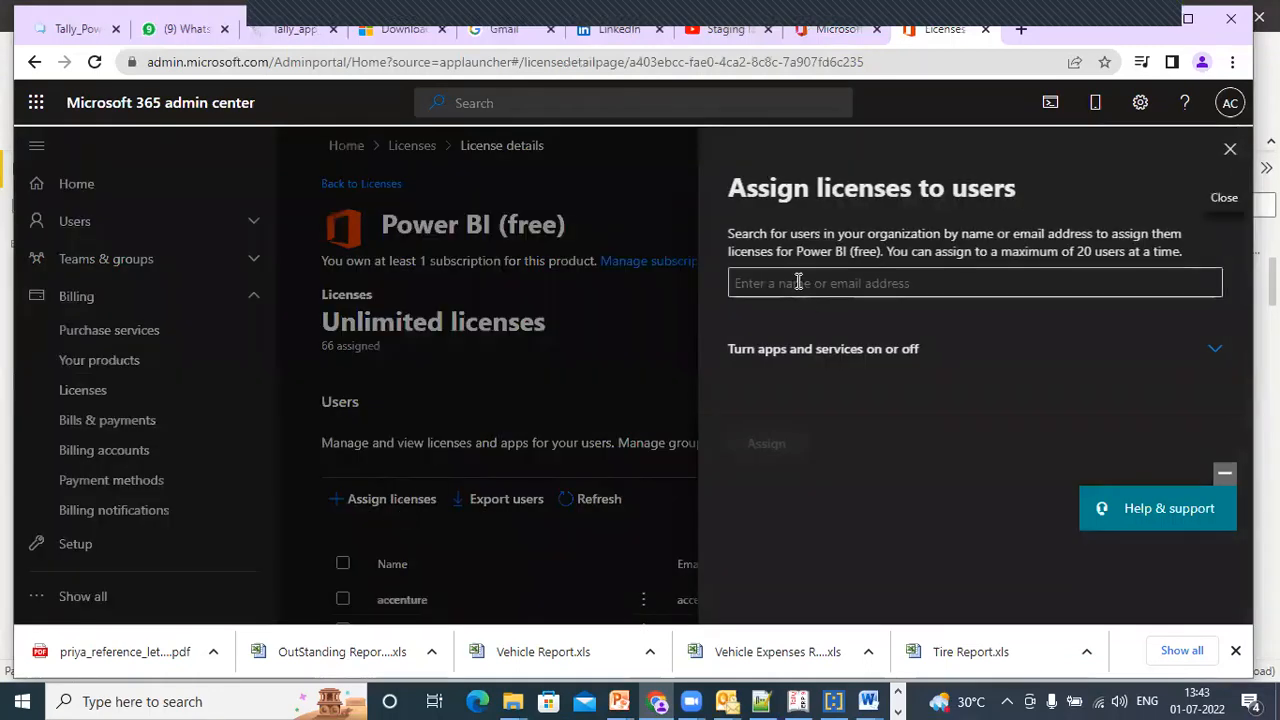
left_click(974, 282)
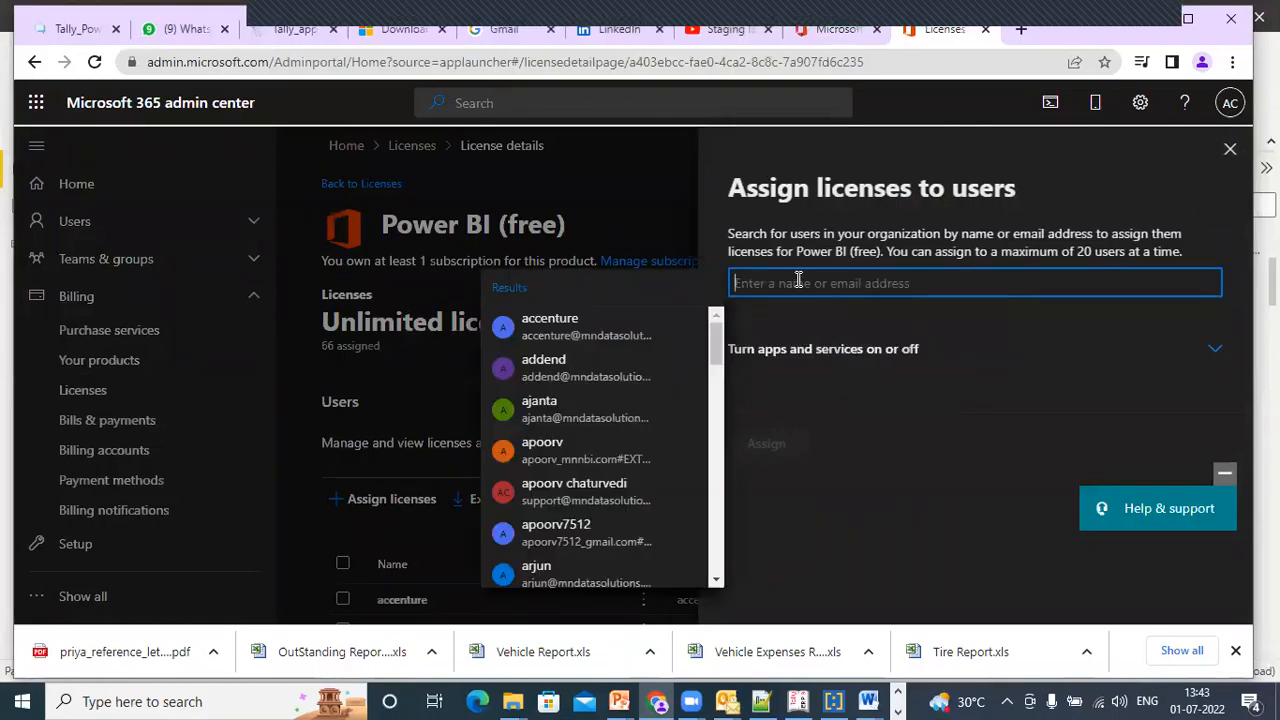
type("tyre")
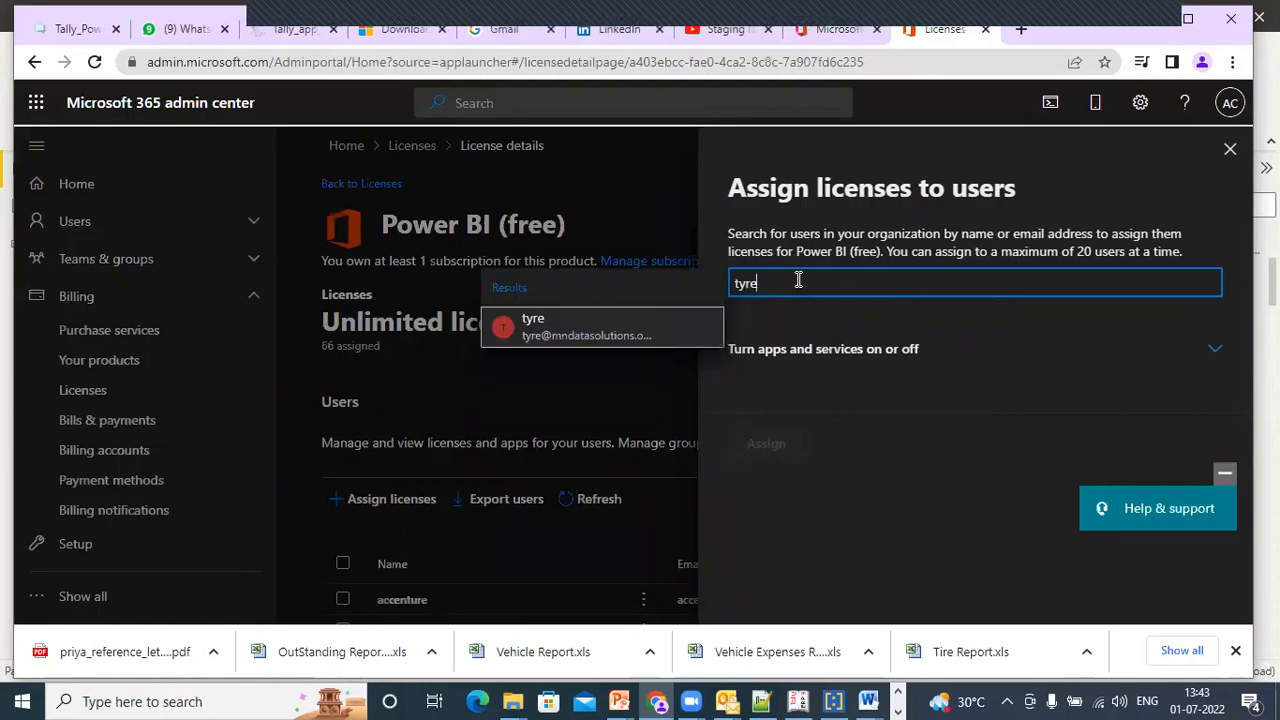
left_click(585, 327)
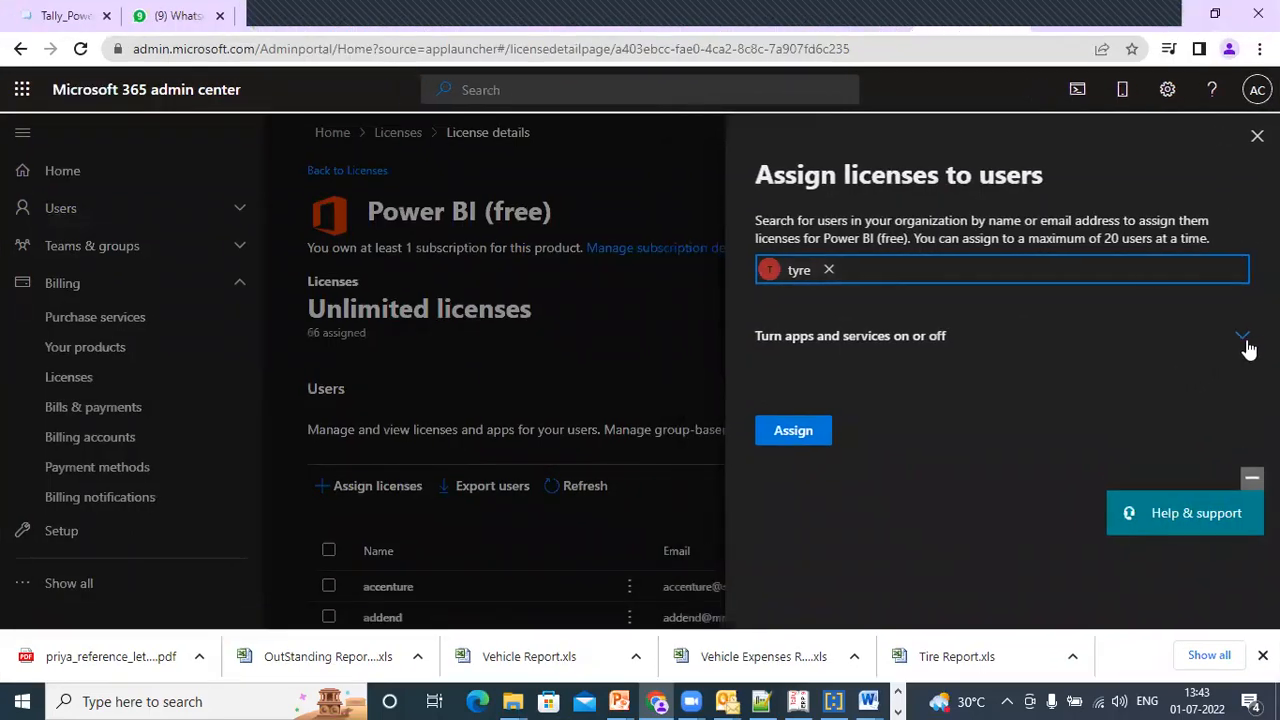
left_click(1243, 335)
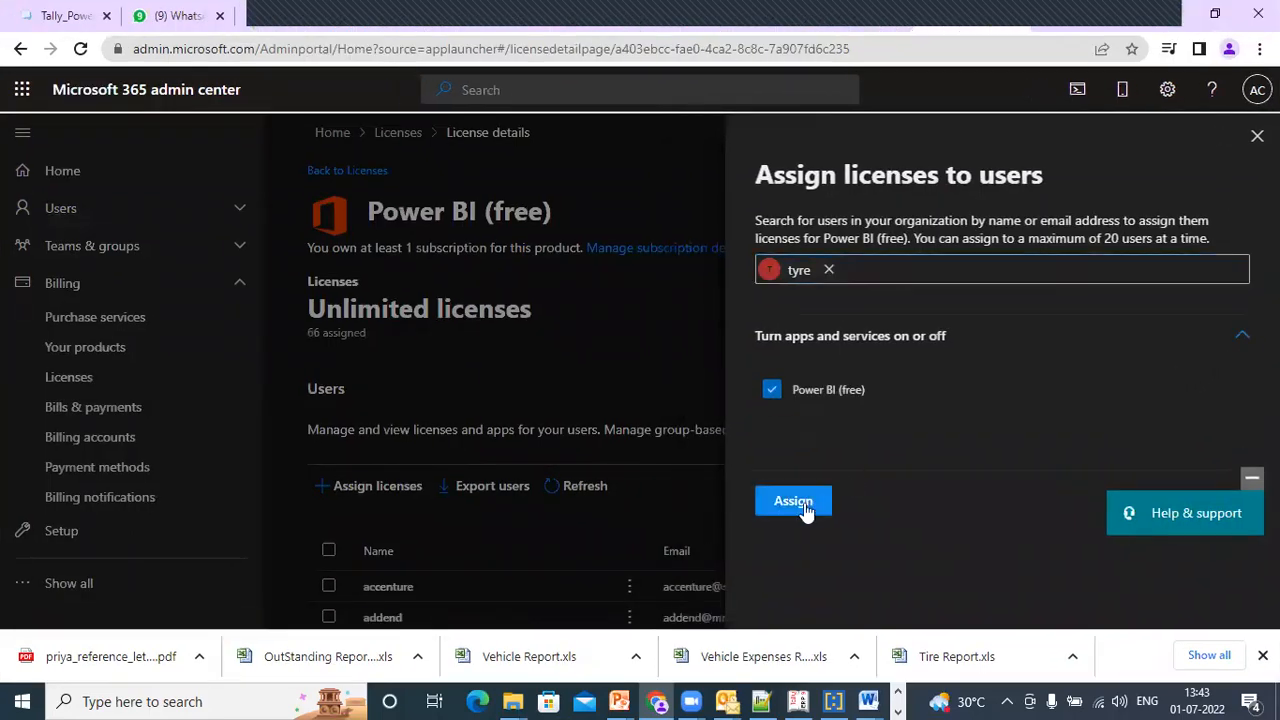
left_click(792, 501)
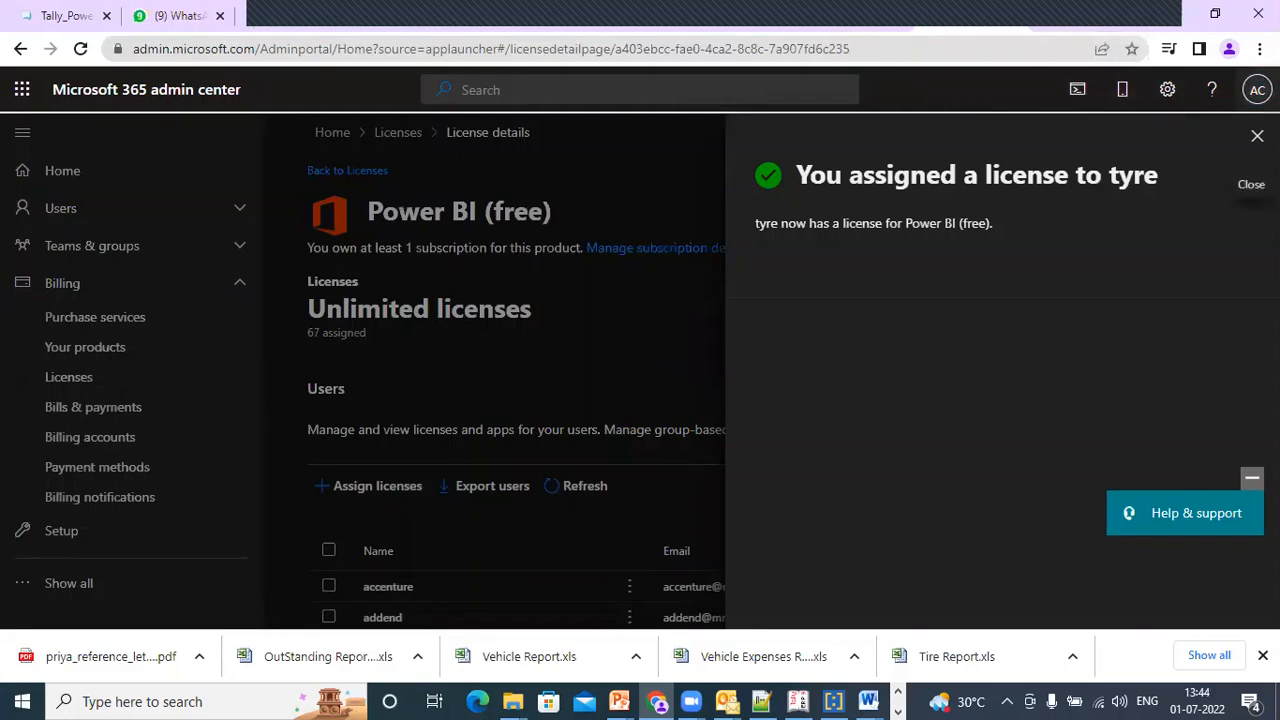
- Dismiss the assignment confirmation and sign out of the admin account
left_click(1251, 184)
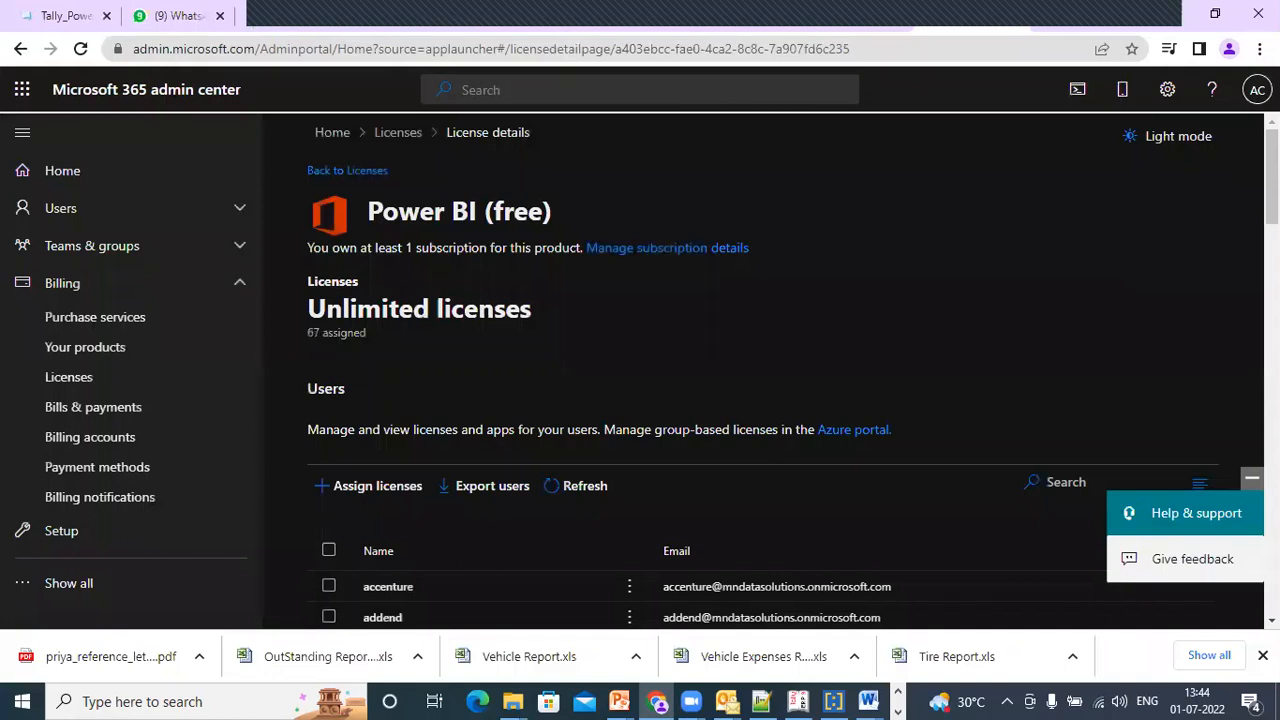
left_click(1257, 89)
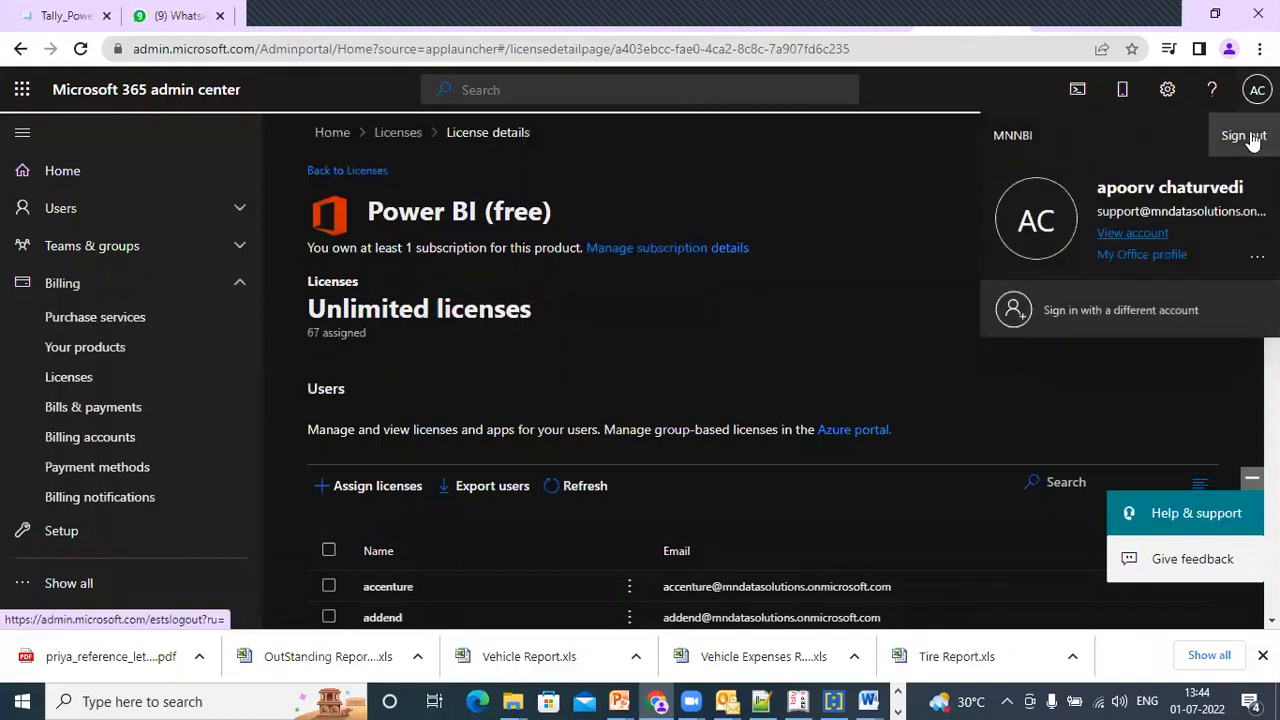
left_click(1243, 135)
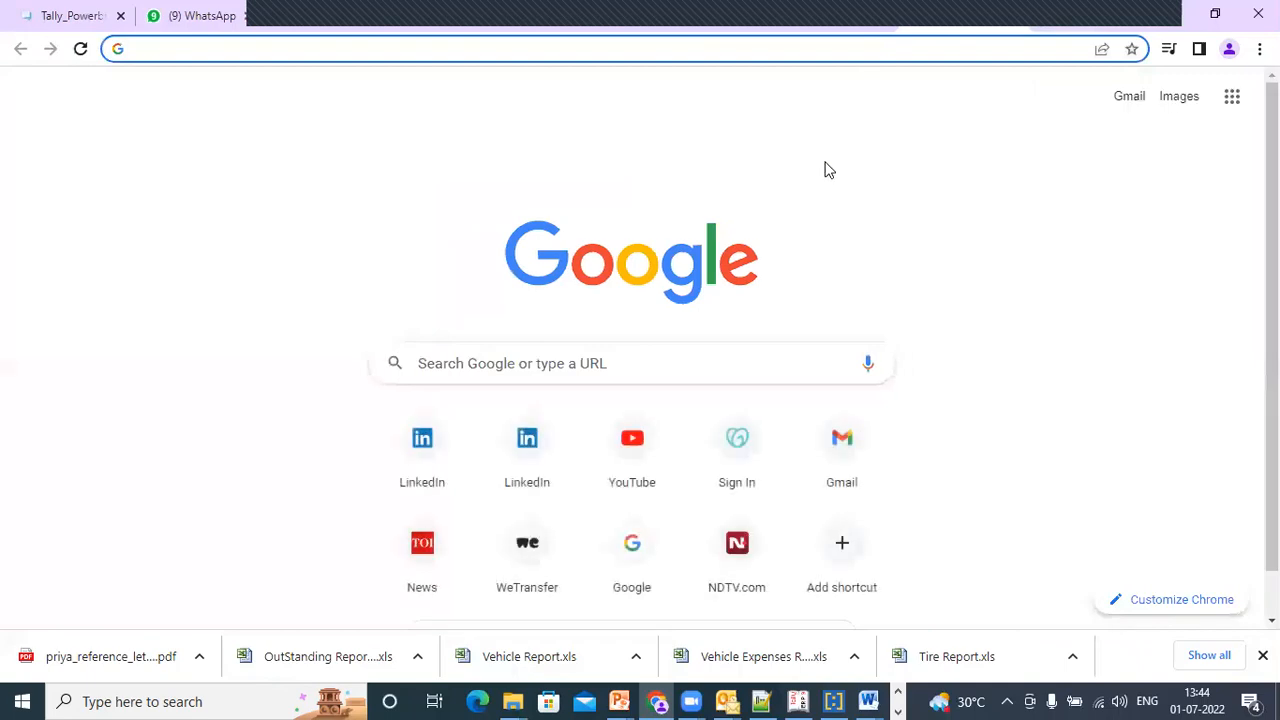
- Go to powerbi.com and begin entering tyre's itasolutions email address
type("powerbi.com")
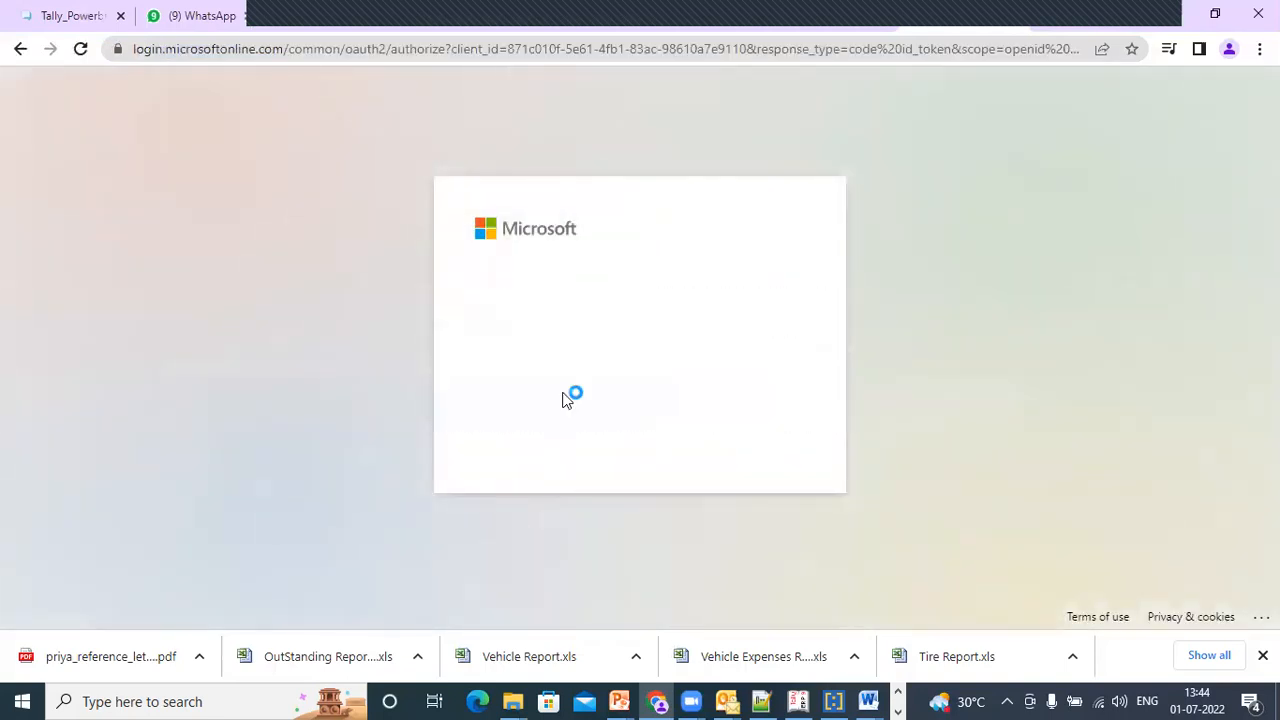
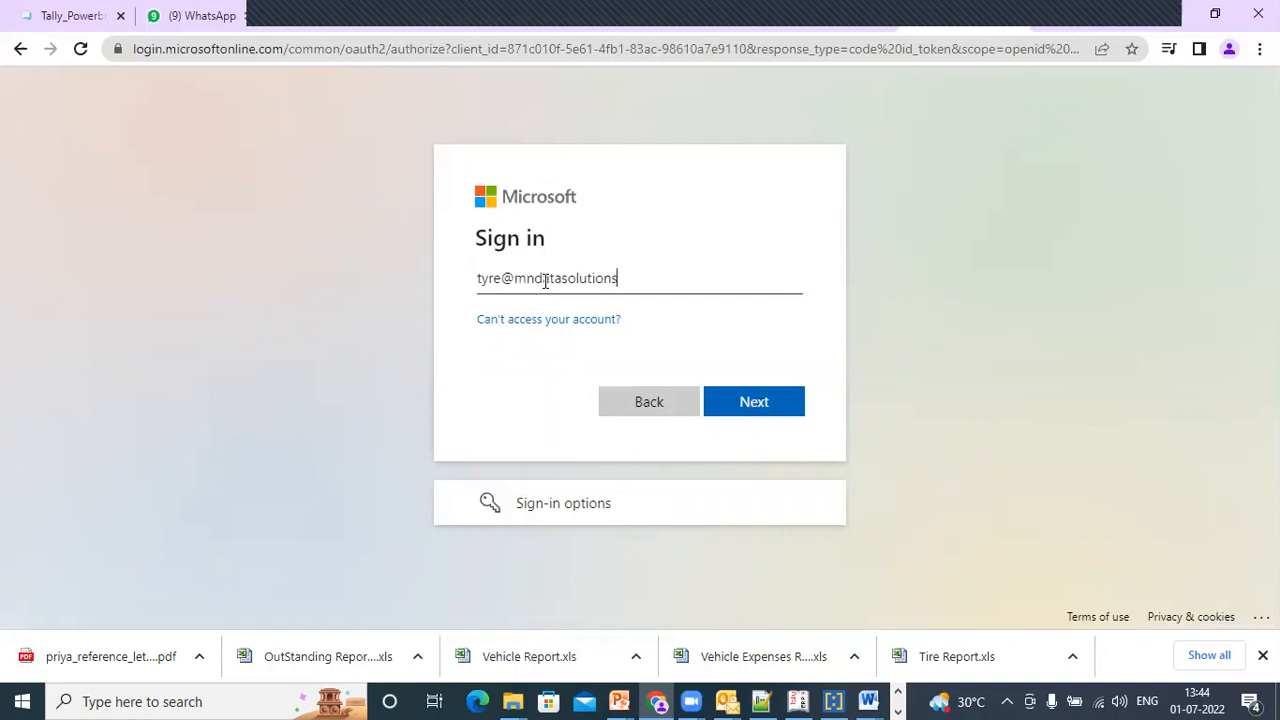